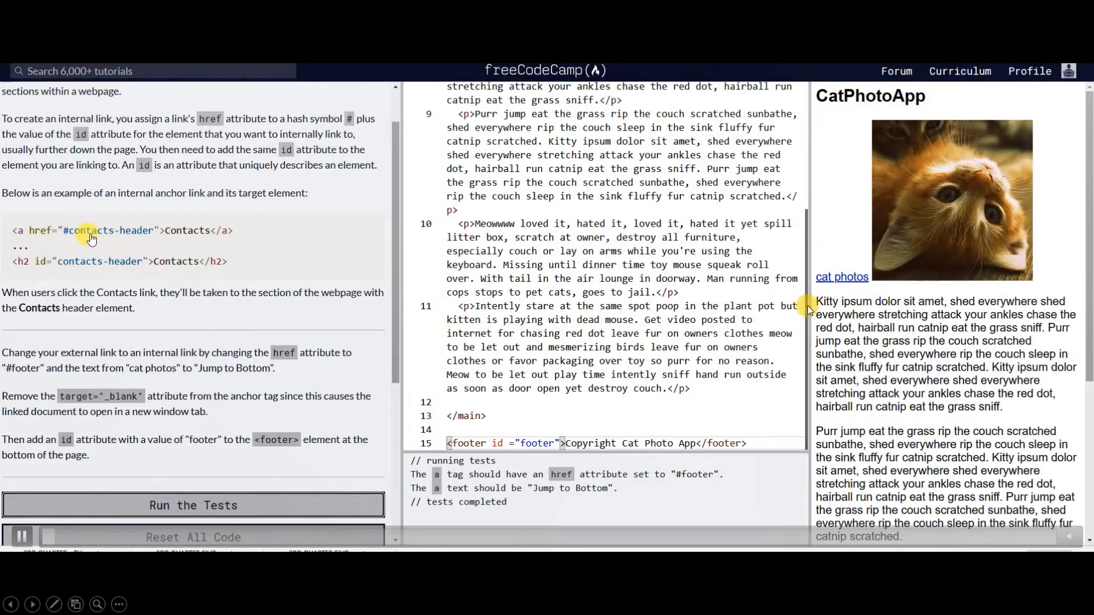
- Point the cat photos link to '#footer' and give the footer element id 'footer'
scroll(down, 3)
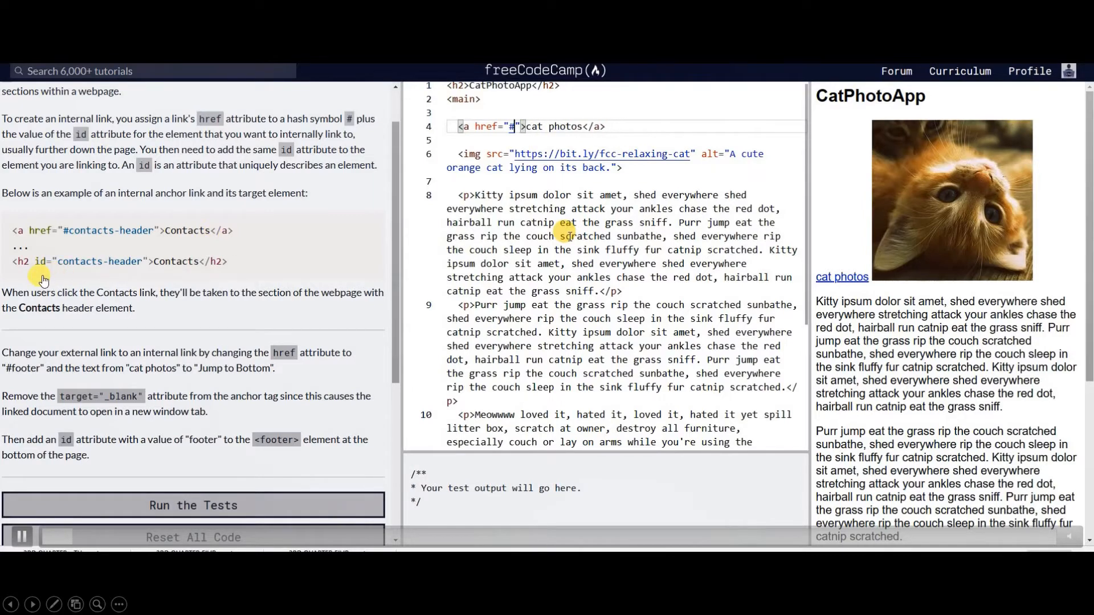
text(footer)
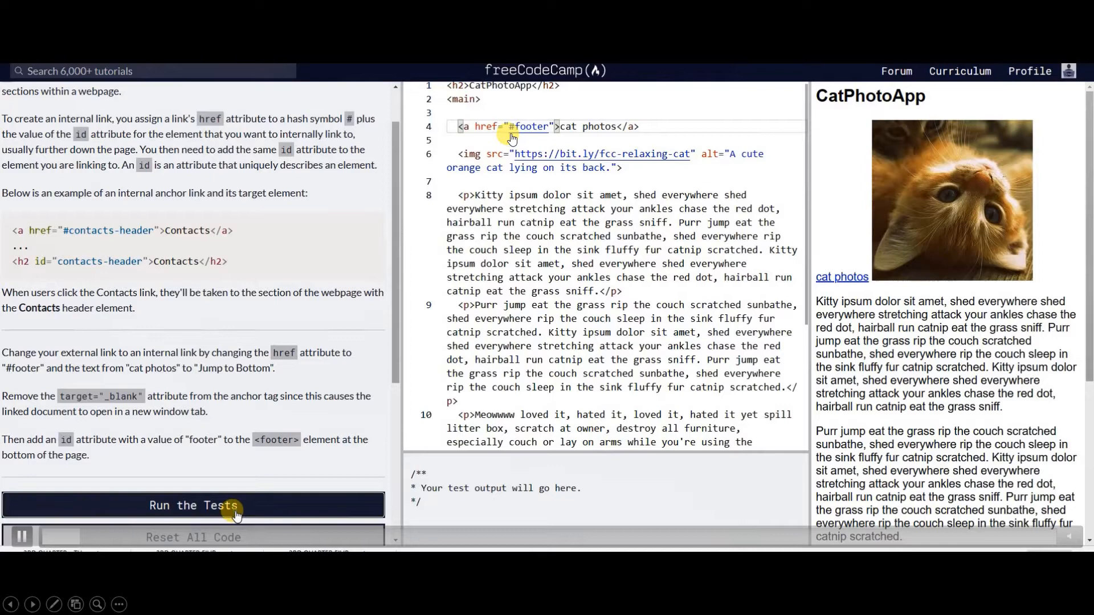
- Run the tests, then replace the link text 'cat photos' with 'JUmp to the buttom'
click(193, 505)
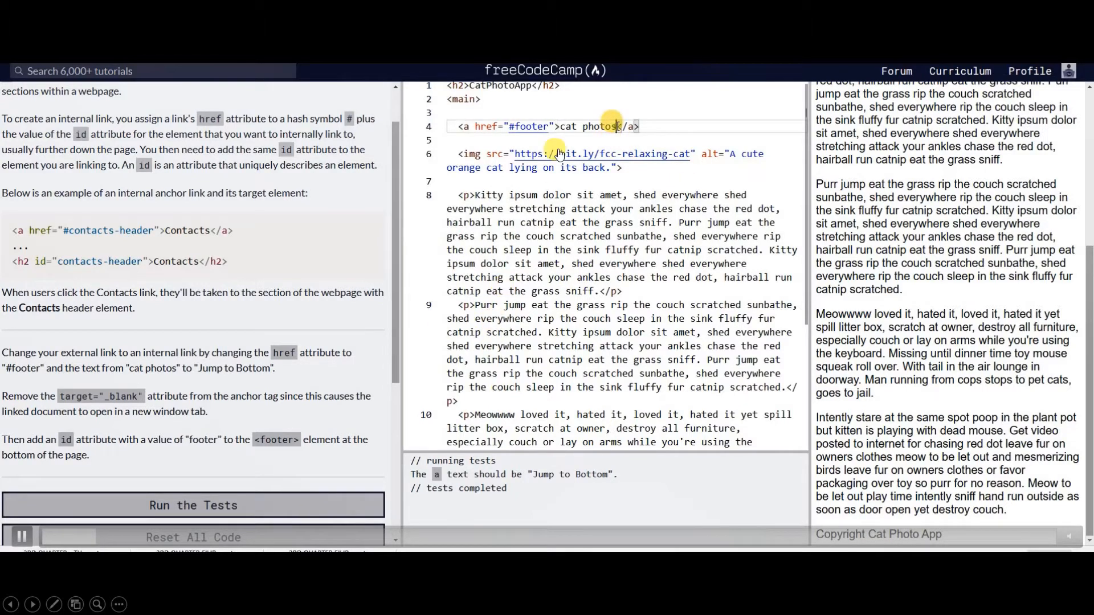
double_click(569, 126)
text(Jum)
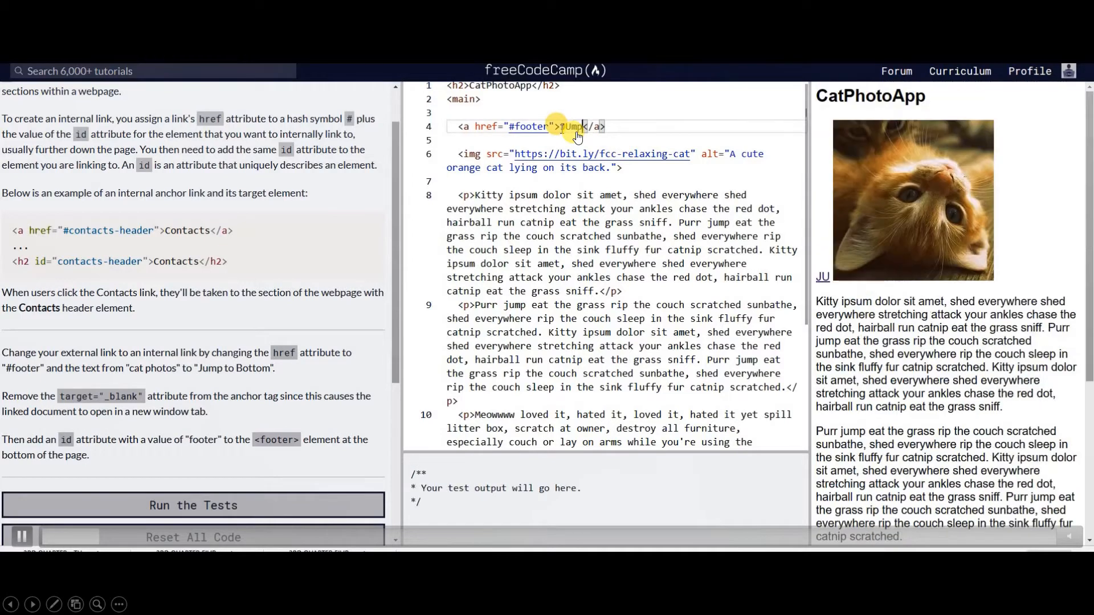
text(to the buttom)
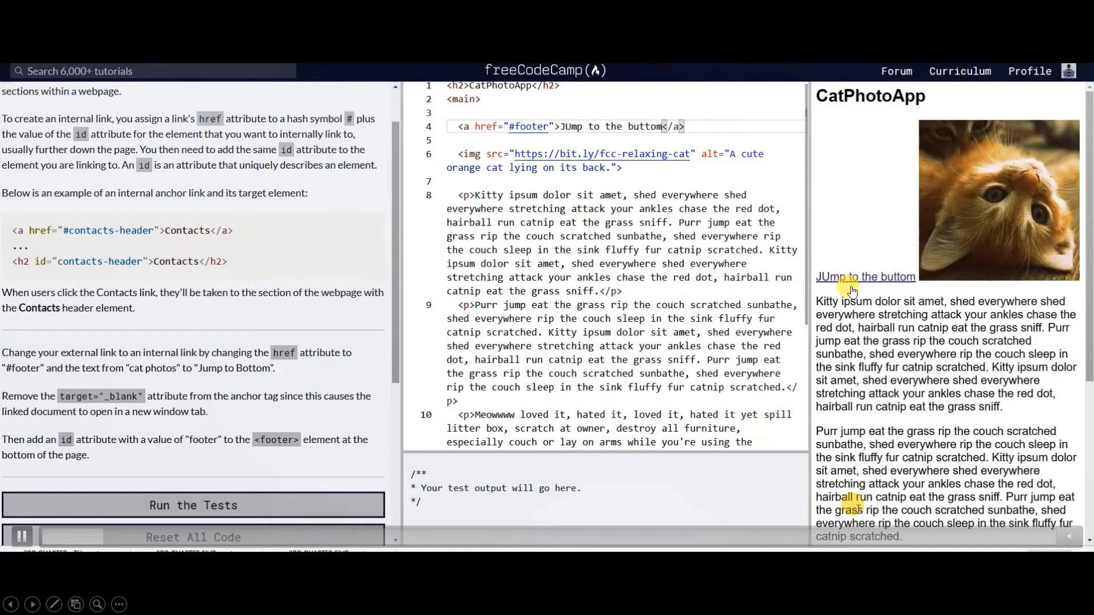
mouse_move(190, 498)
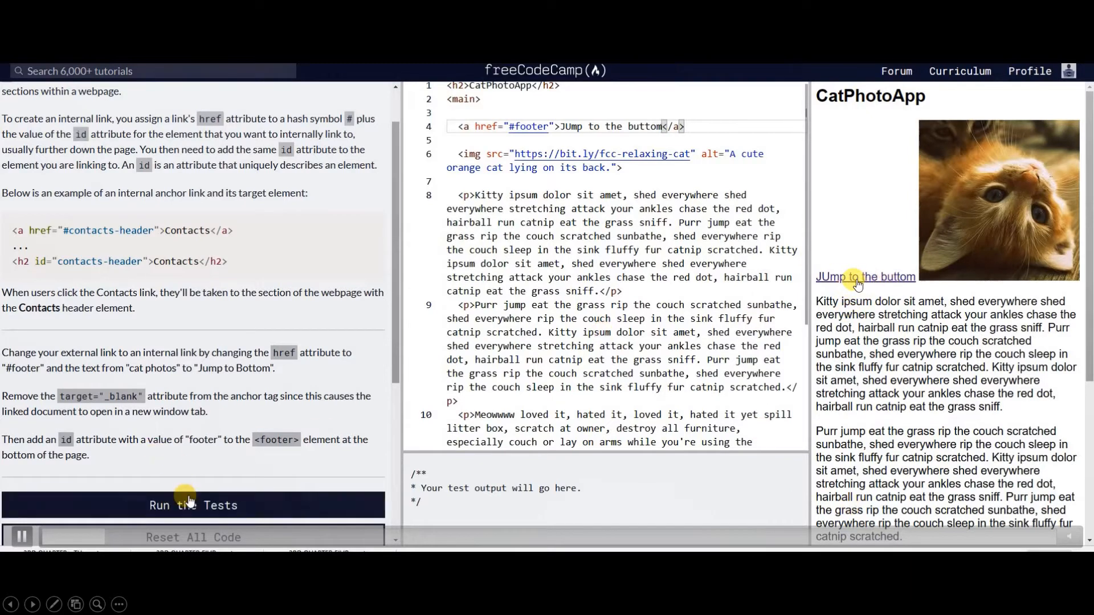
- Try quotation marks around the link text, run the tests, and remove the quotes again
click(193, 506)
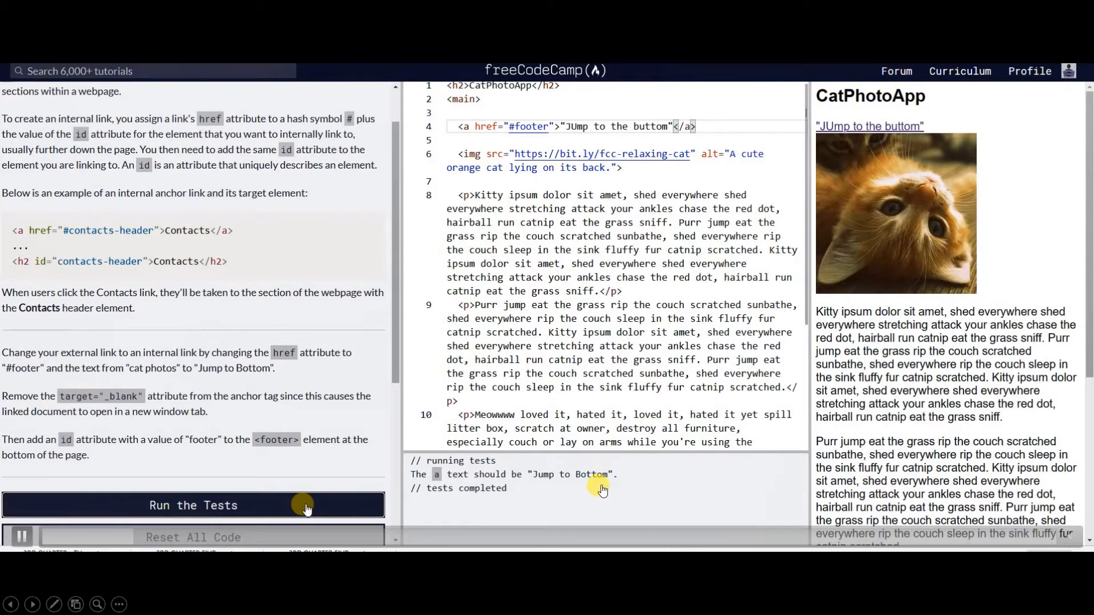
mouse_move(538, 489)
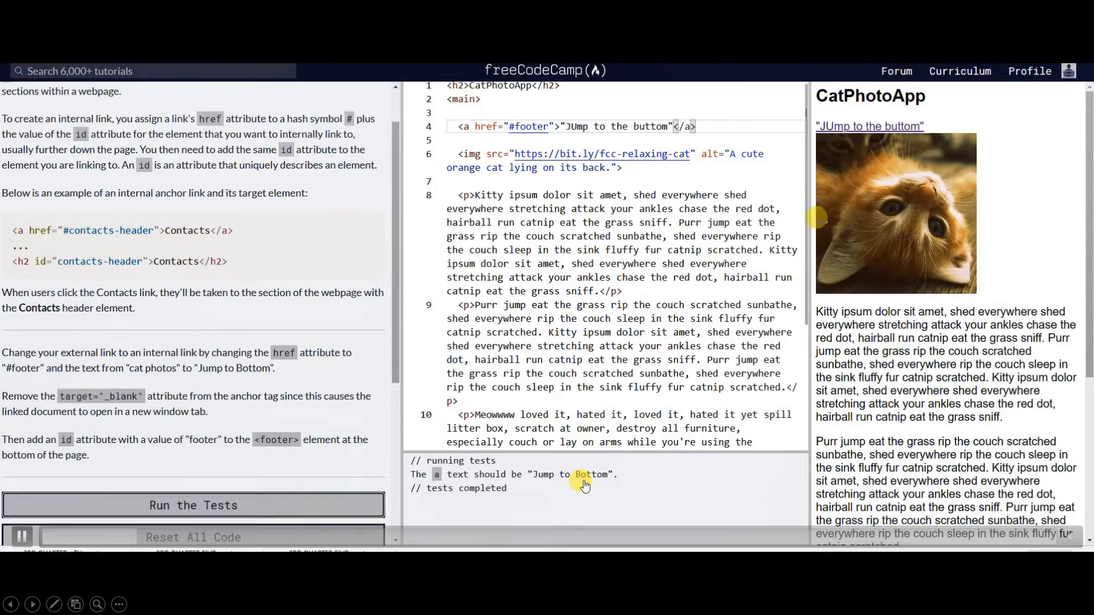
scroll(down, 3)
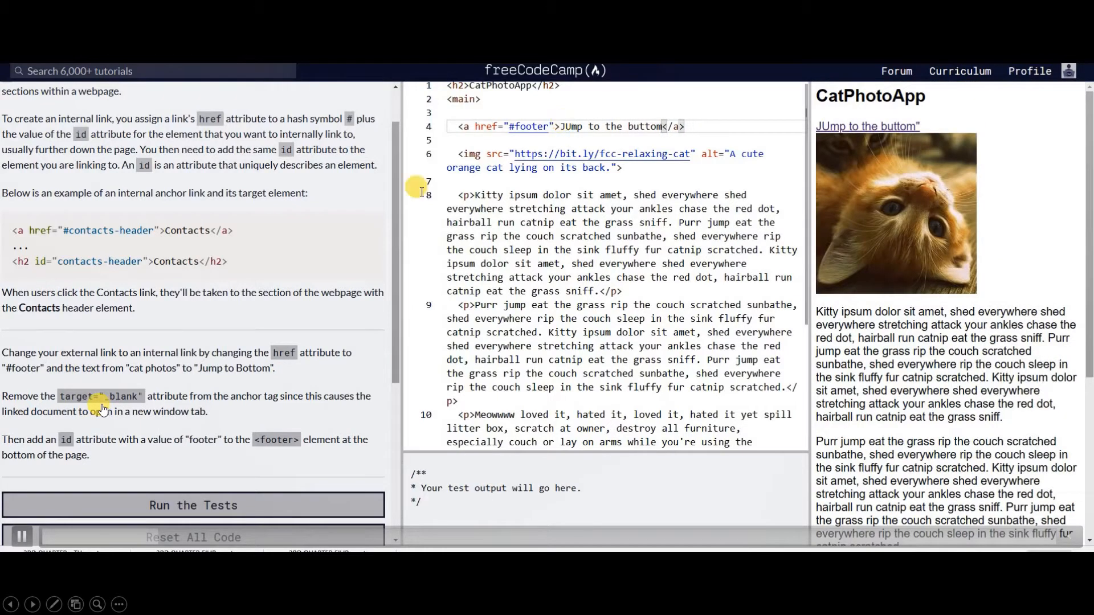
- Fix 'buttom' to 'bottom' and drop 'the' so the link reads 'JUmp to Bottom'
click(179, 506)
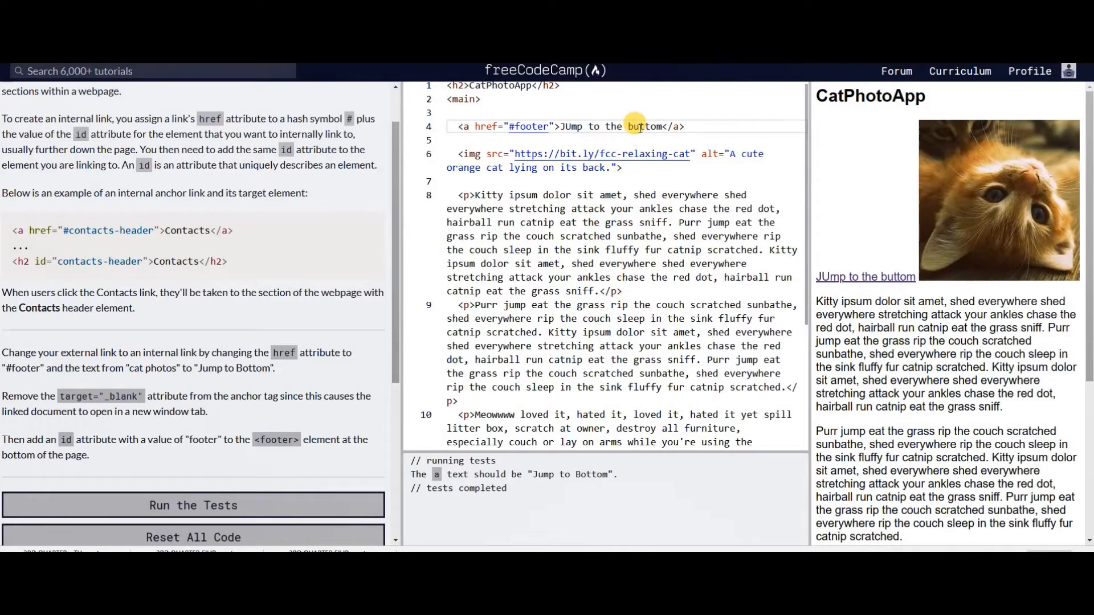
click(219, 505)
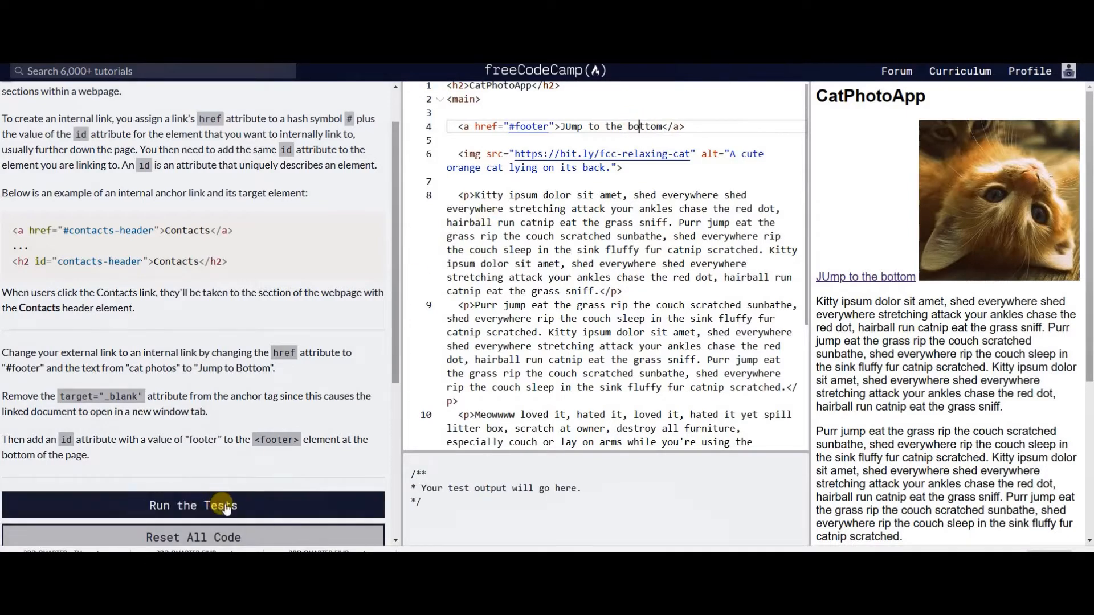
click(222, 505)
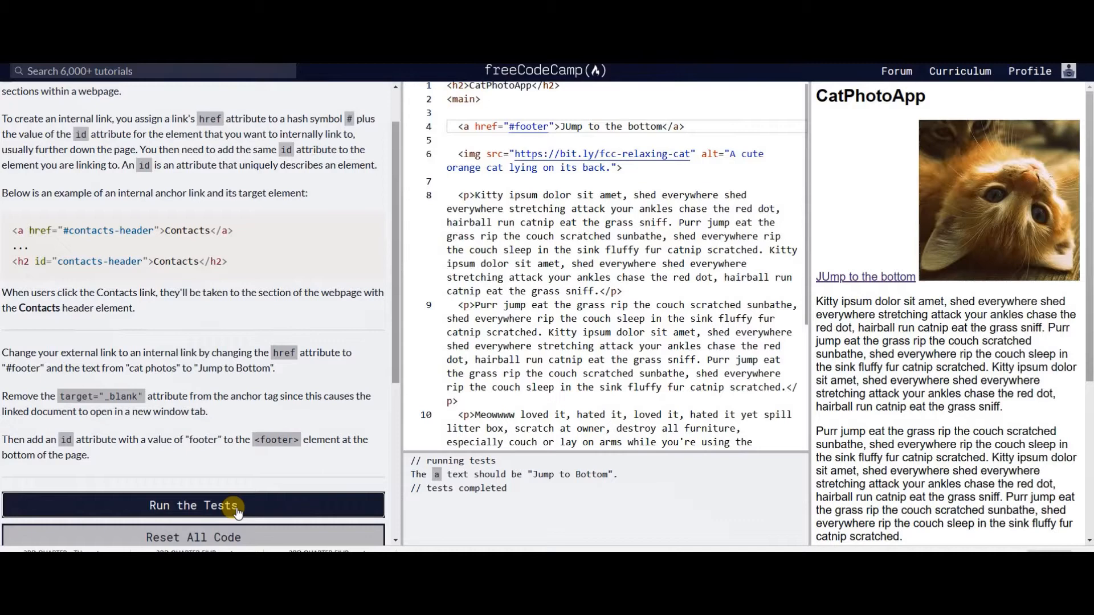
mouse_move(605, 110)
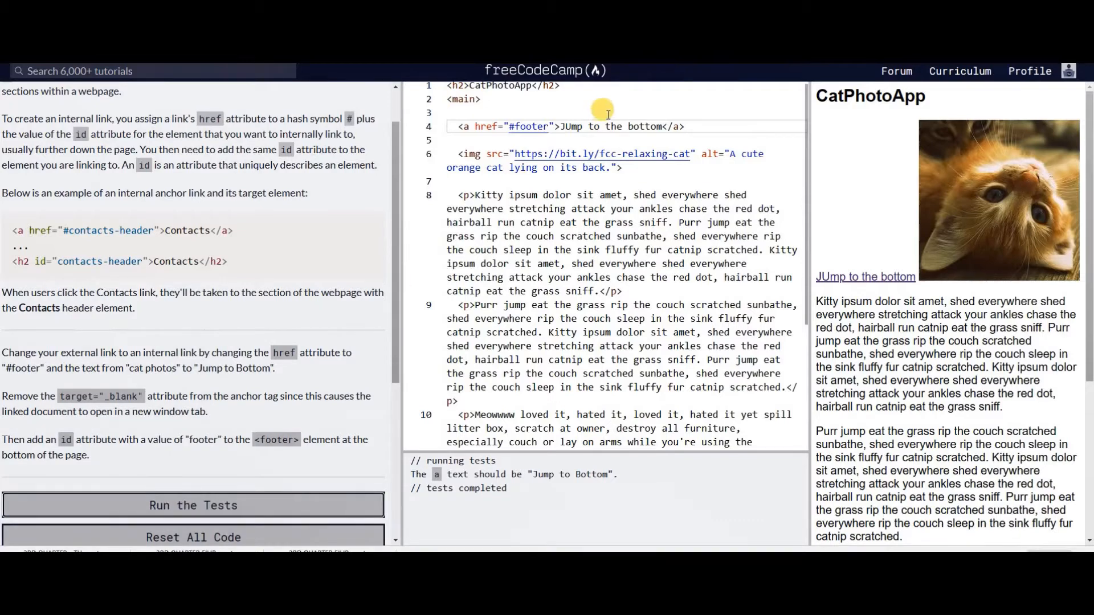
double_click(623, 126)
text(B)
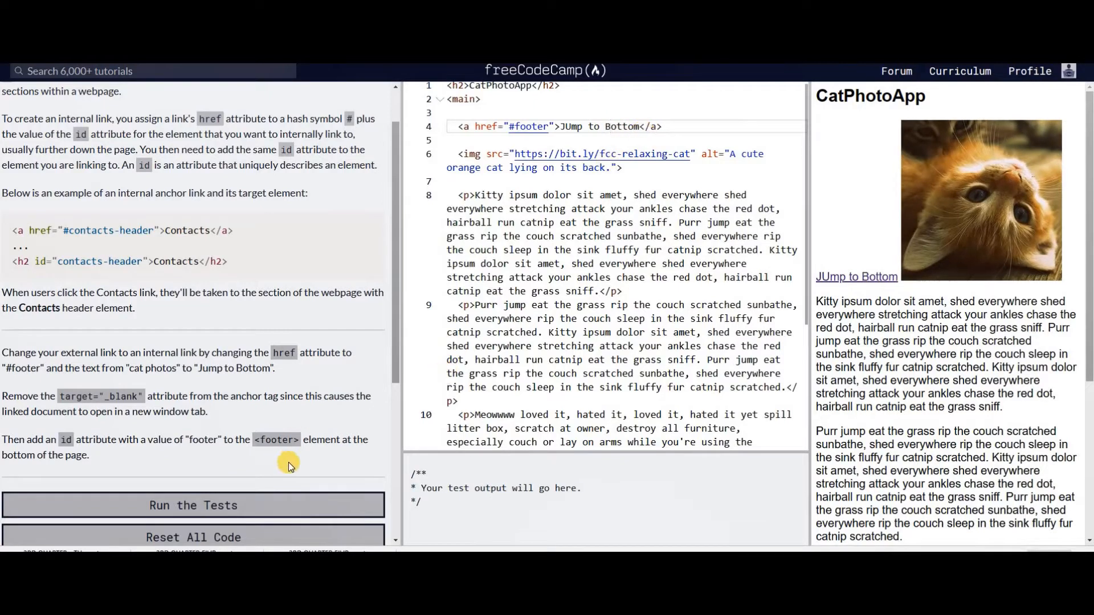
click(193, 505)
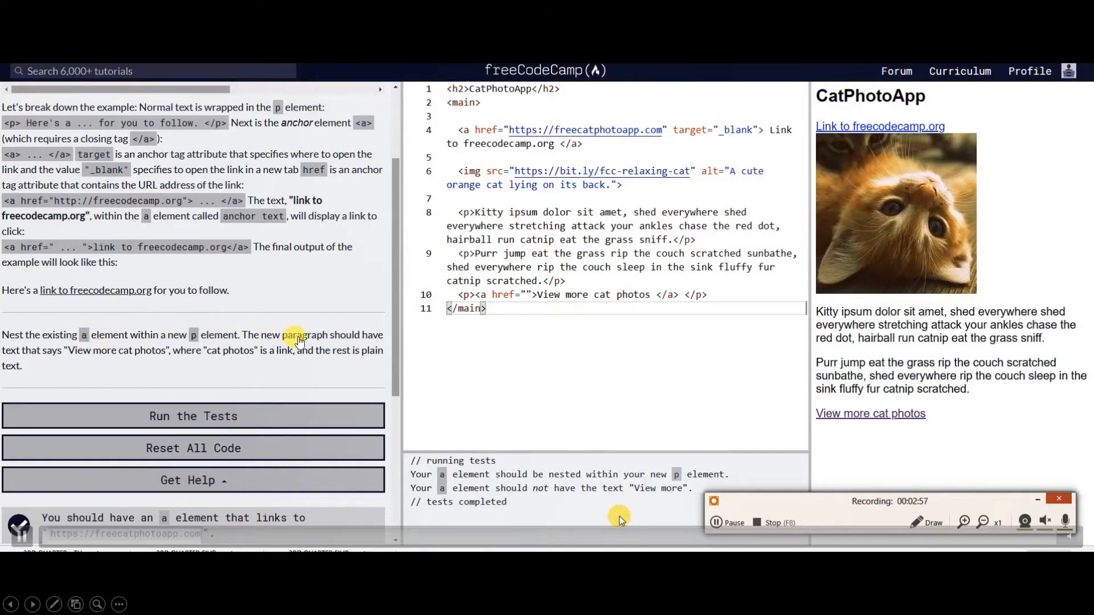
mouse_move(615, 500)
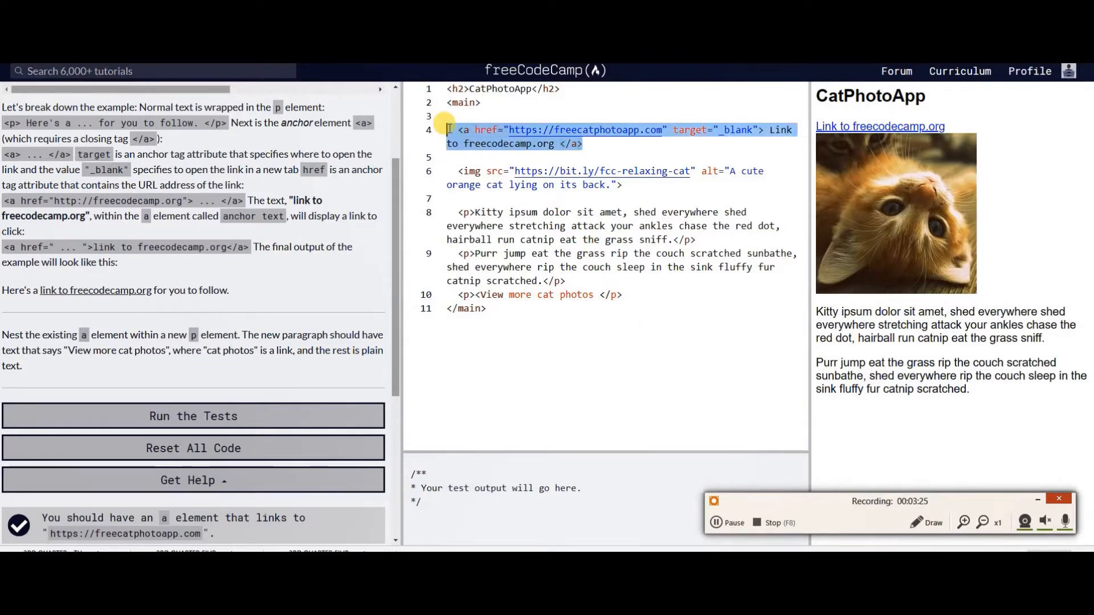
- Delete the freecatphotoapp link at the top and retype it inside the last paragraph
key(Delete)
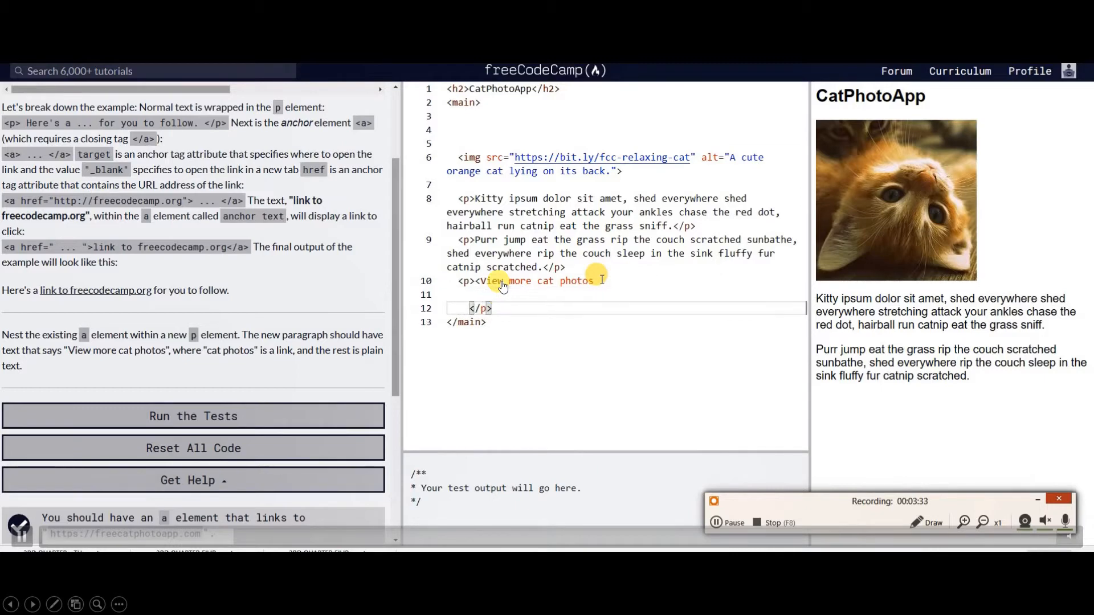
text(<a href="https://freecatphotoapp.com" target="_blank"> Link to freecodecamp.org </a>)
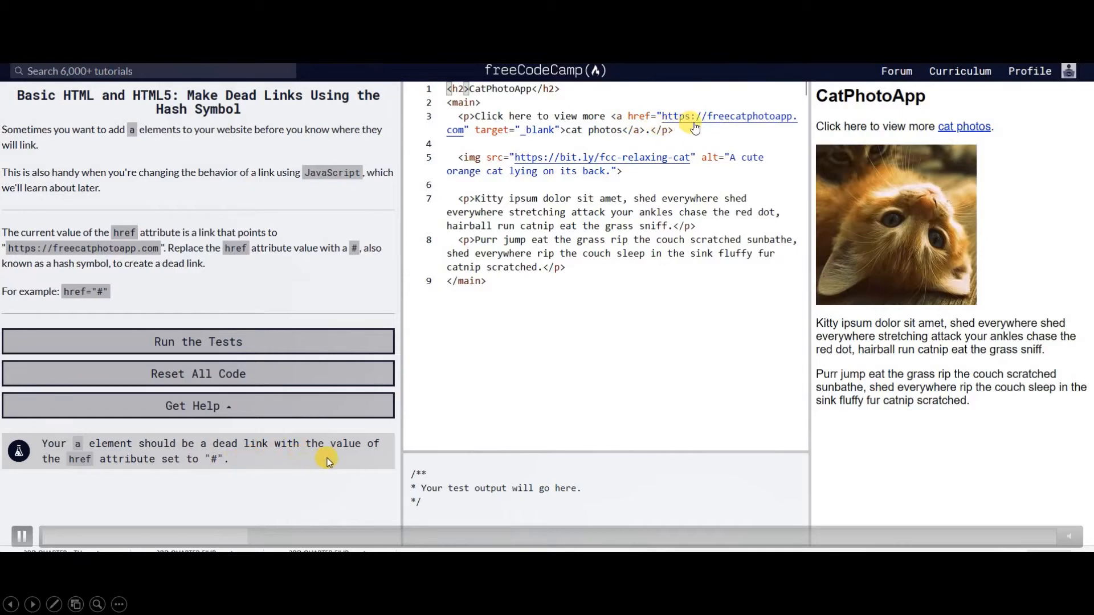
mouse_move(745, 128)
text(#)
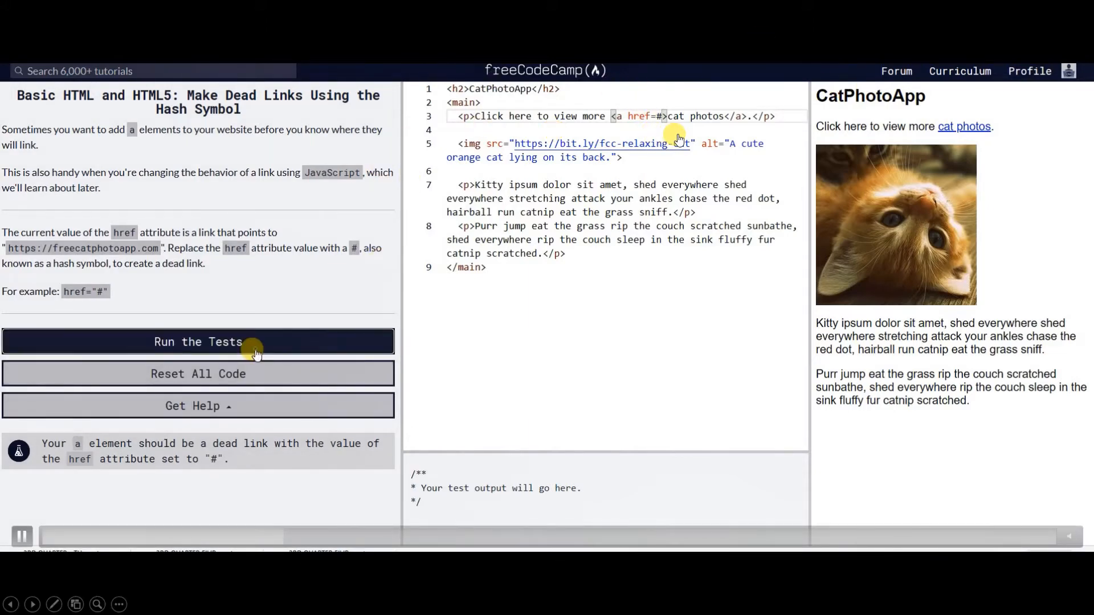
- Make the cat photos link a dead link with href '#' and run the tests
click(198, 342)
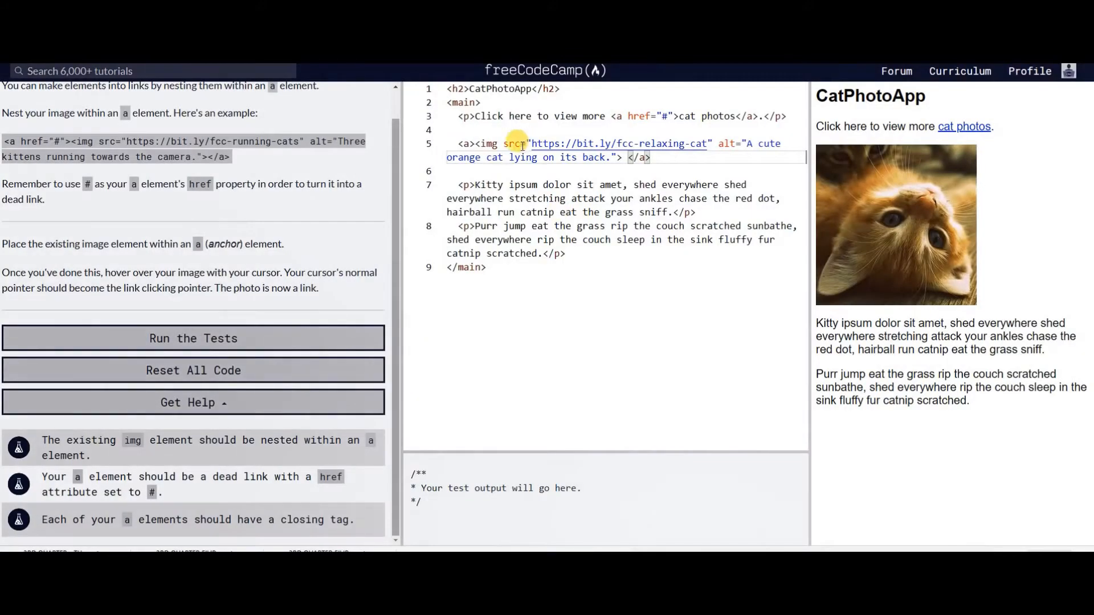
- Wrap the cat image on line 5 in an anchor element and run the tests
click(638, 157)
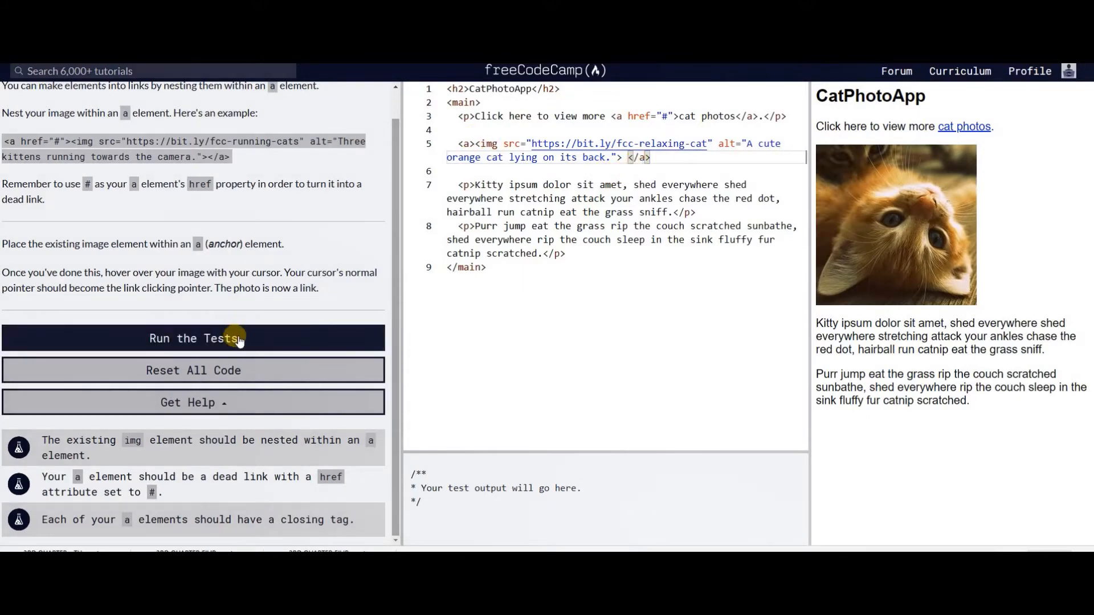
click(193, 338)
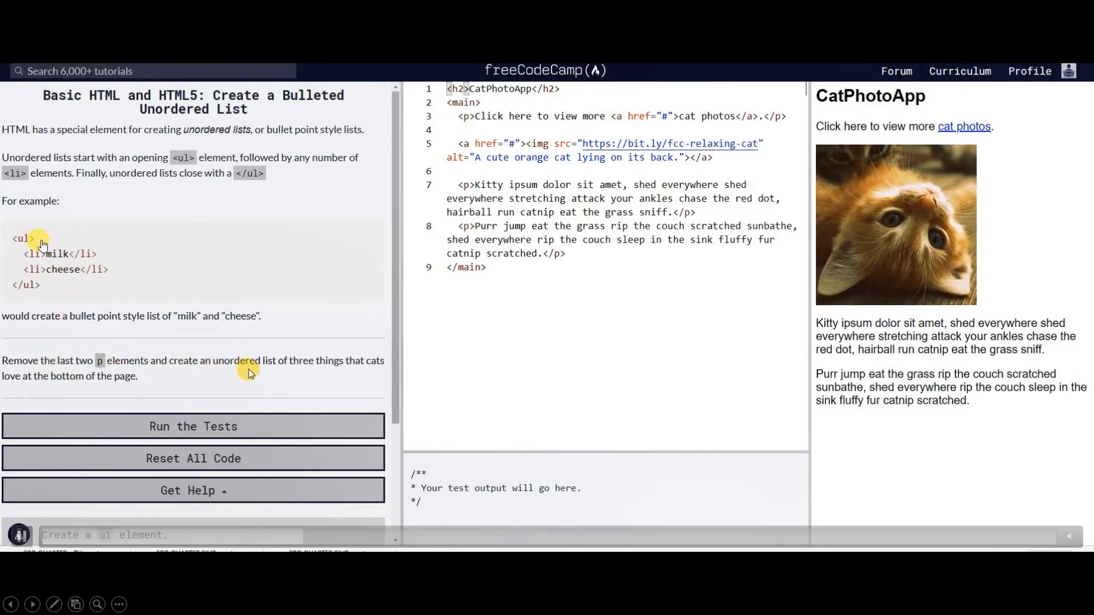
mouse_move(358, 380)
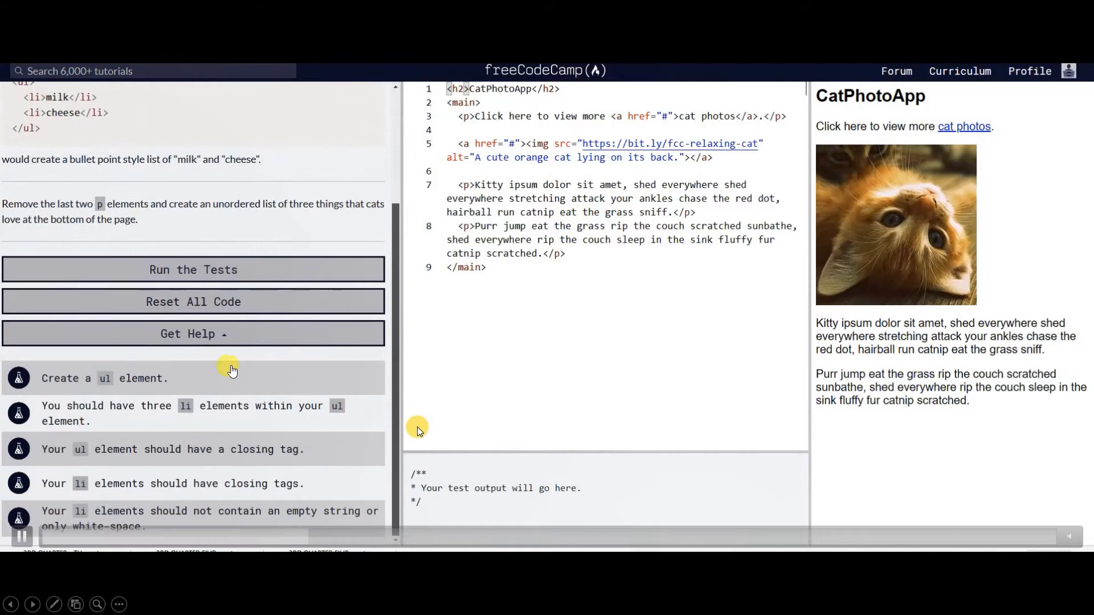
- Delete the last two paragraphs and start a <ul> list in their place
double_click(514, 226)
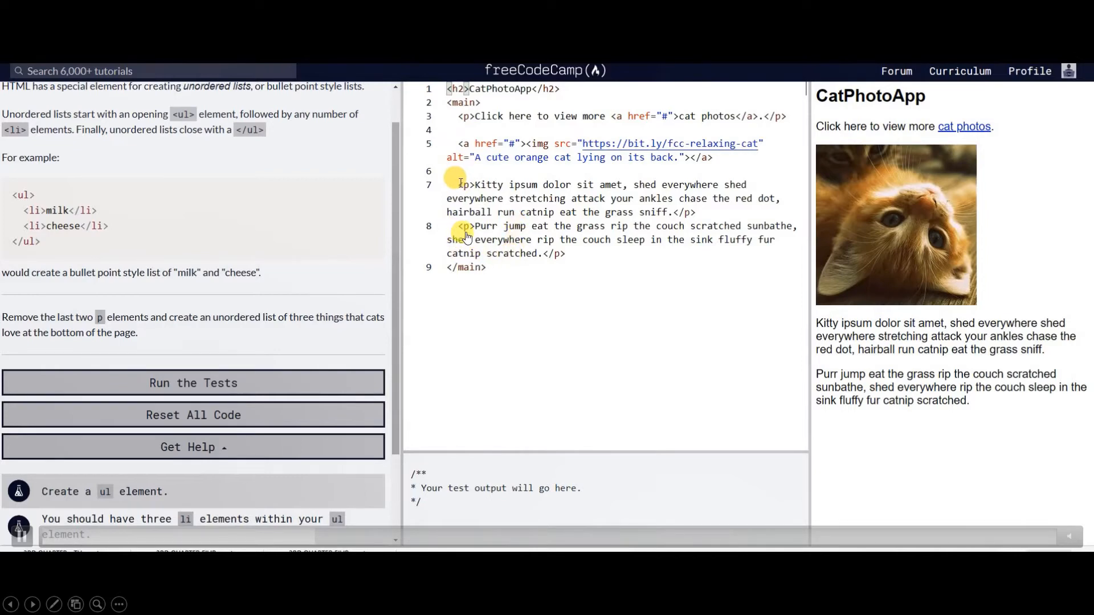
drag(458, 184, 565, 253)
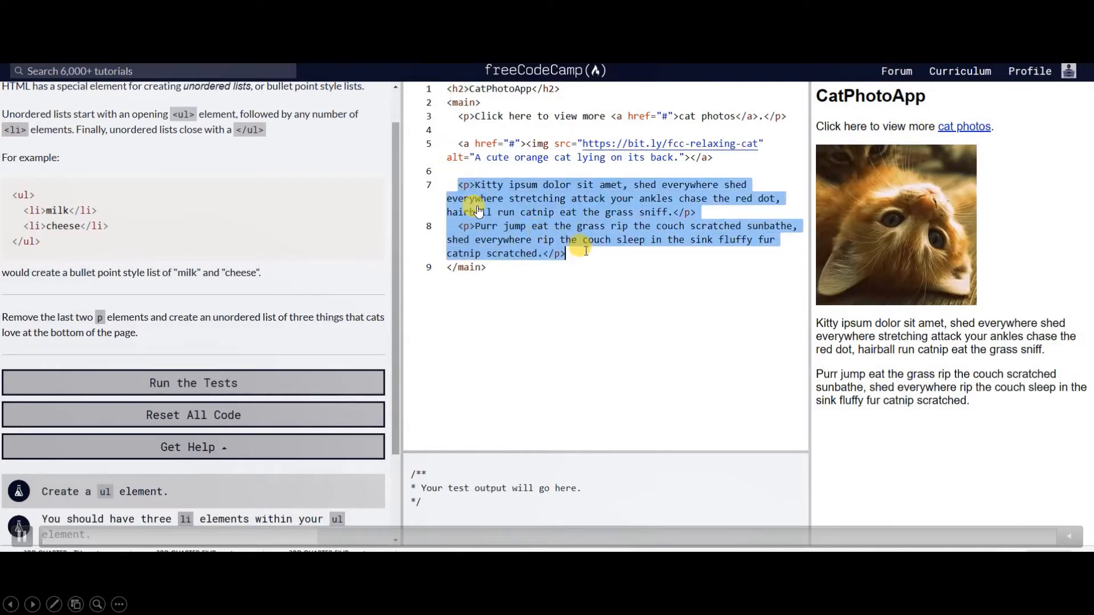
key(Delete)
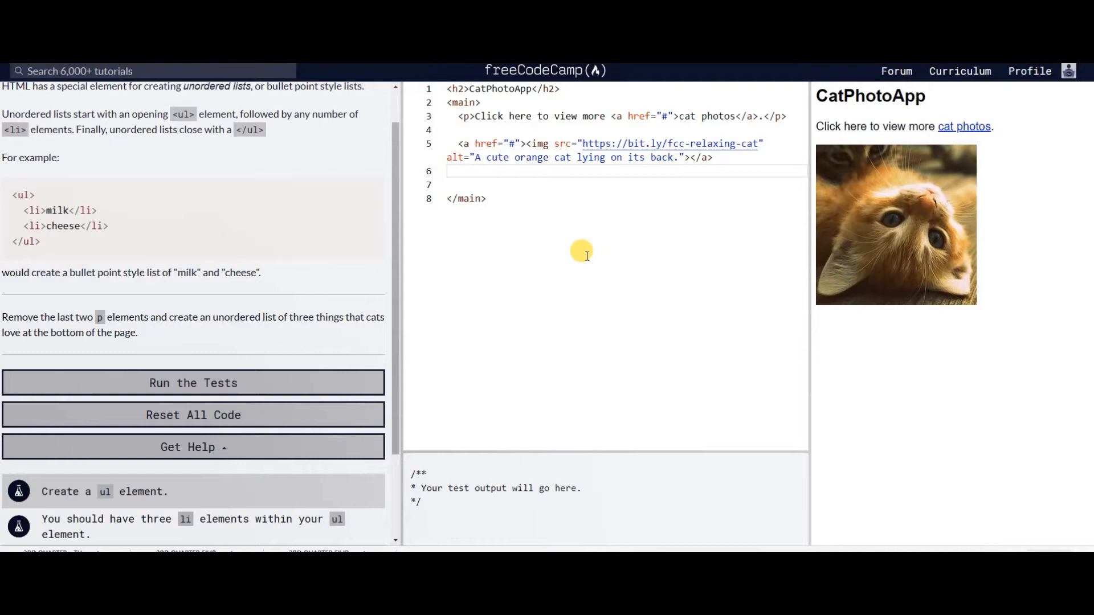
text(<ul>)
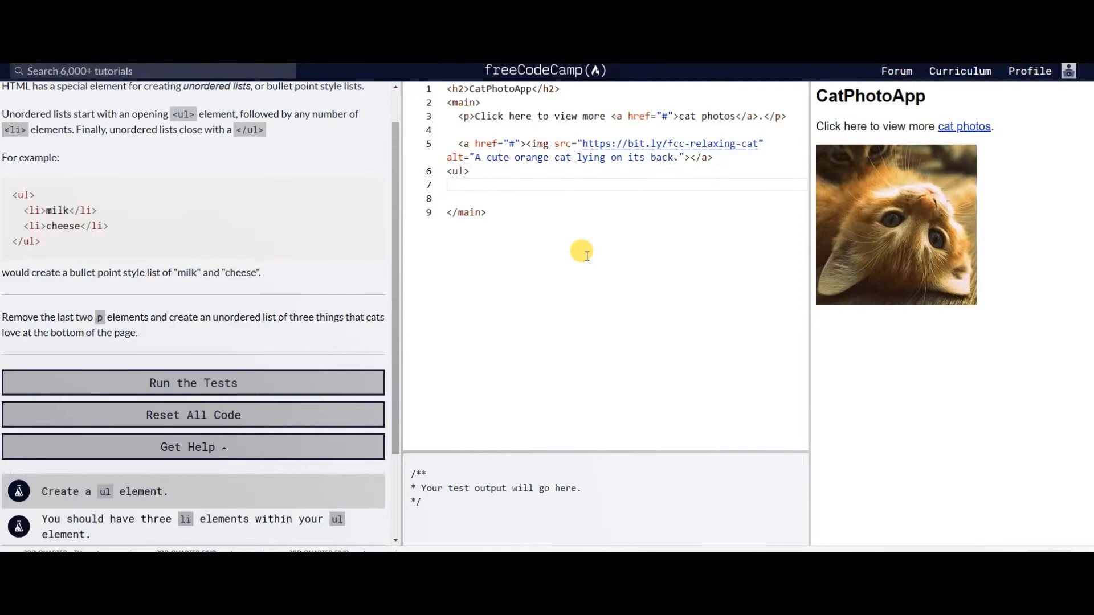
click(483, 185)
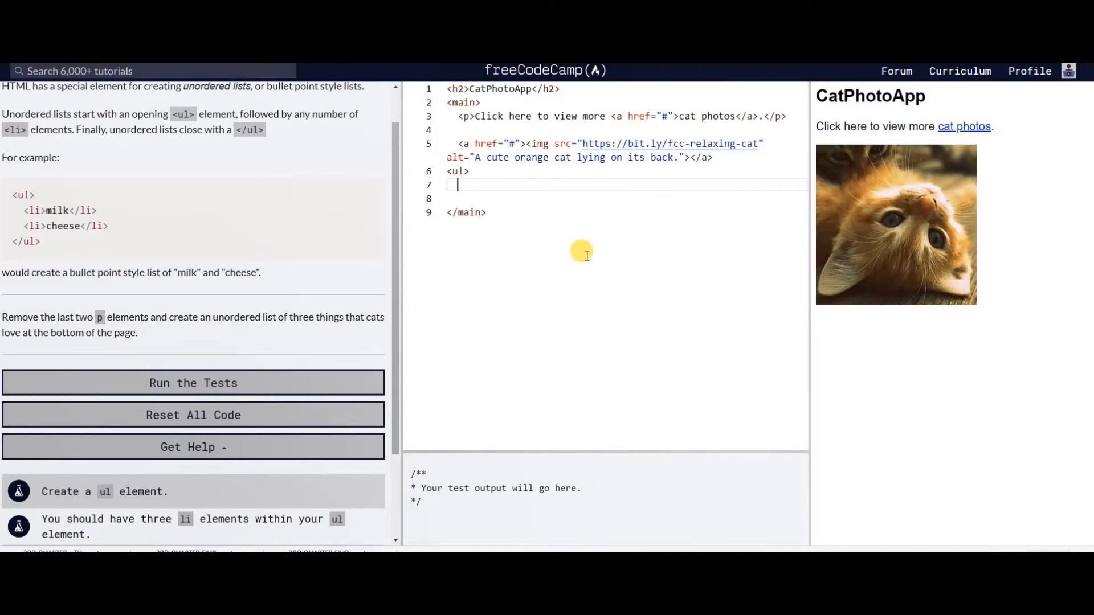
- Add the first list item, 'fish'
text(<li)
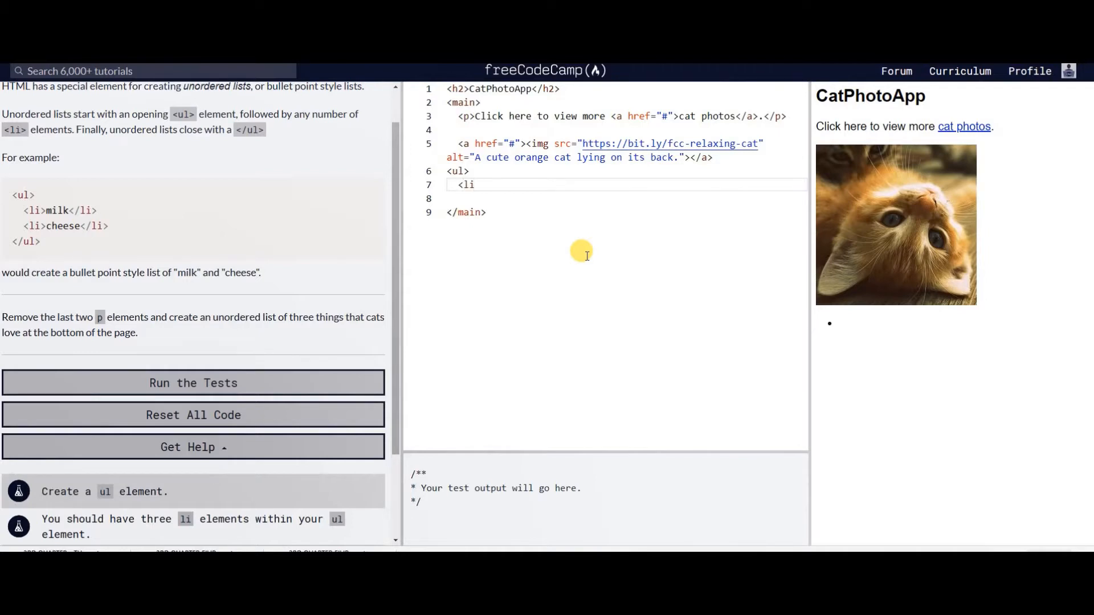
text(>)
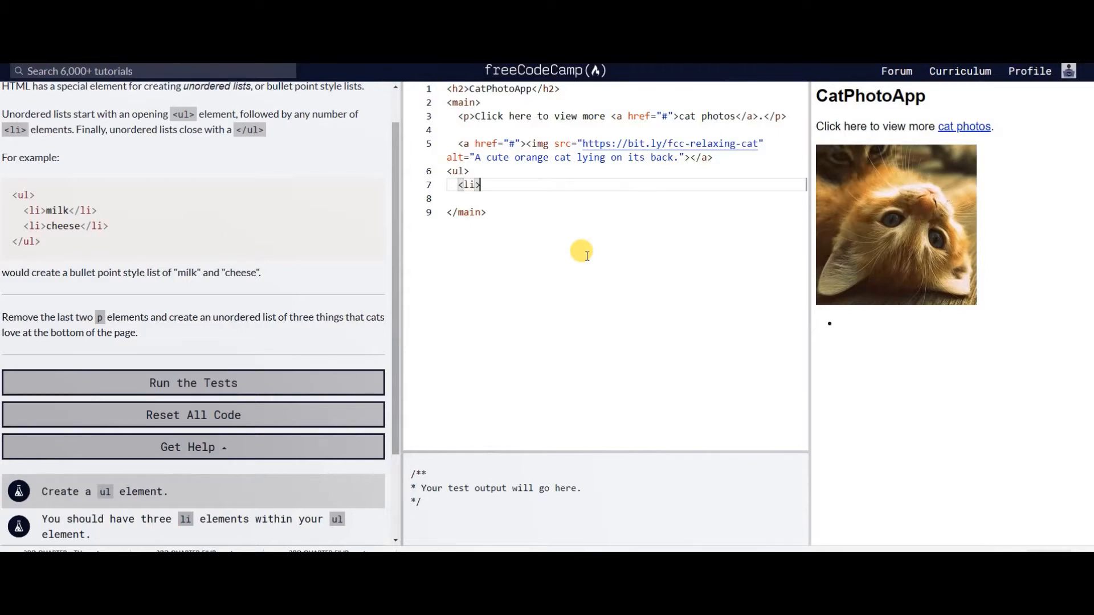
text(fish)
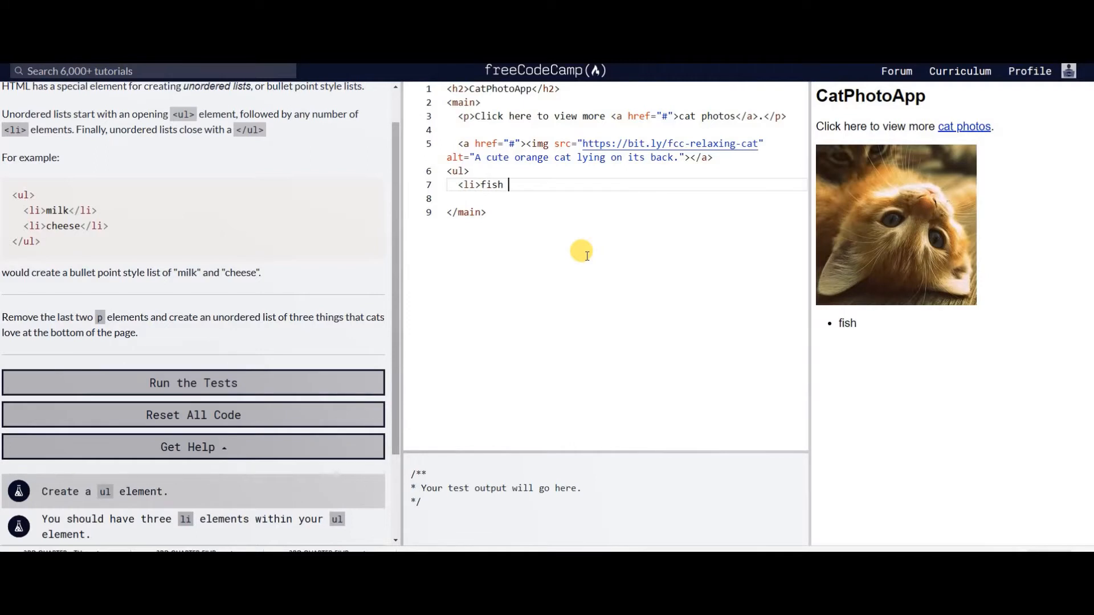
text(</)
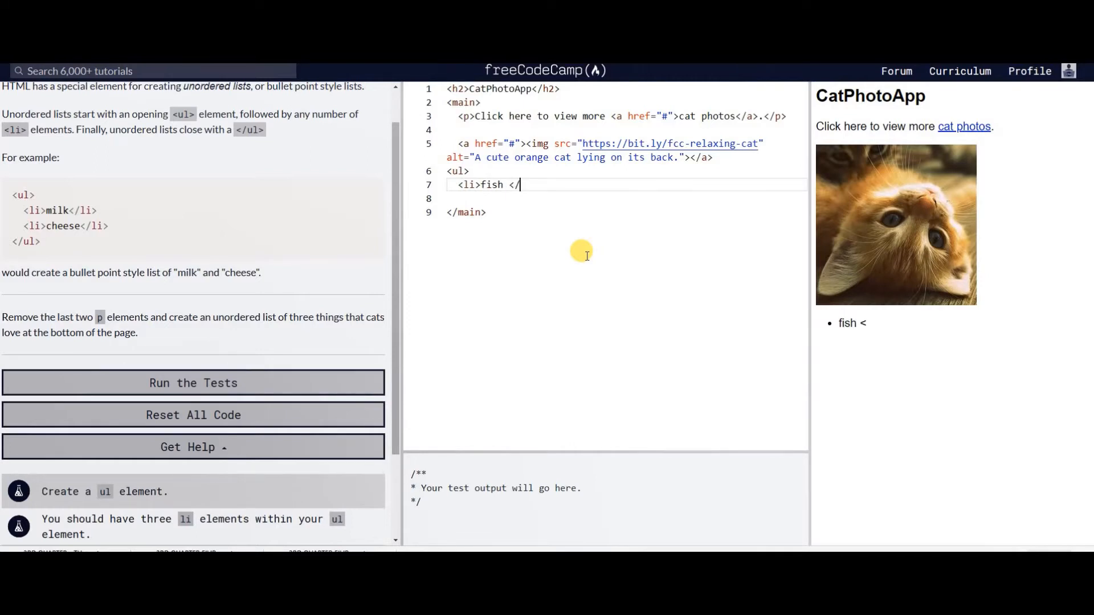
text(li>)
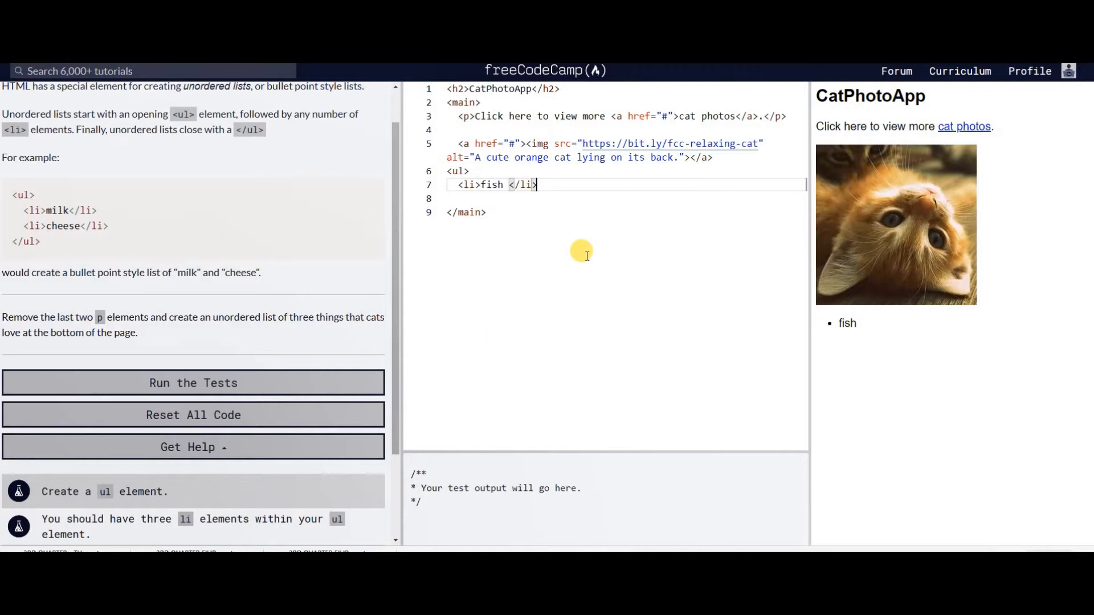
key(Enter)
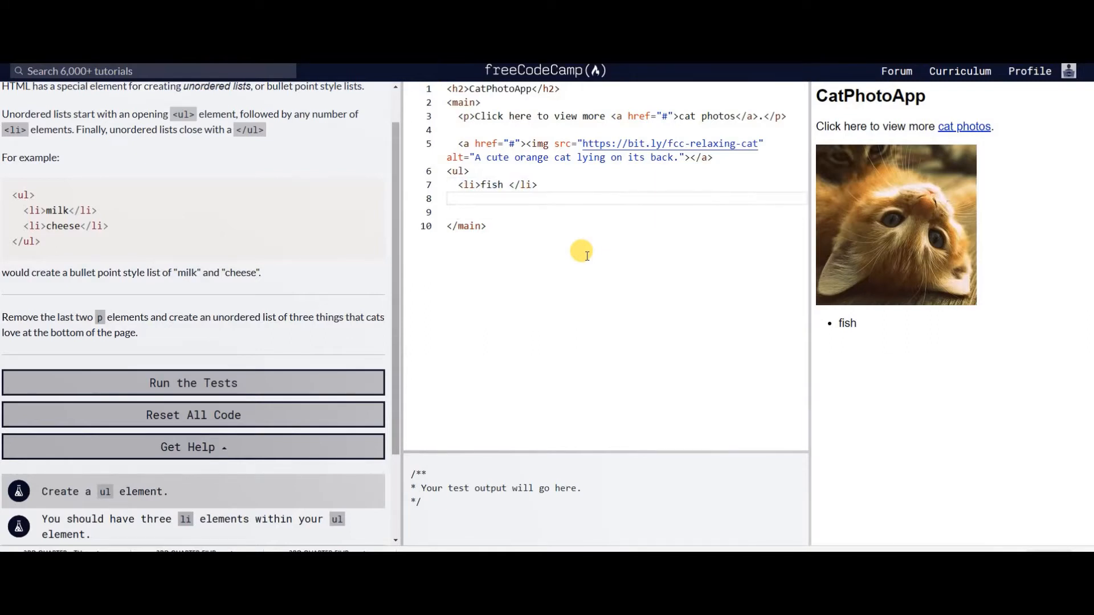
text(<li>fish </li>)
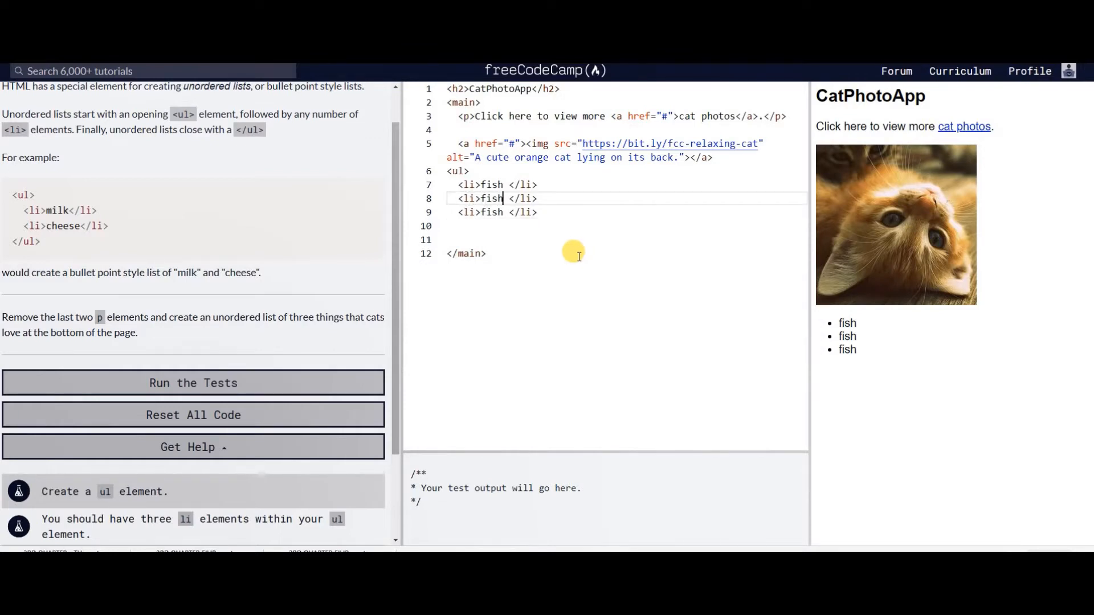
- Add 'rat' and 'water' list items, close the list, and run the tests
text(rat)
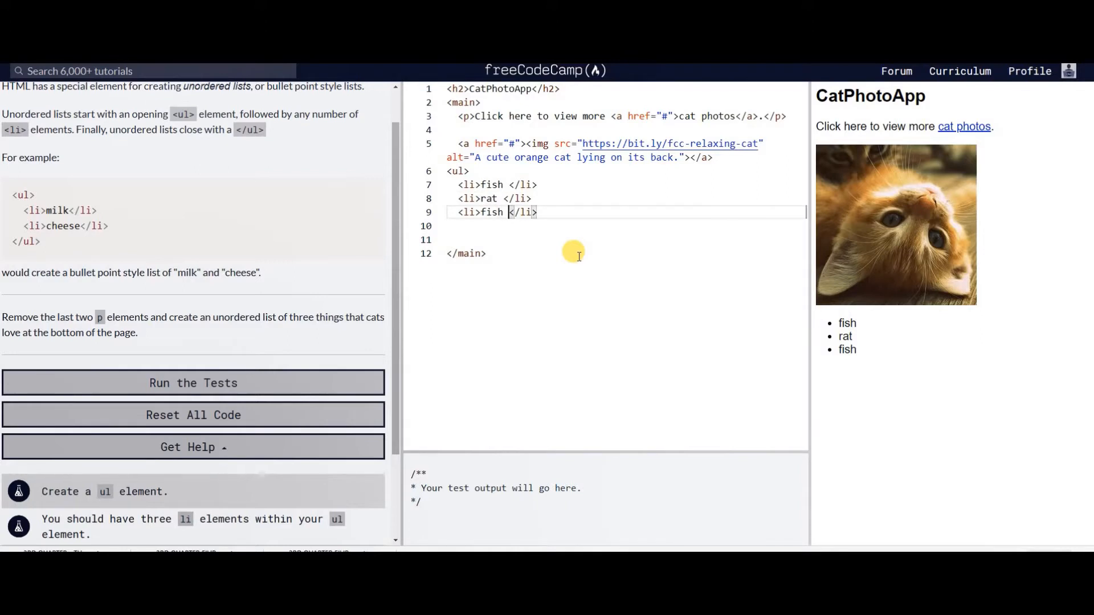
key(Backspace)
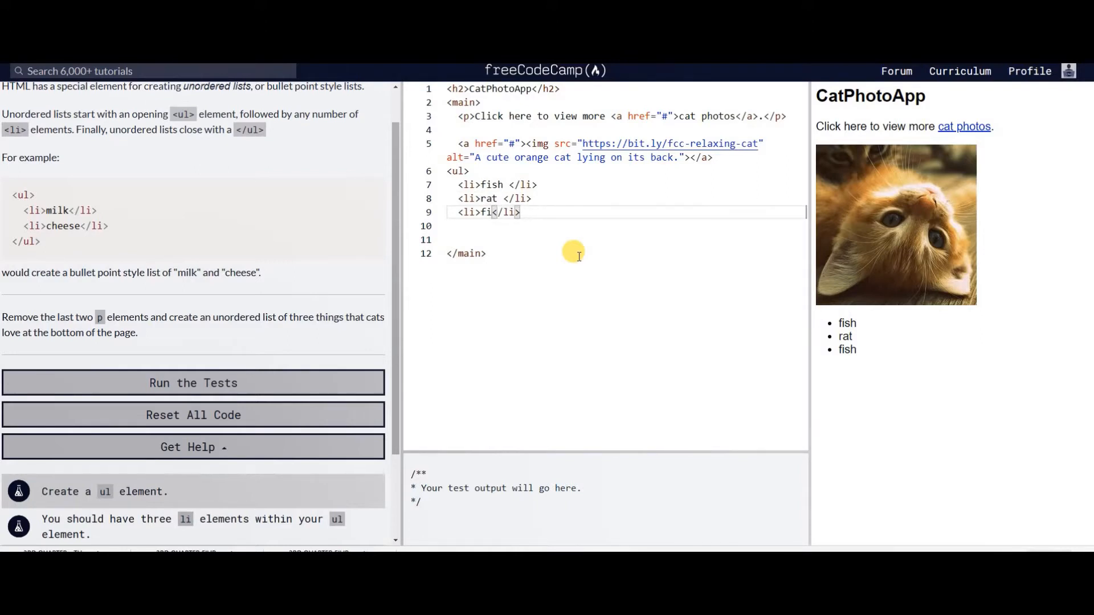
key(Backspace)
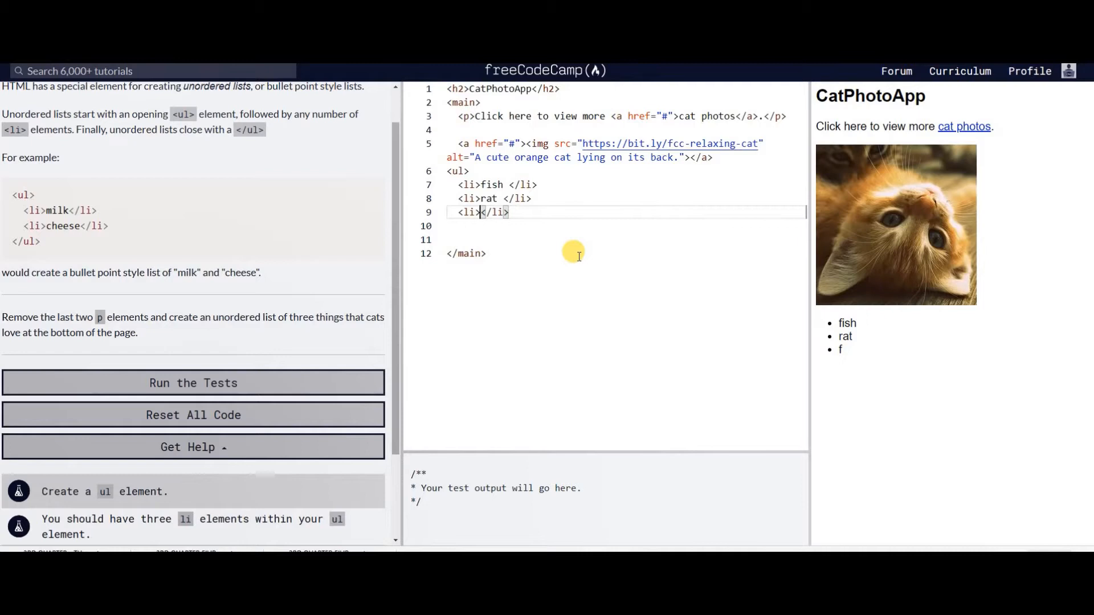
text(ater)
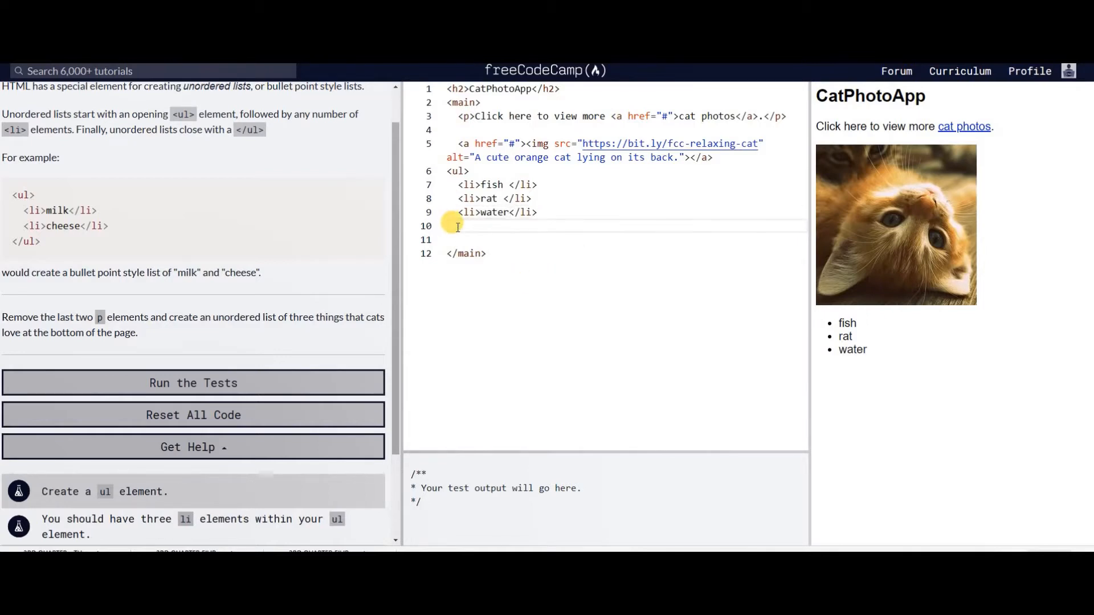
text(<ul)
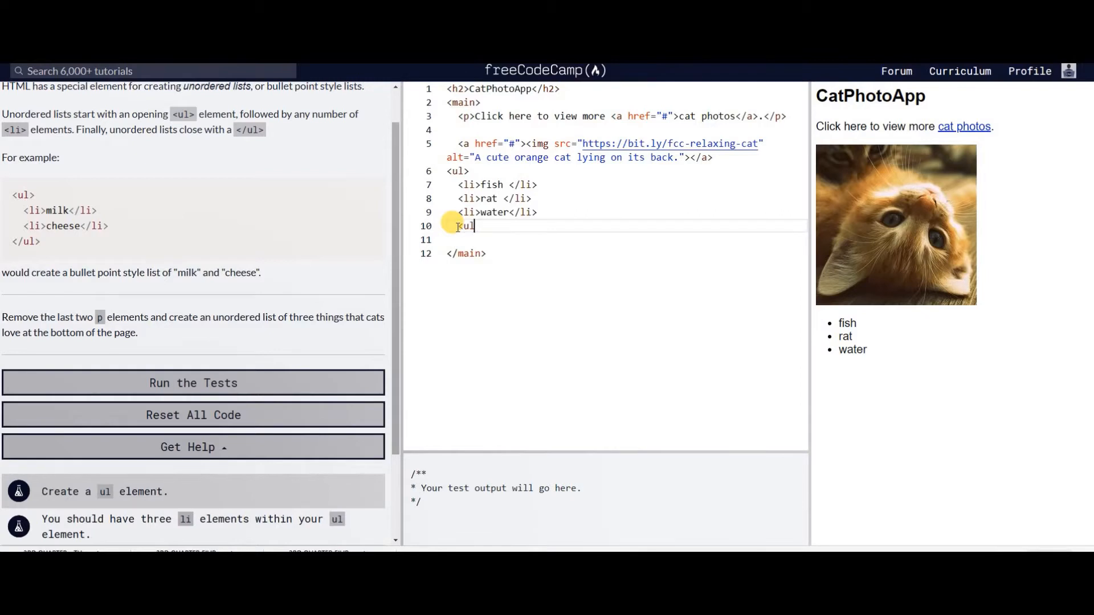
text(>)
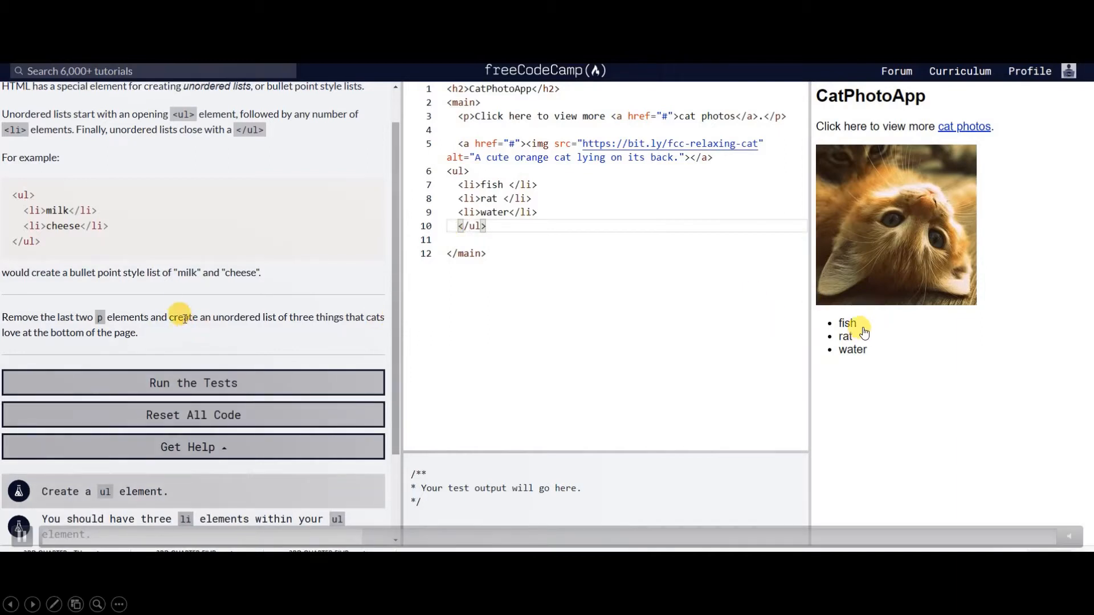
mouse_move(179, 340)
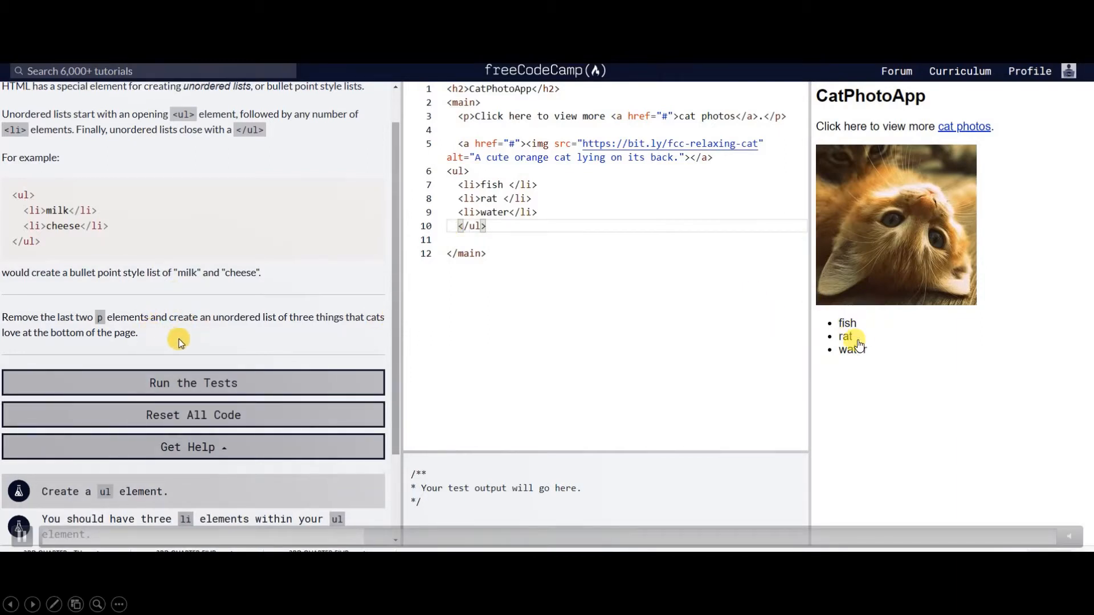
mouse_move(604, 532)
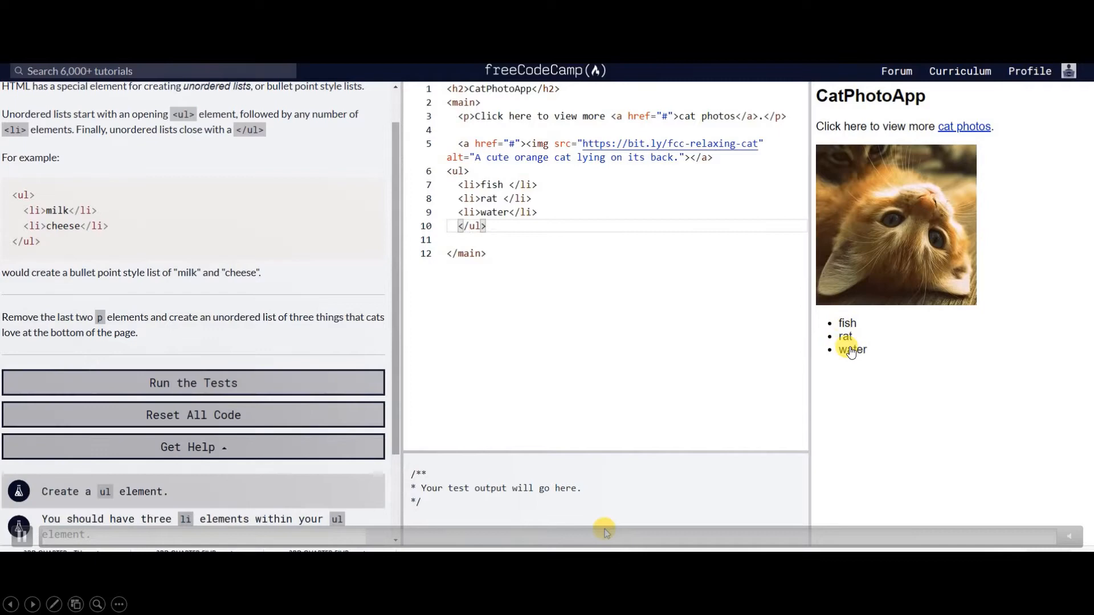
click(193, 383)
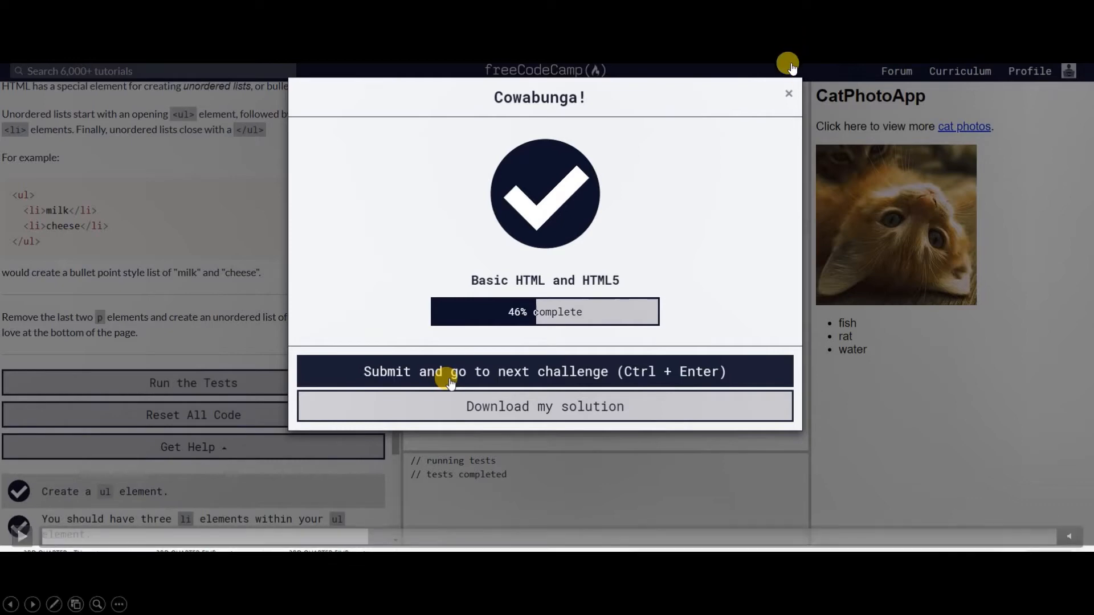
mouse_move(788, 103)
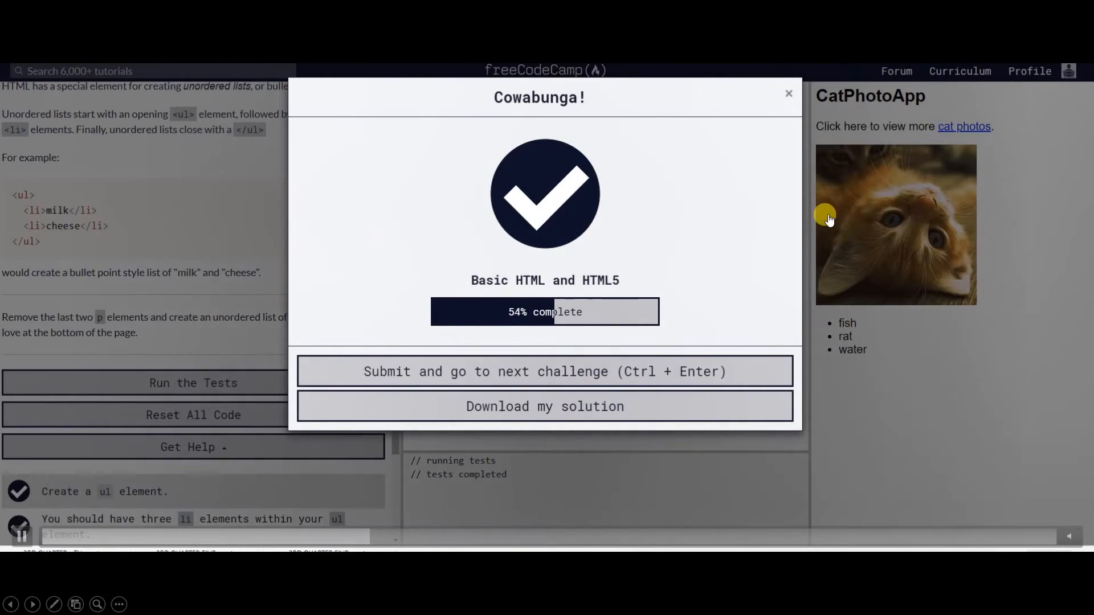
- Advance to the text field challenge, add <input type="text"> below the lists, and pass the tests
click(544, 371)
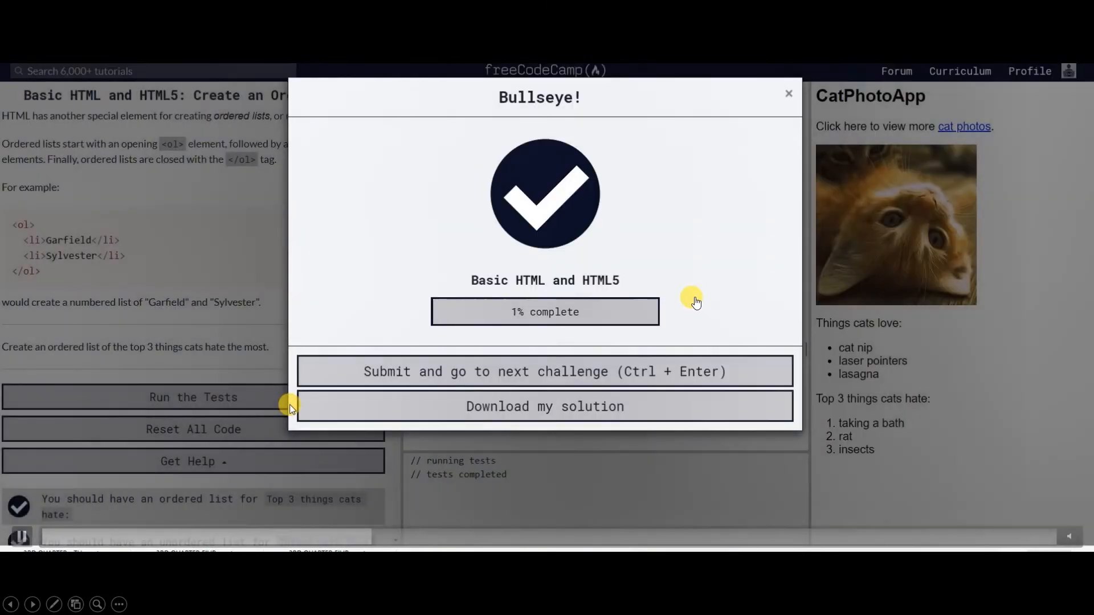
click(544, 371)
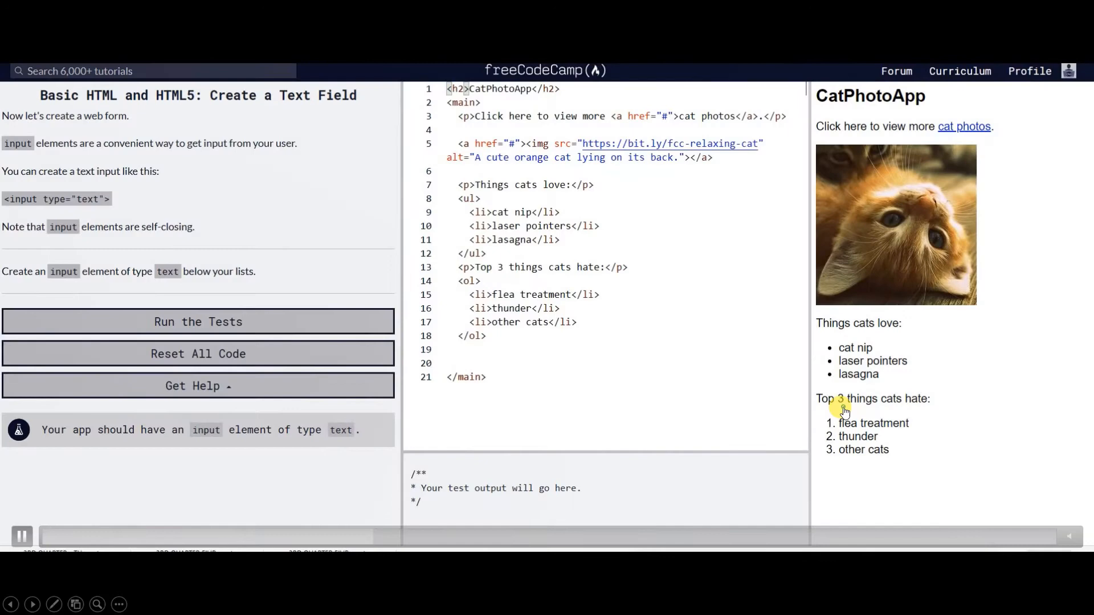
text(<input type="text" ></input>)
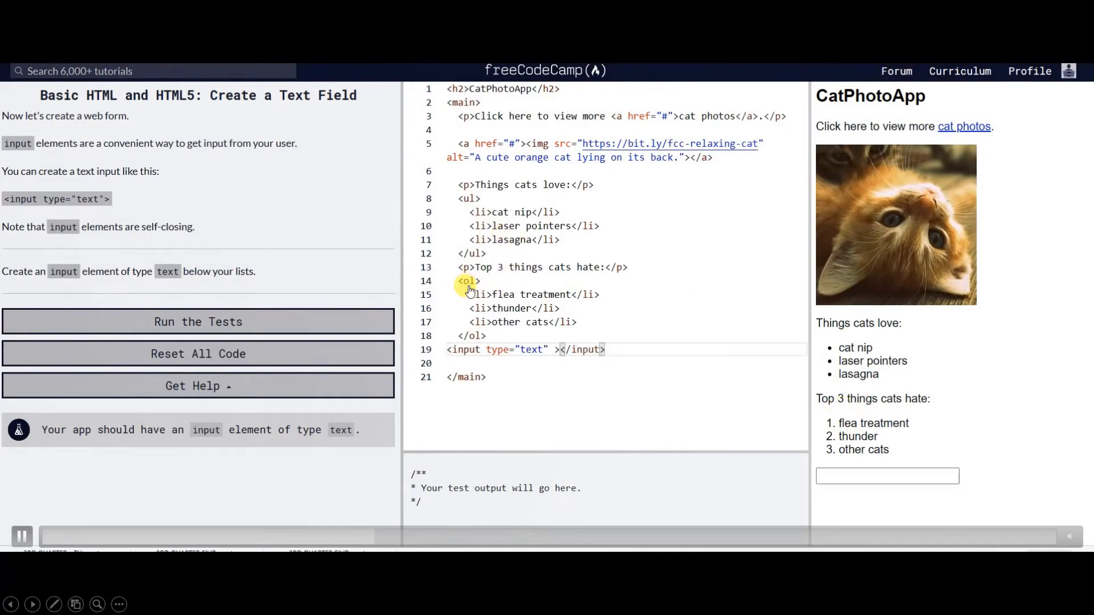
click(198, 322)
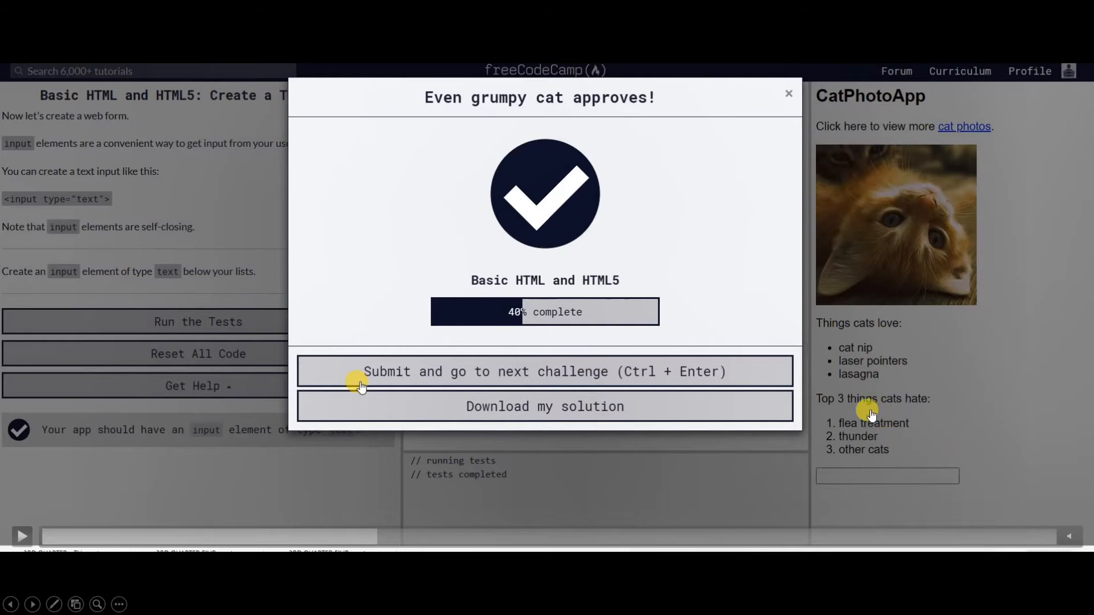
mouse_move(866, 428)
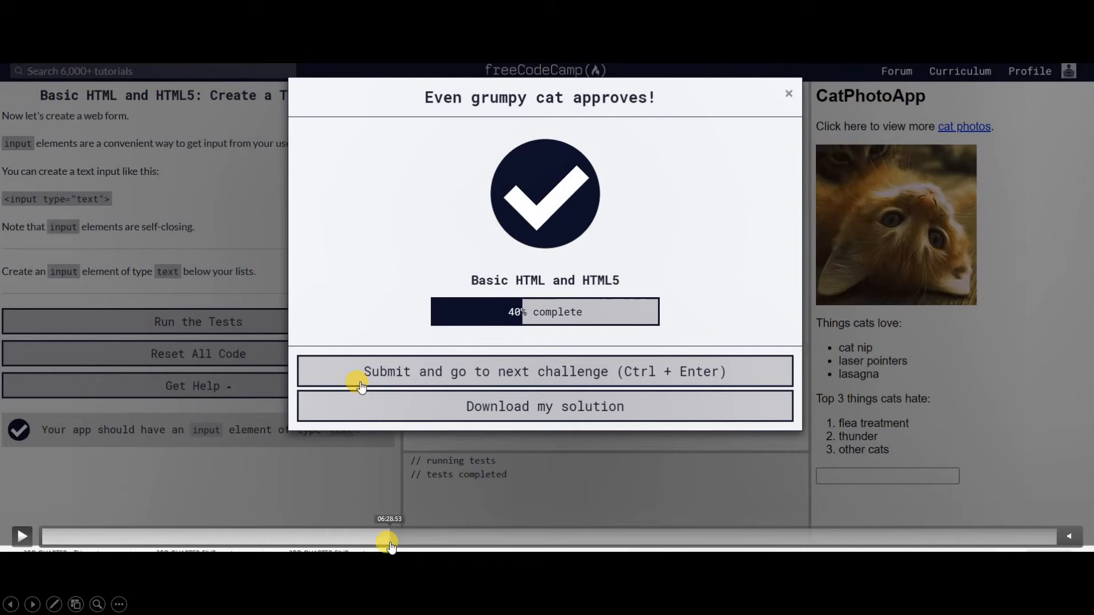
- On the placeholder challenge, give the input placeholder 'Cat Photo URL' and pass the tests
click(544, 372)
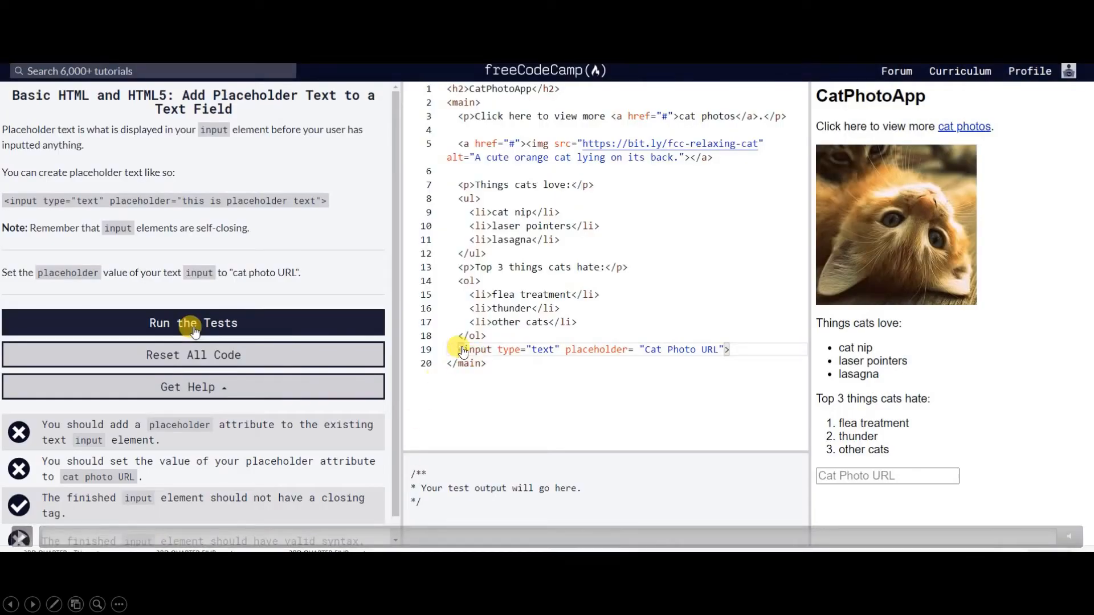
mouse_move(483, 270)
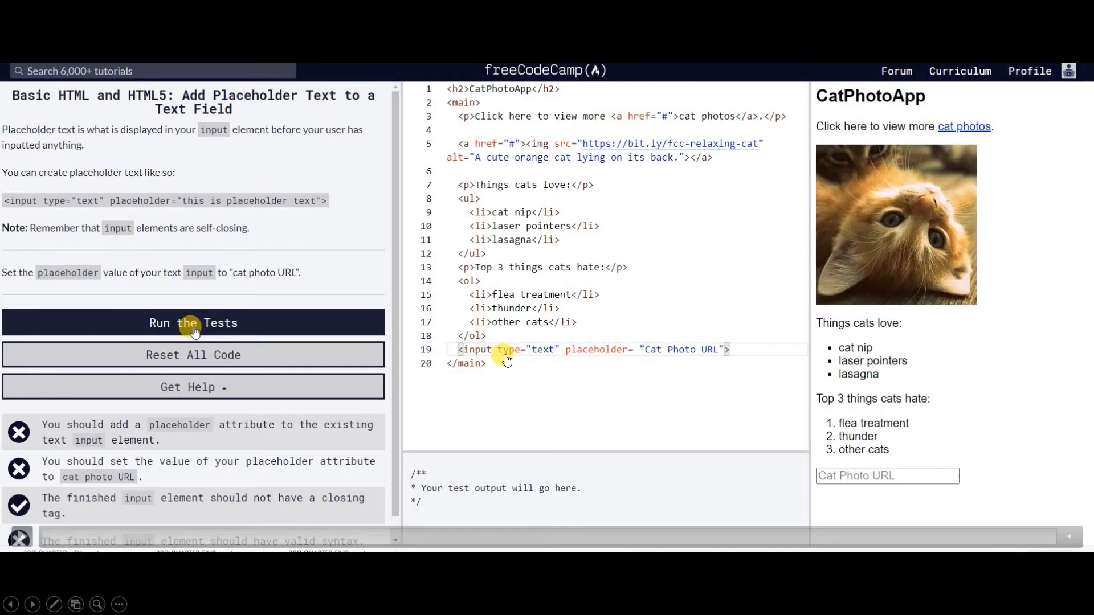
mouse_move(527, 362)
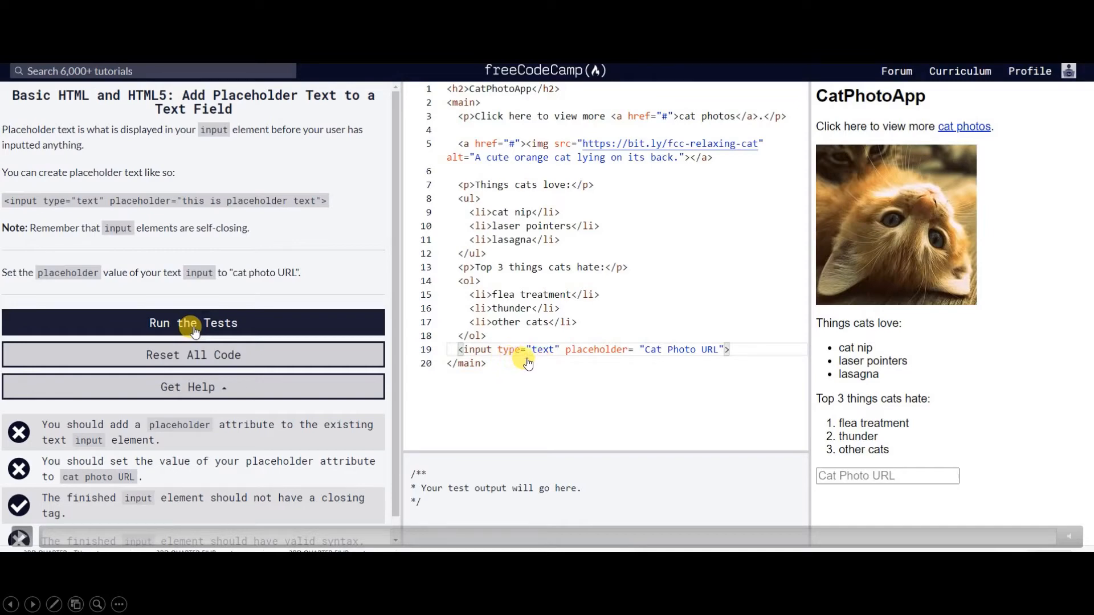
mouse_move(511, 360)
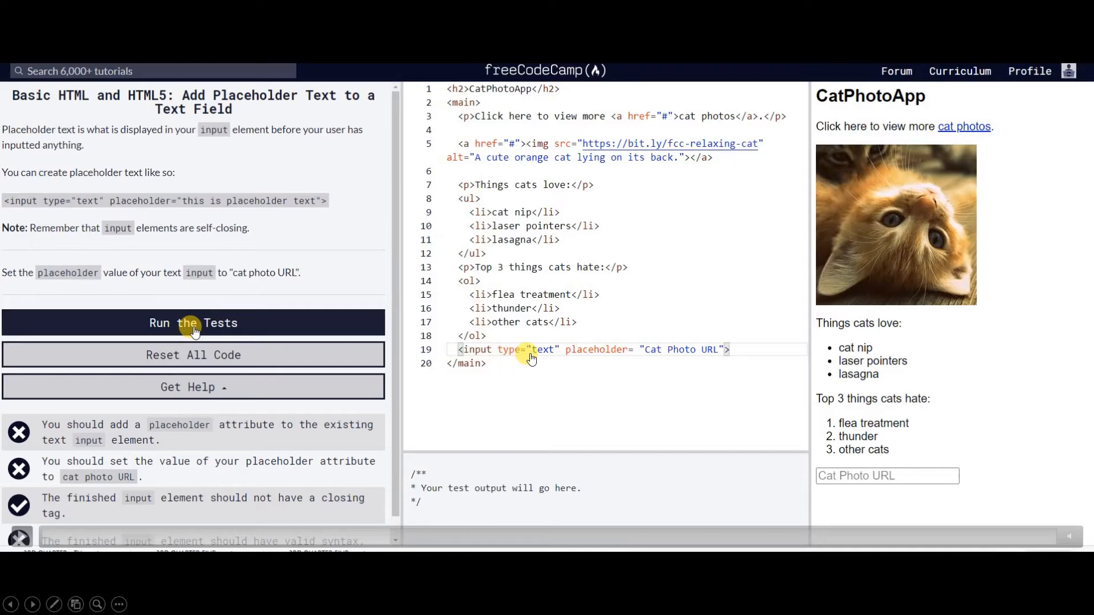
mouse_move(556, 357)
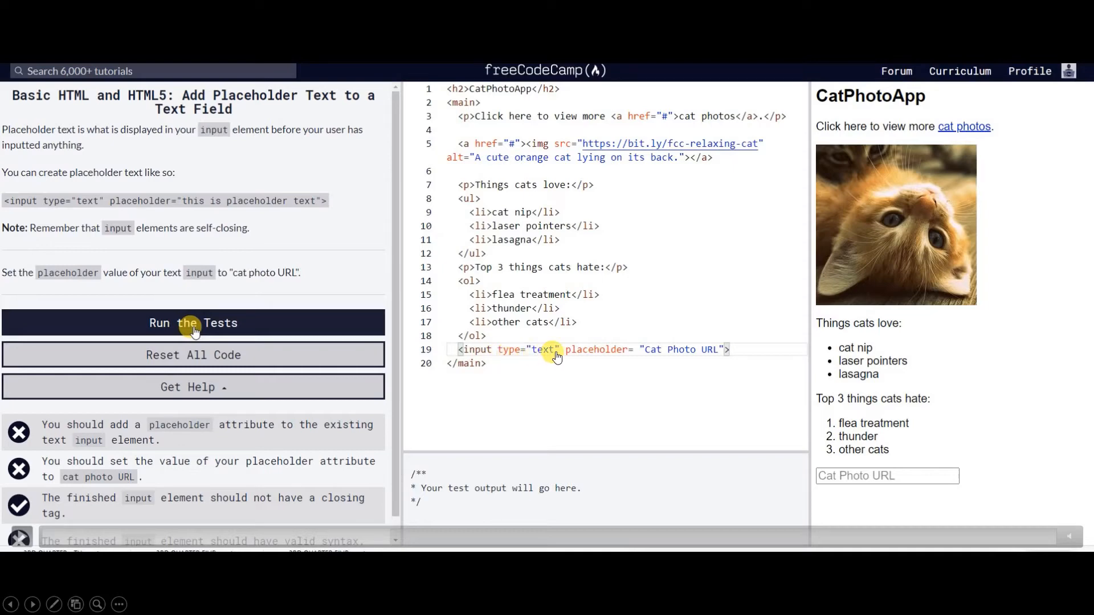
mouse_move(571, 357)
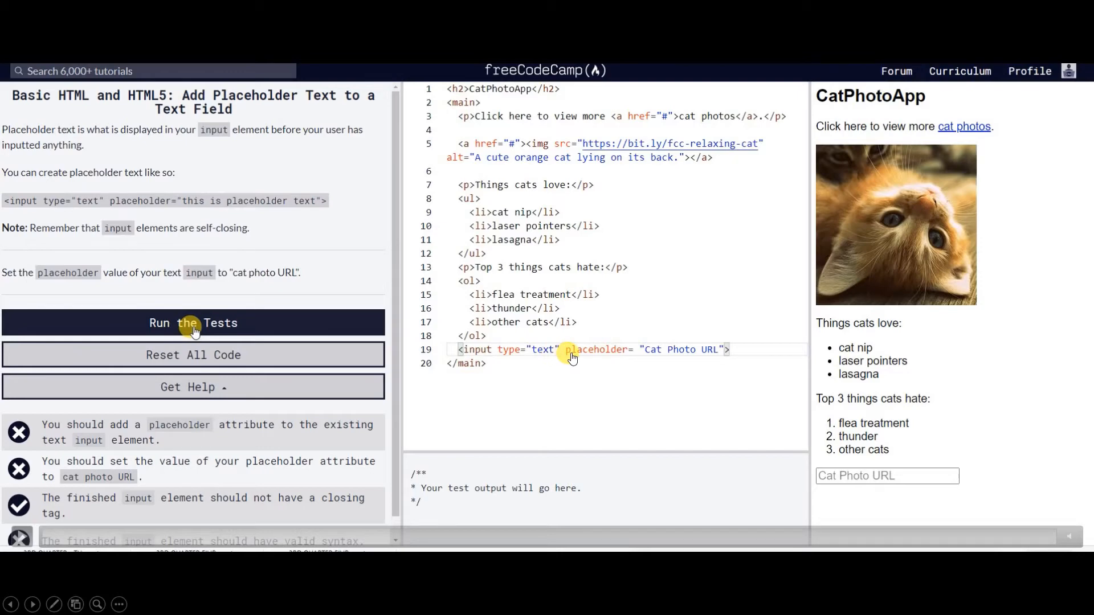
mouse_move(693, 363)
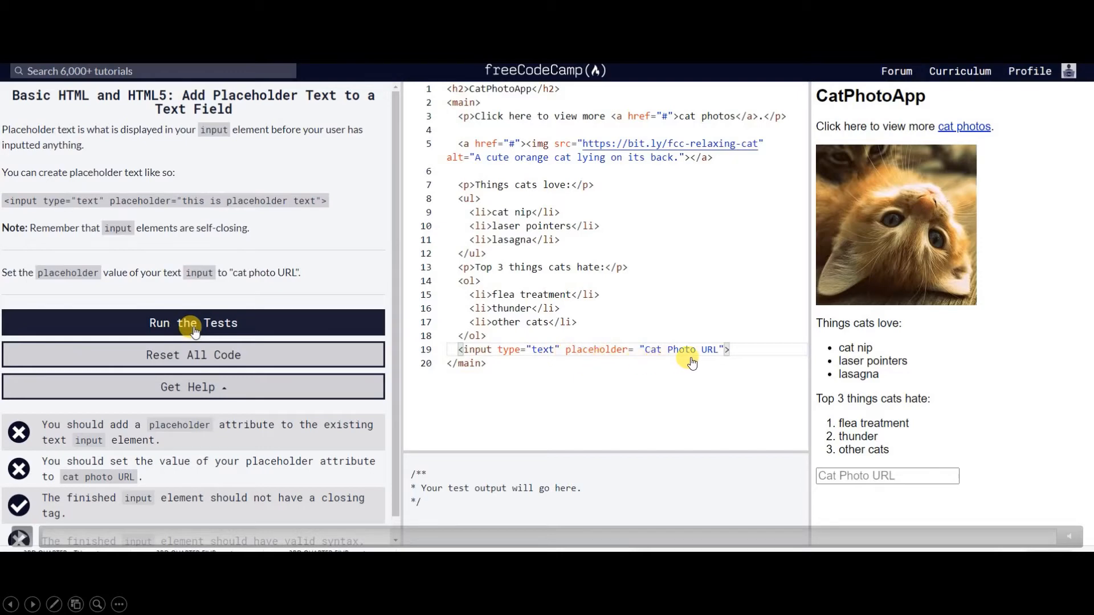
mouse_move(643, 356)
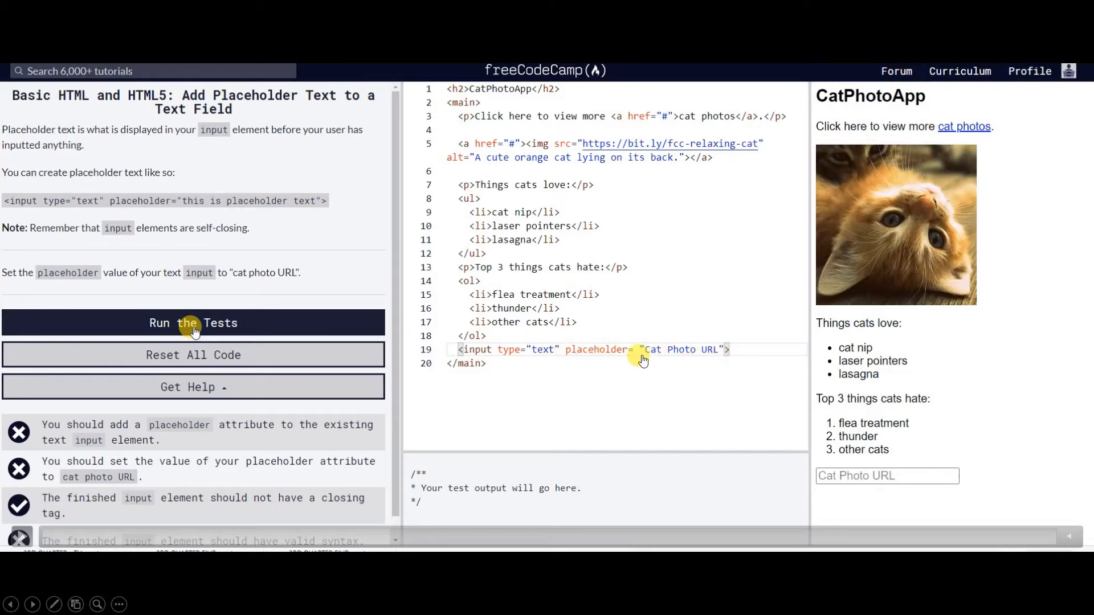
mouse_move(721, 354)
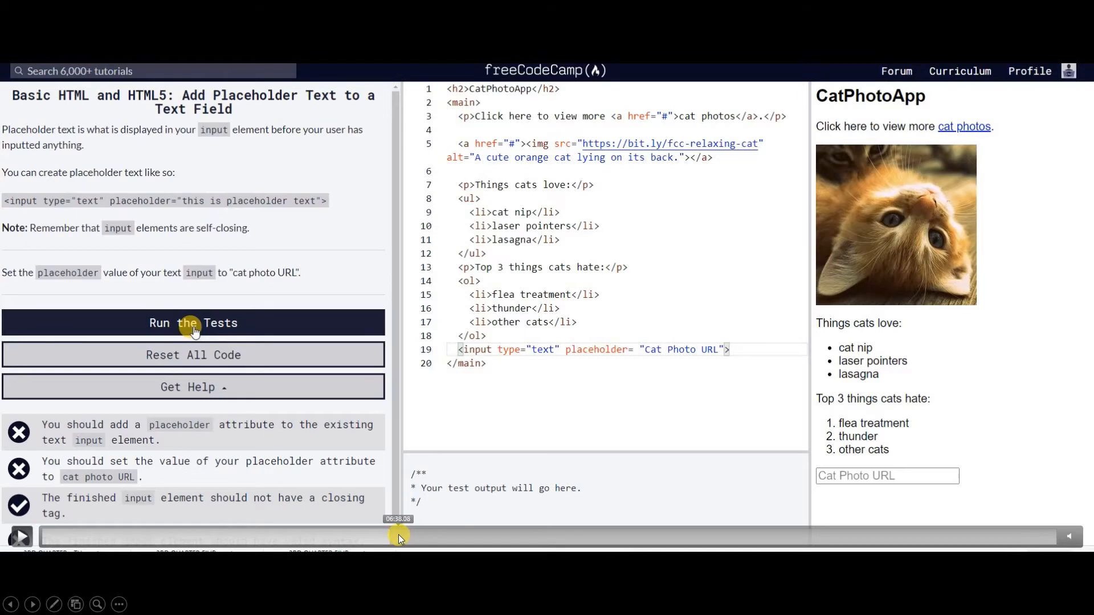
click(193, 323)
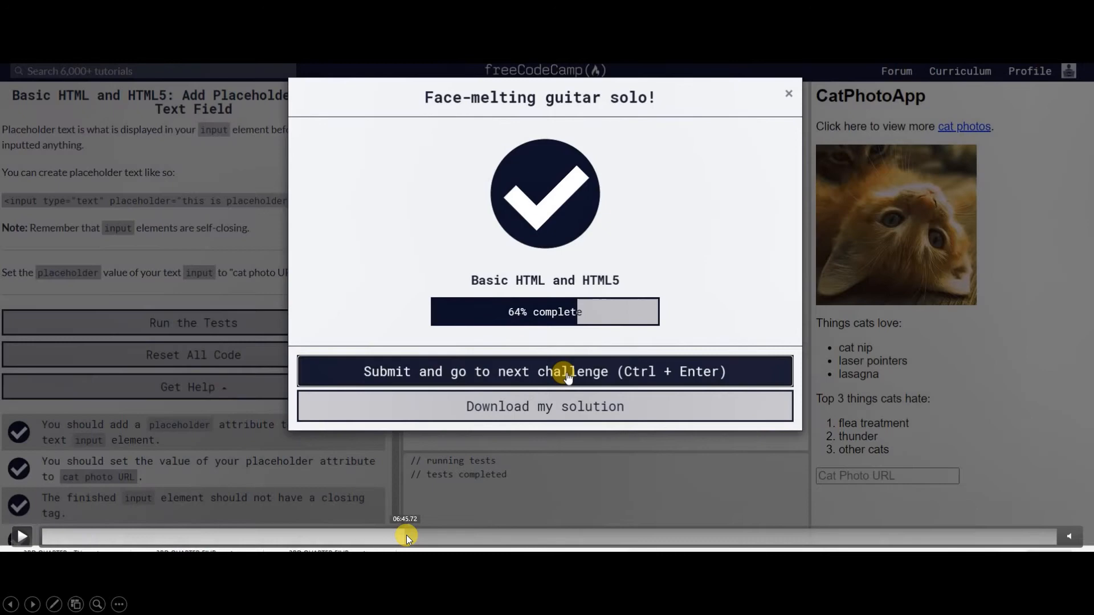
- Submit the current solution to advance to the Create a Form Element challenge
click(567, 371)
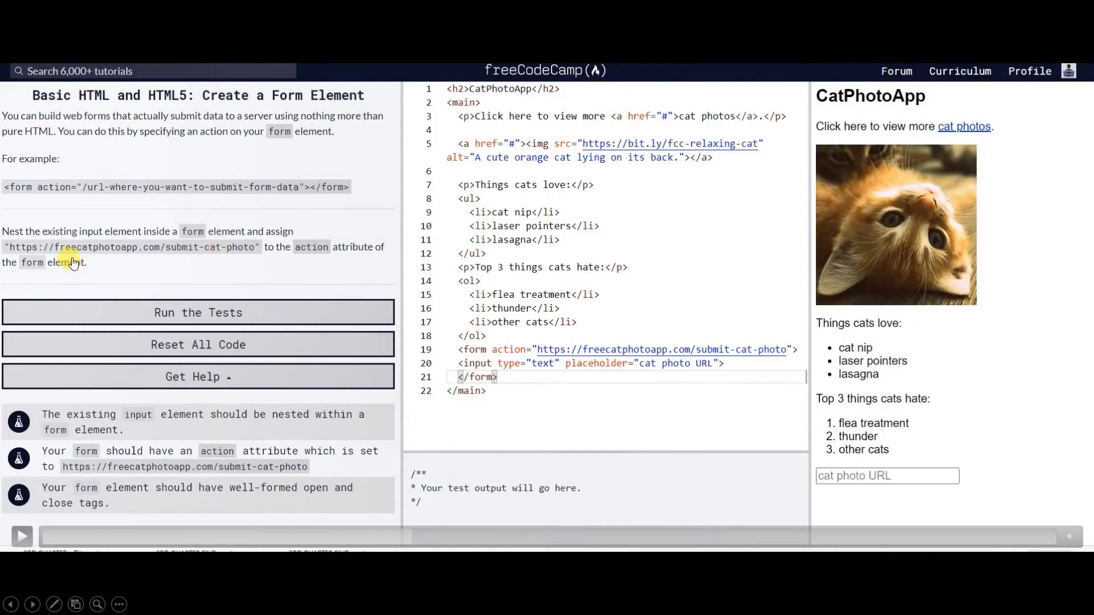
mouse_move(137, 243)
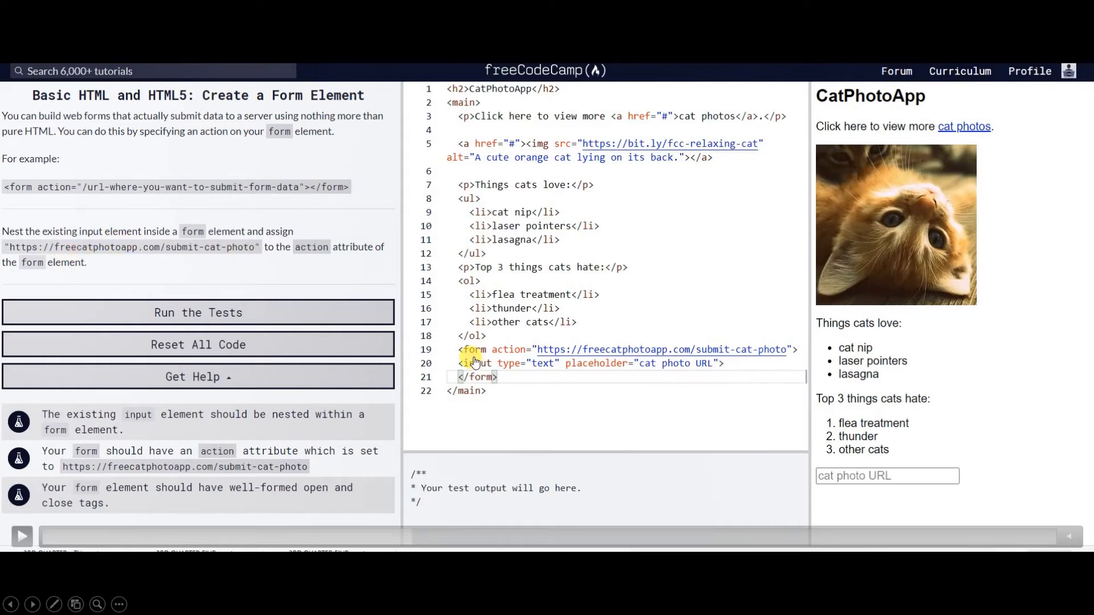
mouse_move(510, 358)
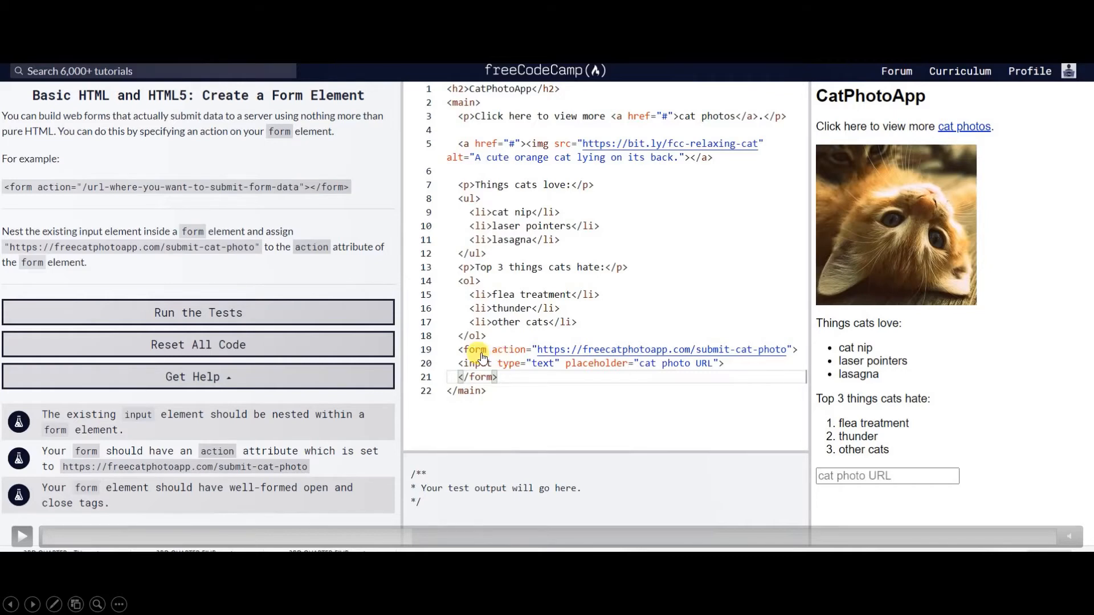
mouse_move(504, 360)
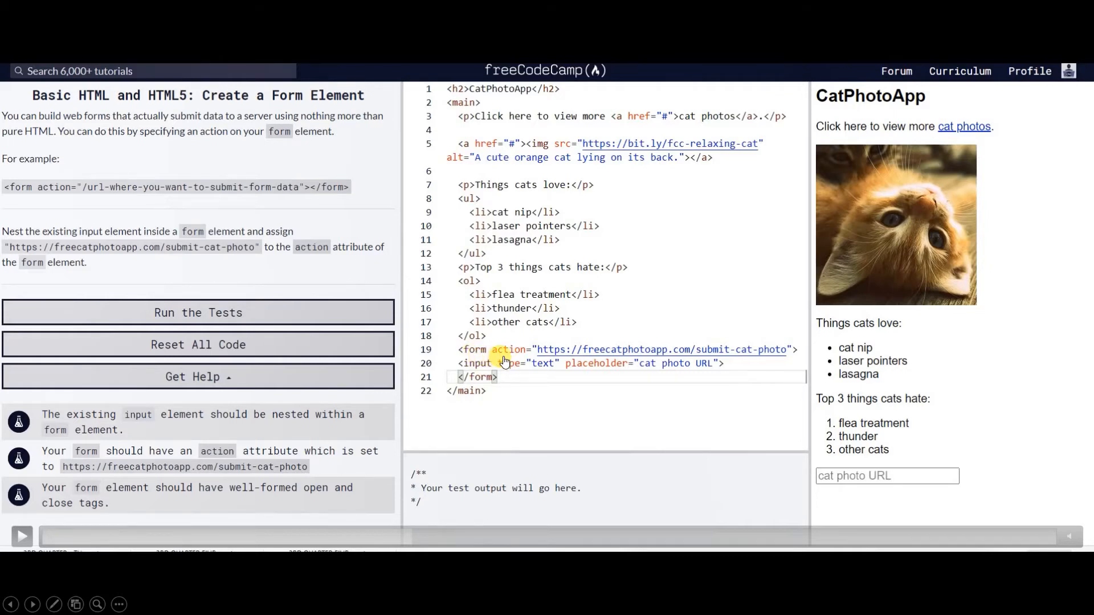
mouse_move(546, 350)
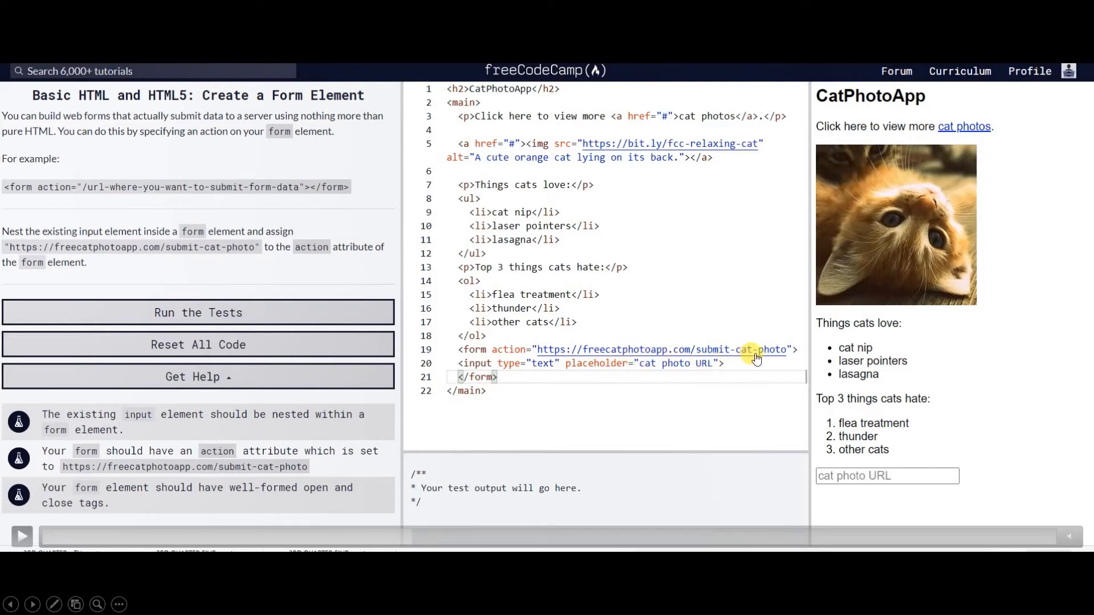
mouse_move(500, 384)
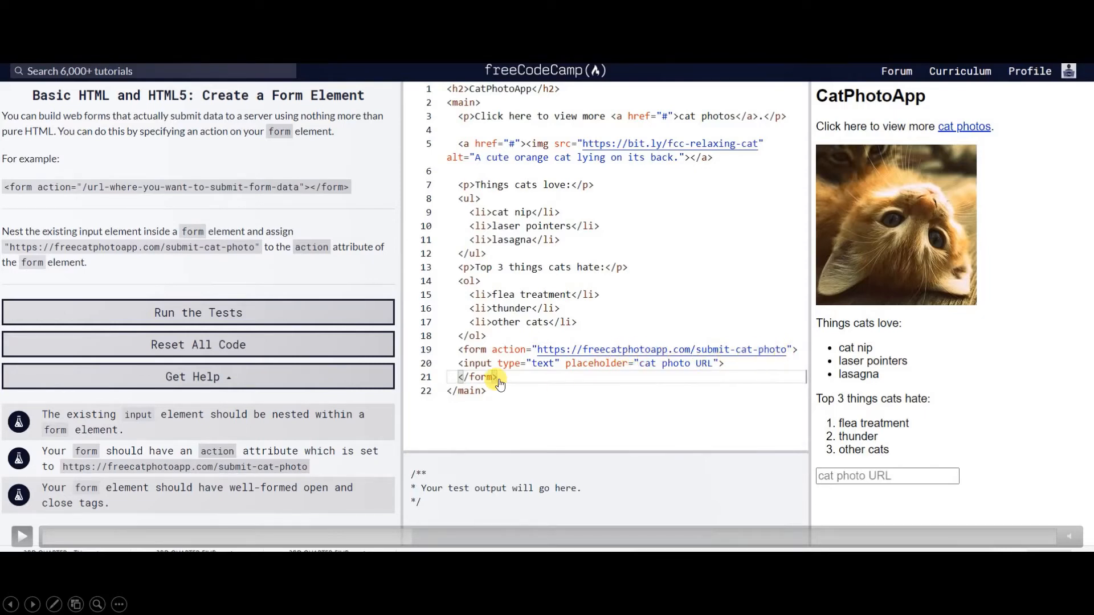
mouse_move(635, 381)
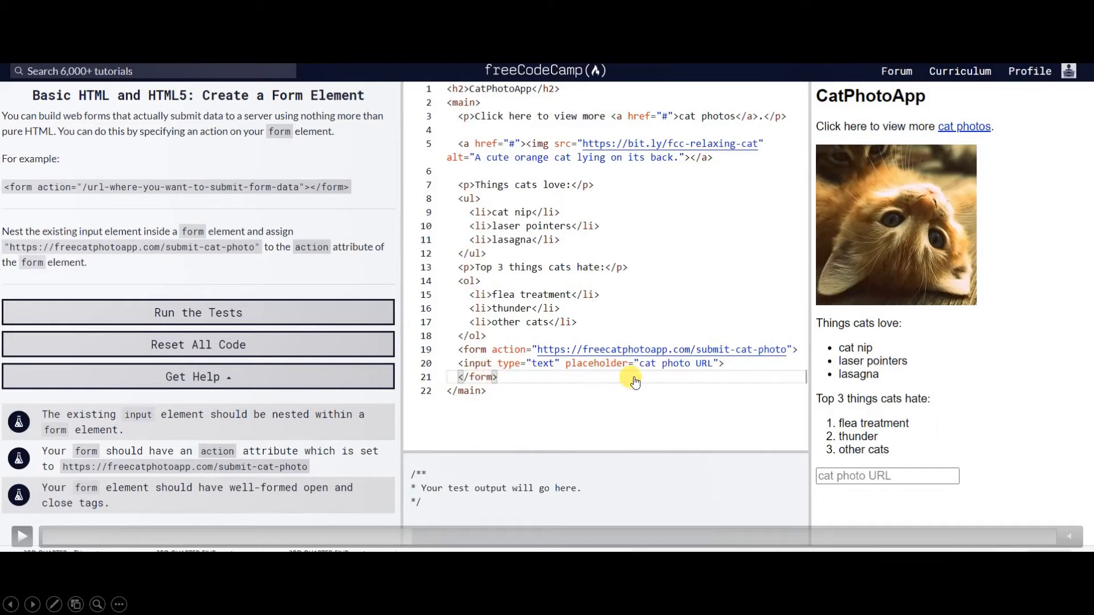
mouse_move(167, 323)
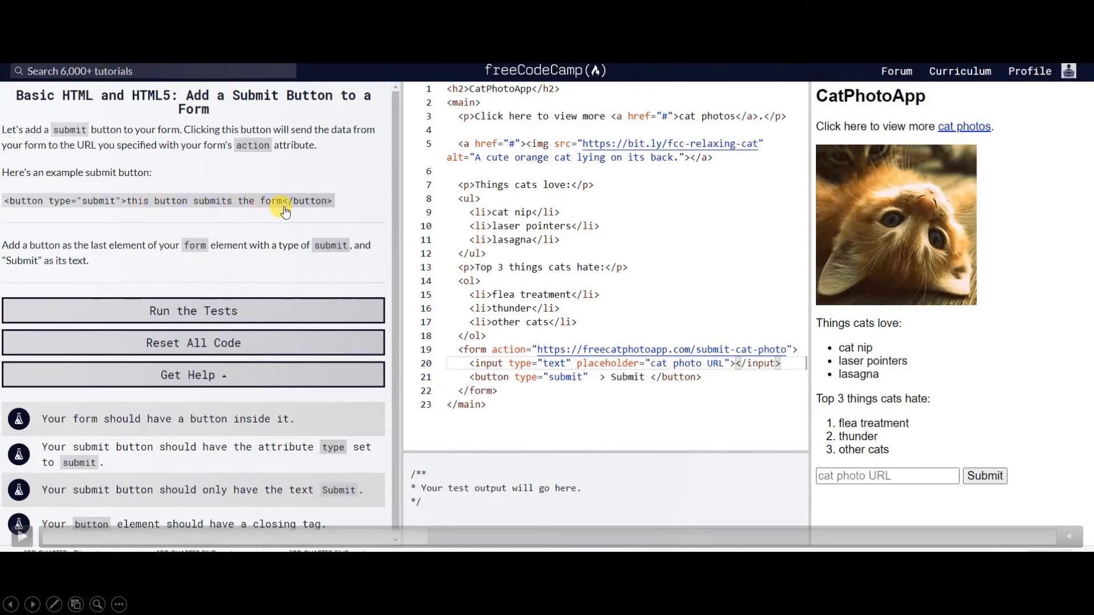
mouse_move(301, 206)
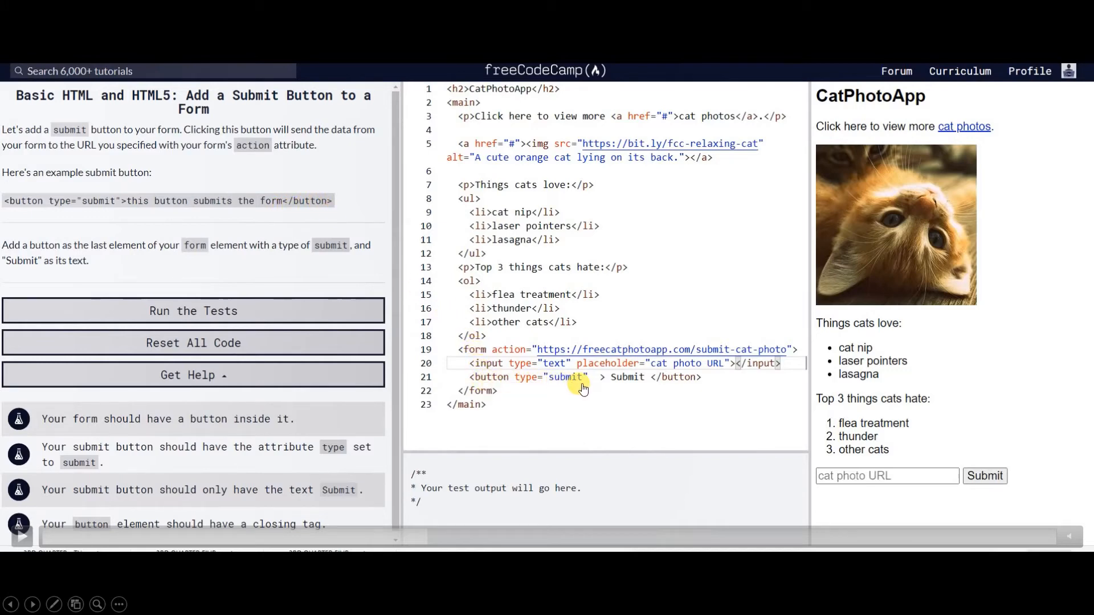
mouse_move(614, 383)
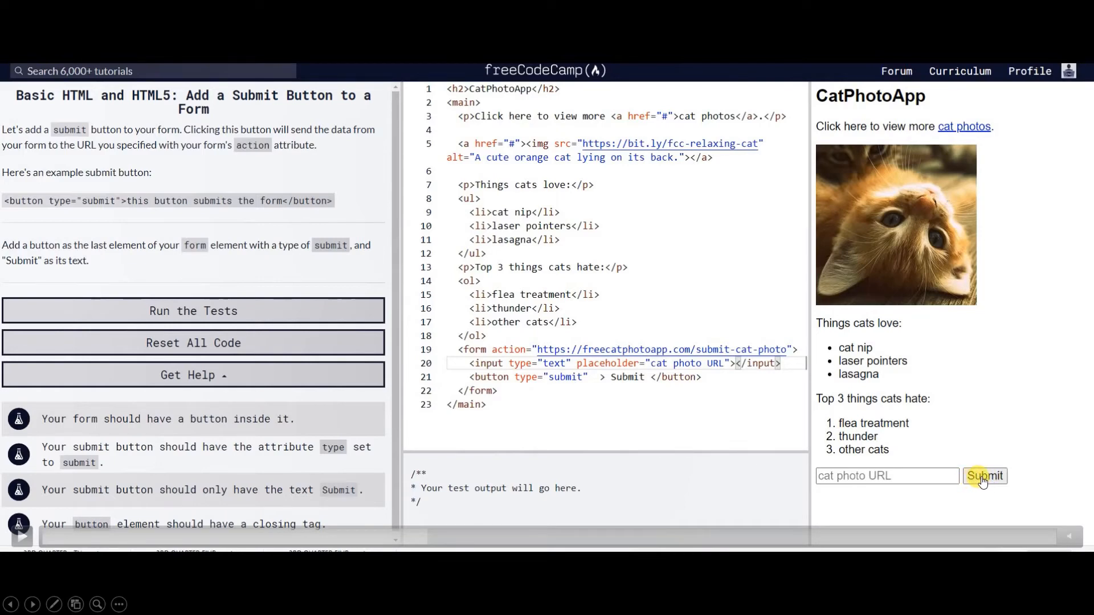
mouse_move(602, 388)
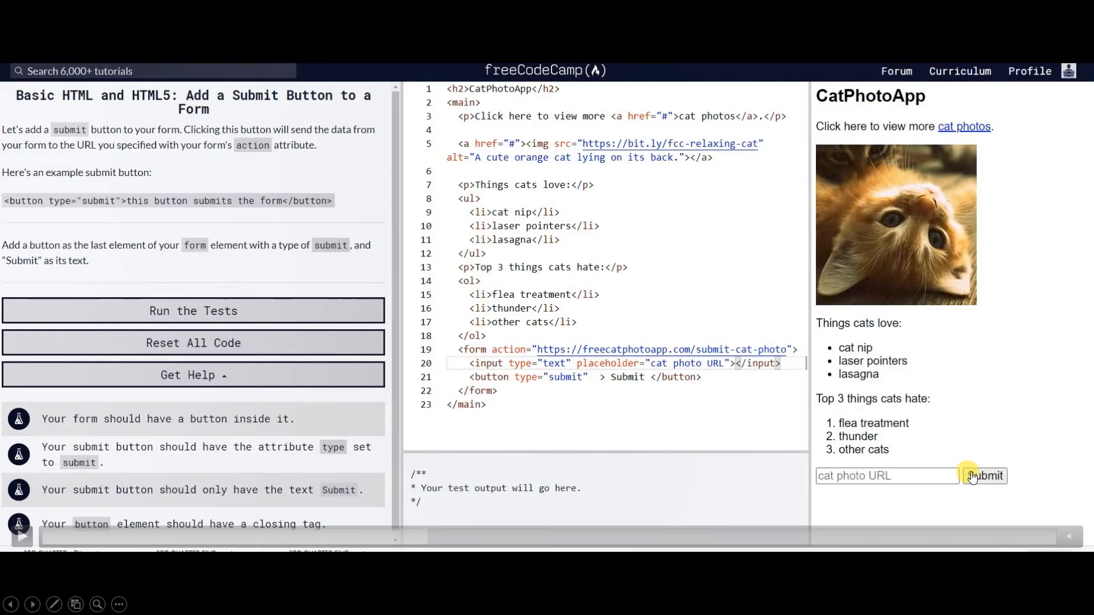
mouse_move(593, 355)
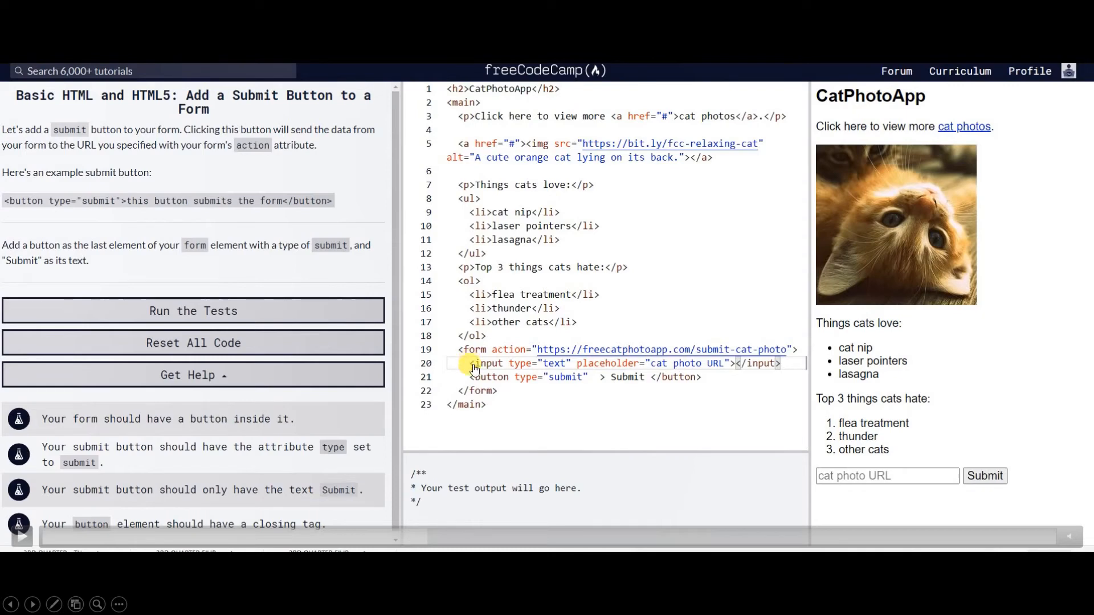
mouse_move(480, 382)
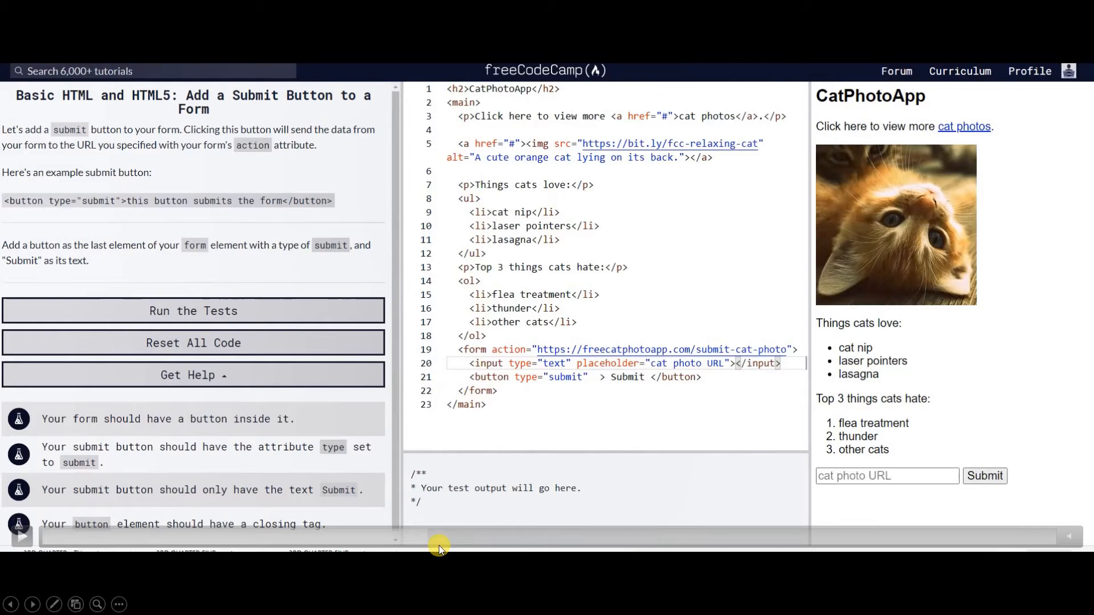
mouse_move(264, 304)
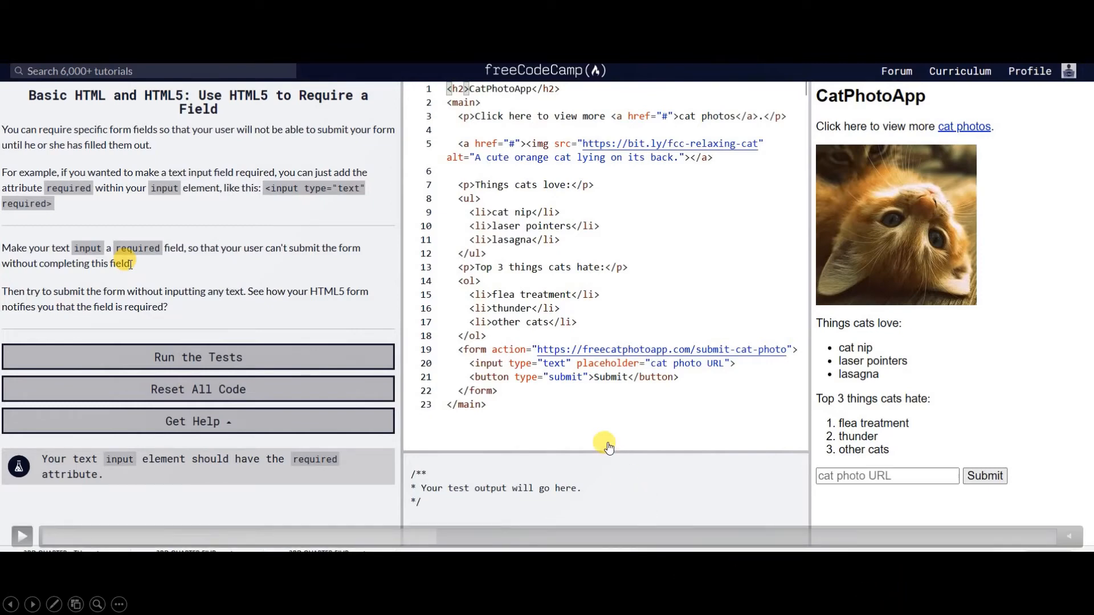
mouse_move(453, 484)
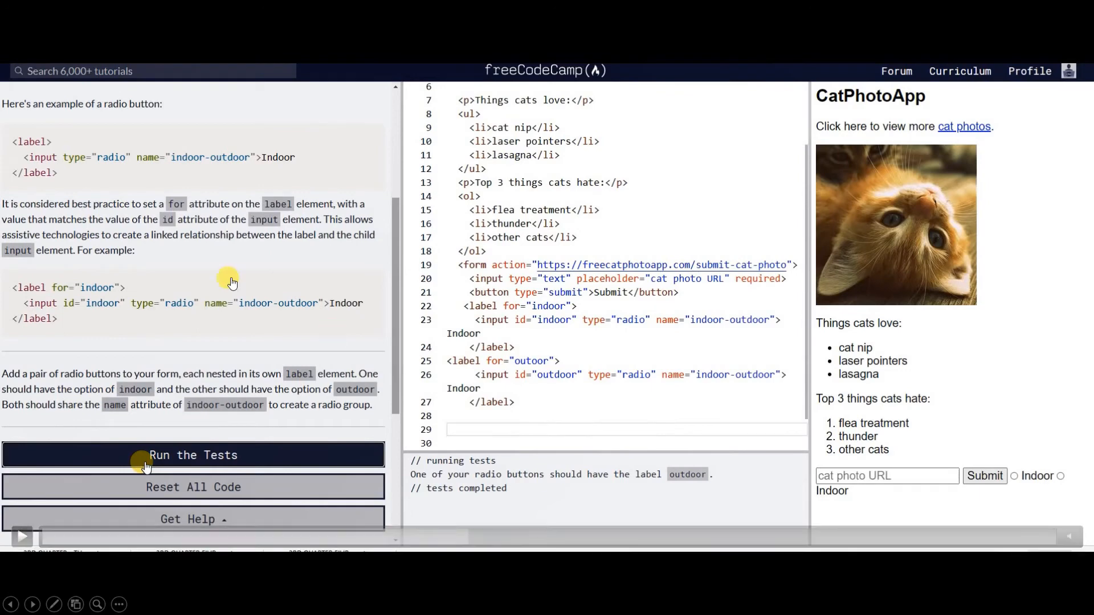
mouse_move(93, 316)
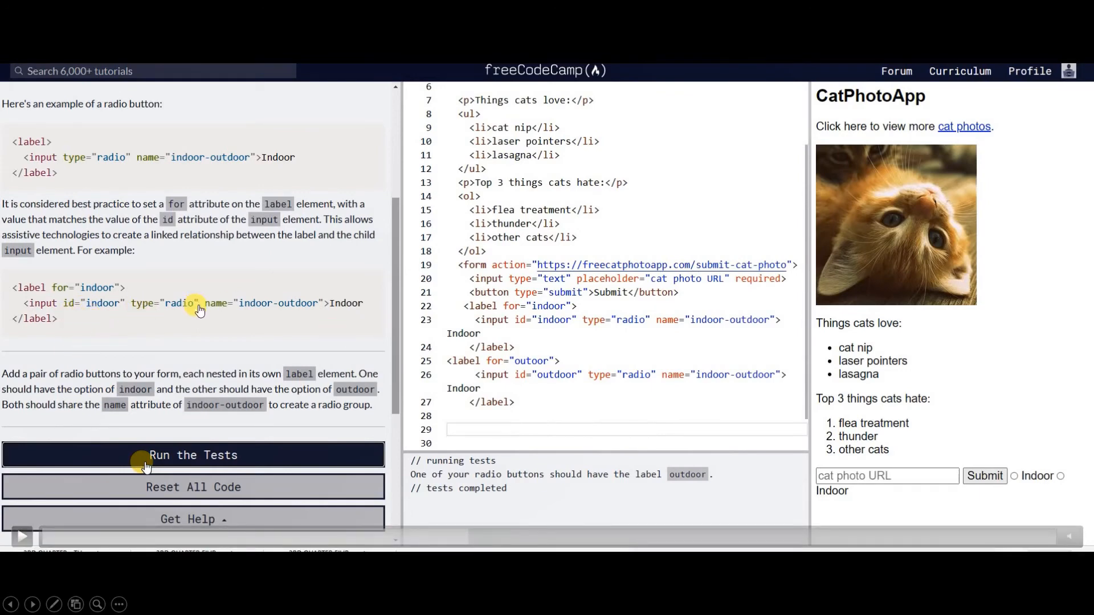
mouse_move(40, 316)
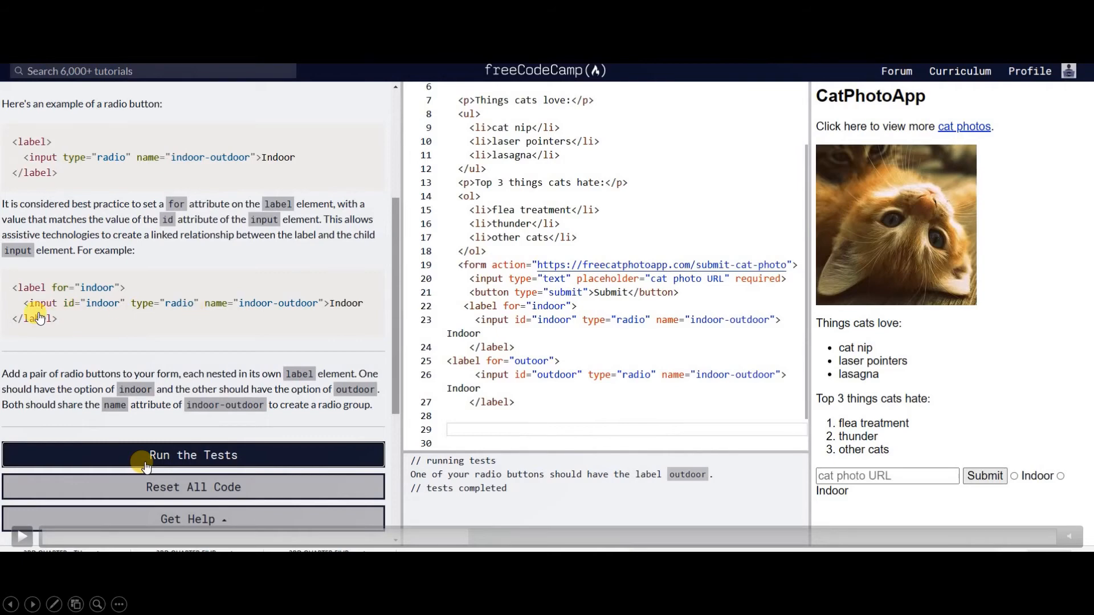
mouse_move(52, 313)
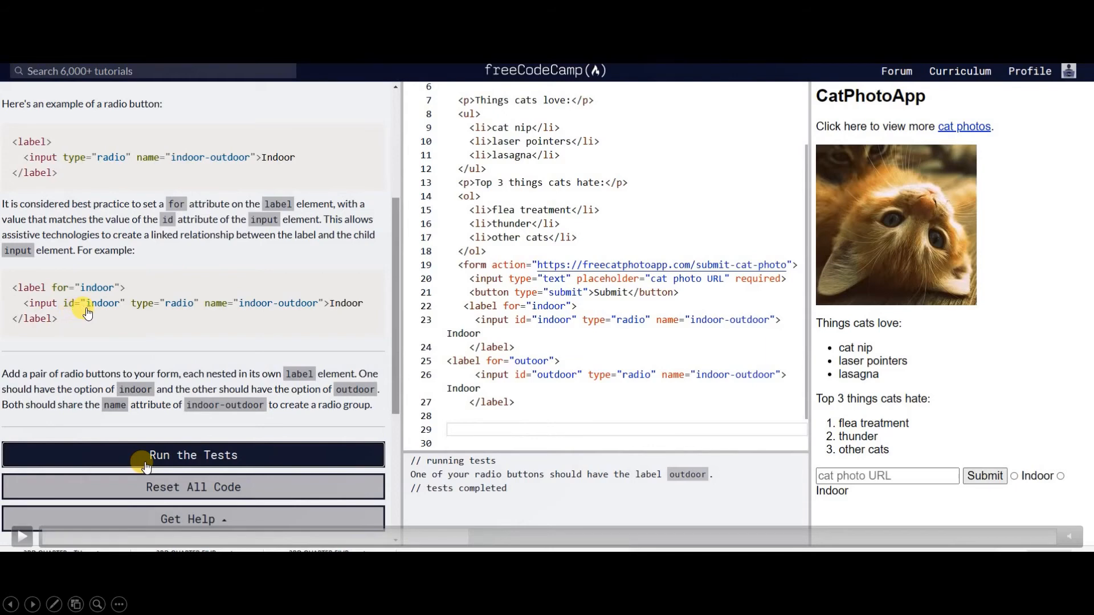
mouse_move(109, 313)
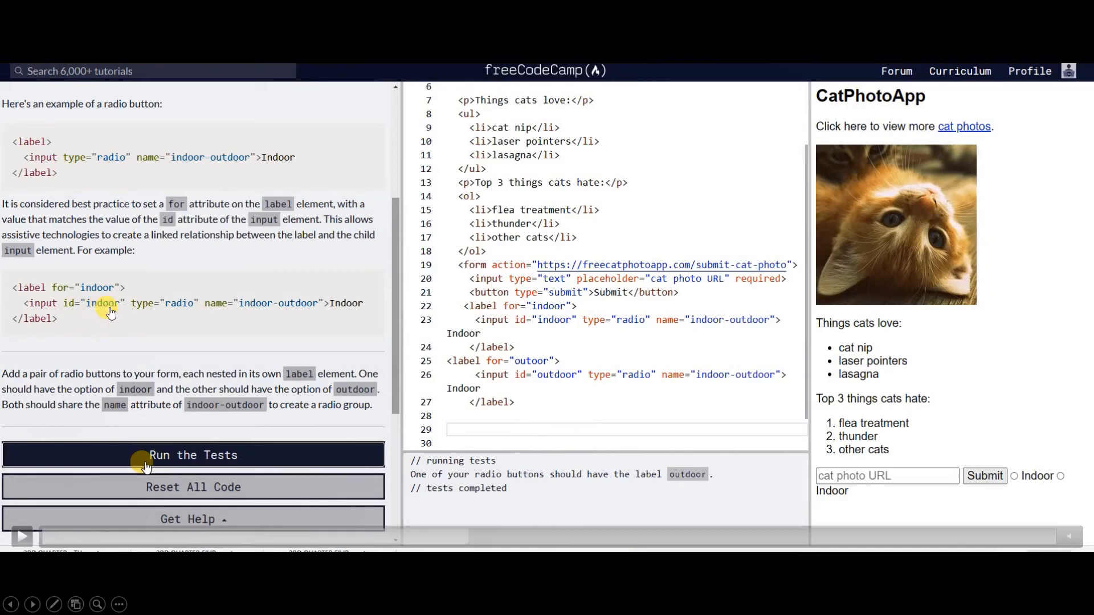
mouse_move(389, 321)
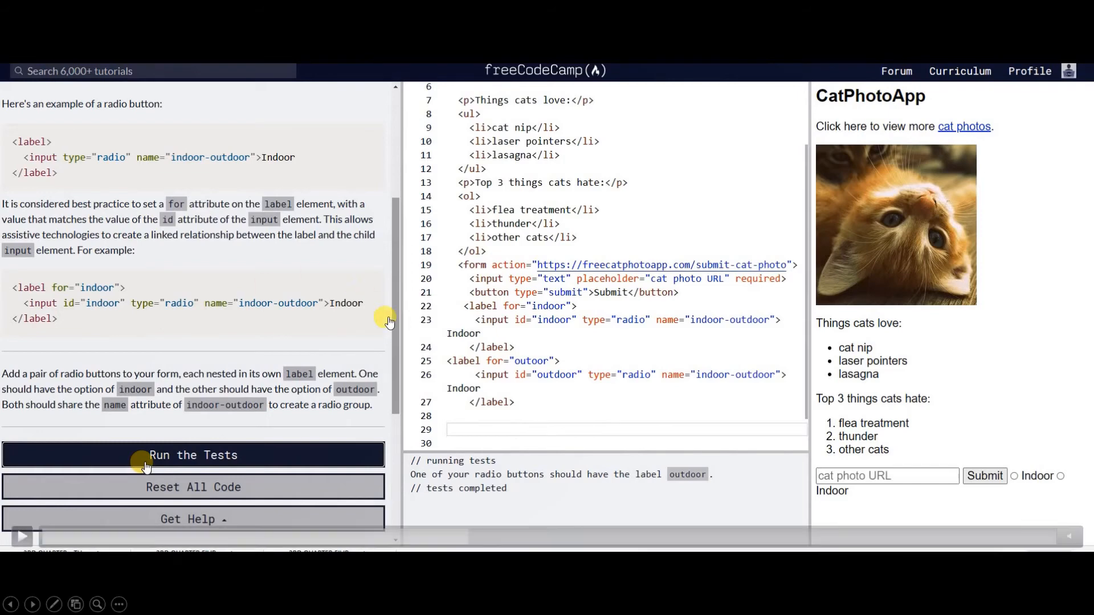
mouse_move(164, 310)
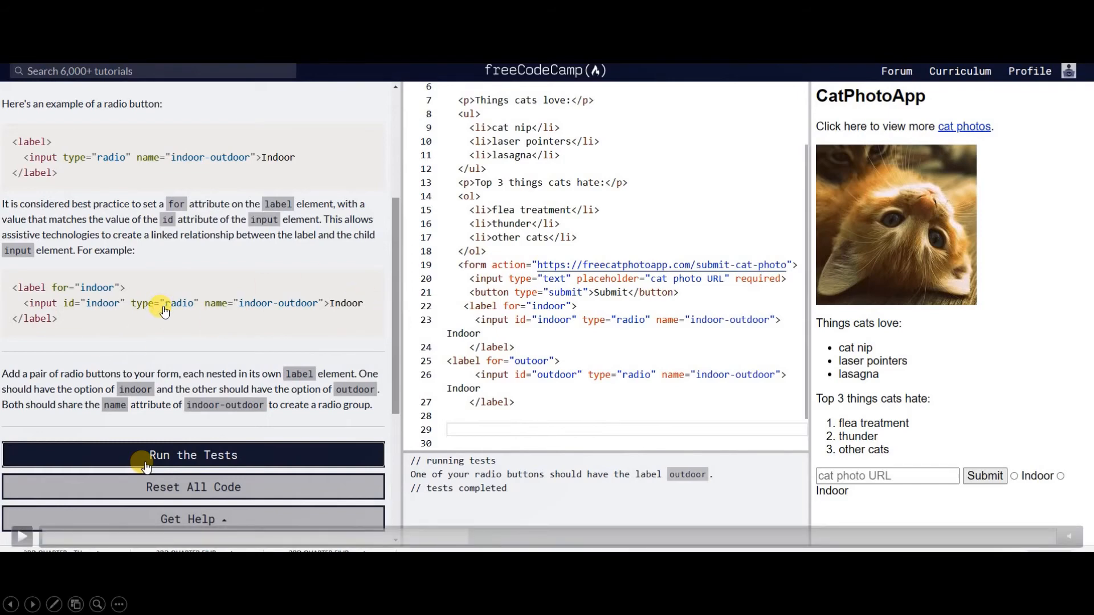
mouse_move(172, 314)
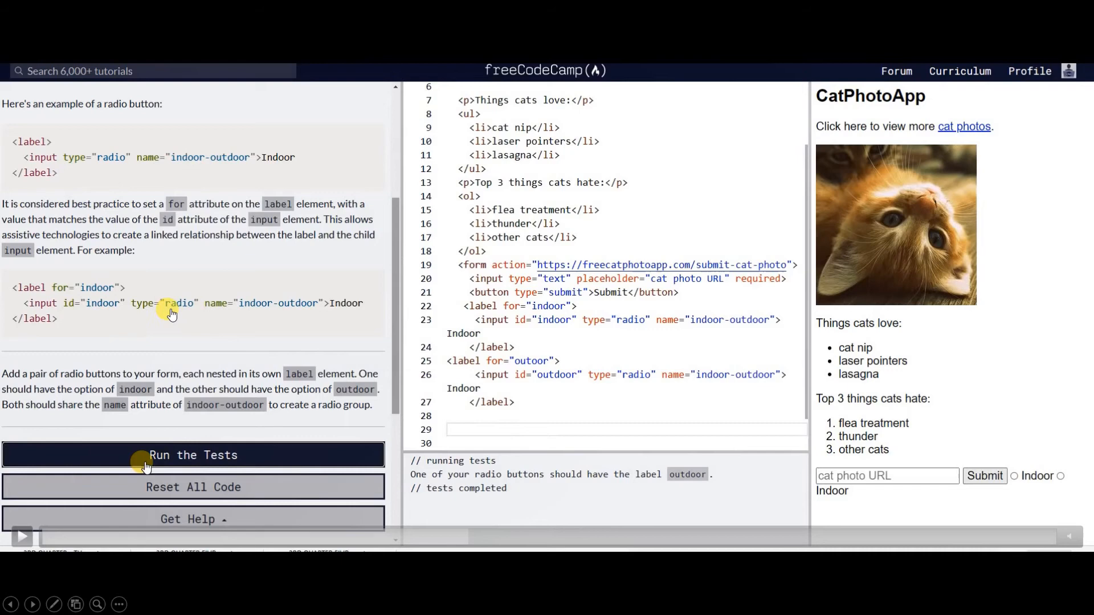
mouse_move(218, 311)
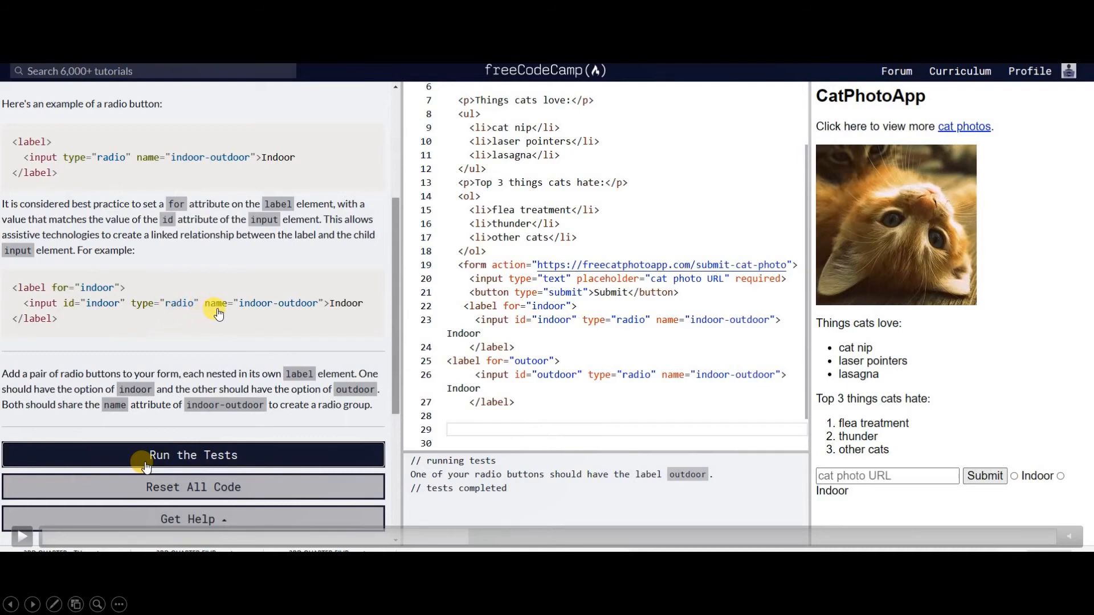
mouse_move(273, 307)
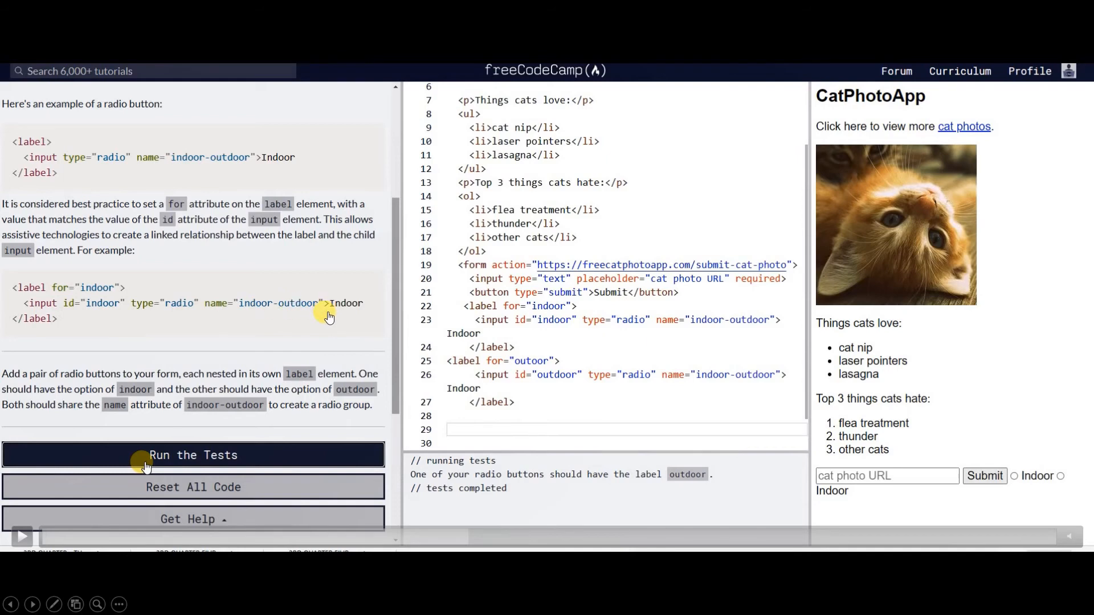
mouse_move(336, 313)
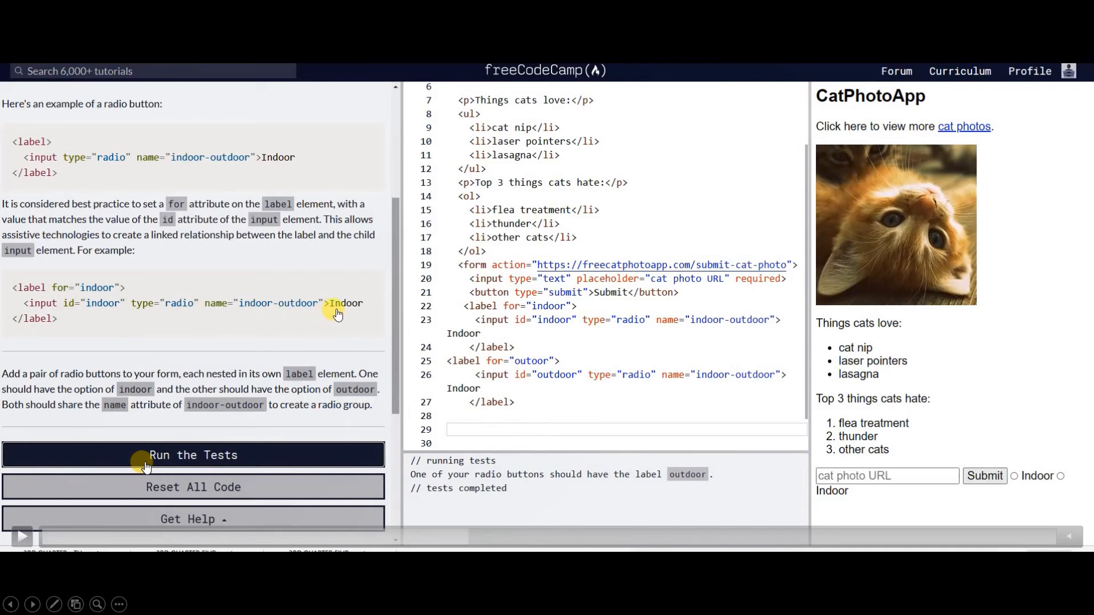
mouse_move(364, 317)
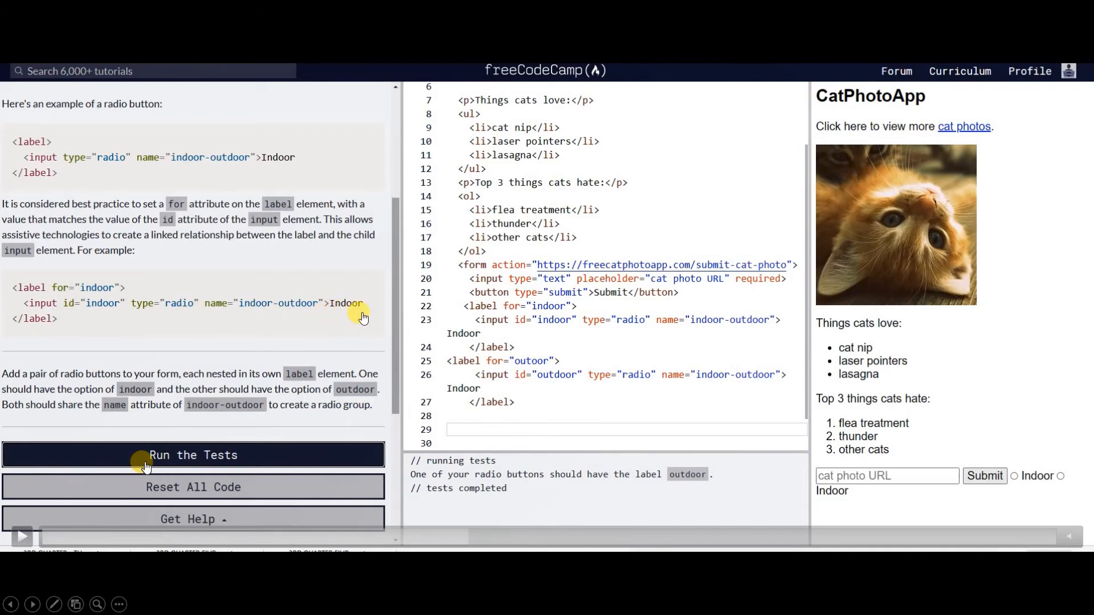
mouse_move(12, 322)
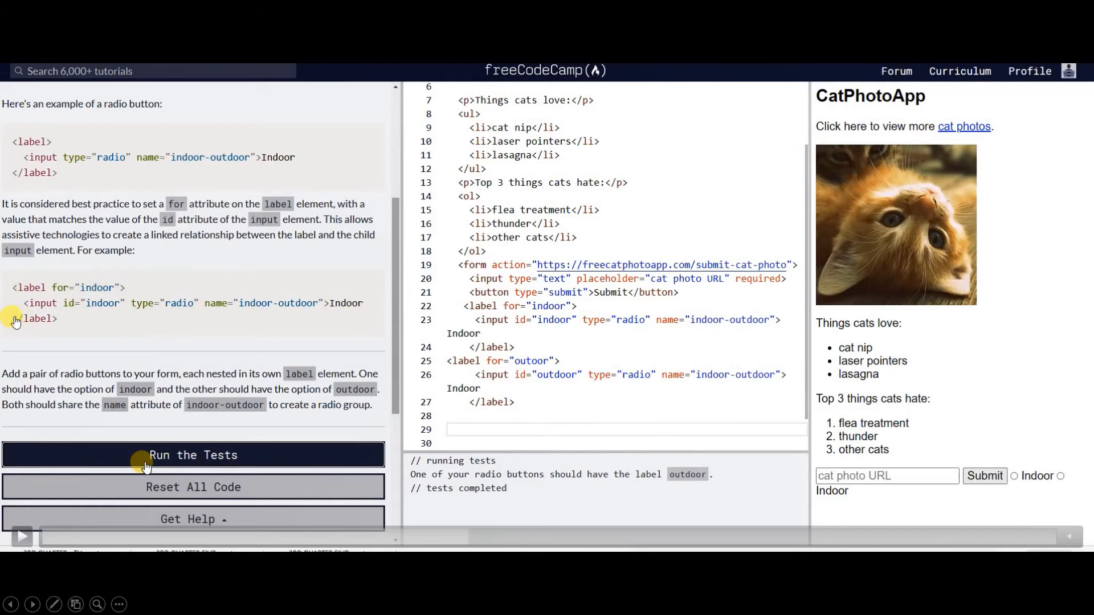
mouse_move(829, 432)
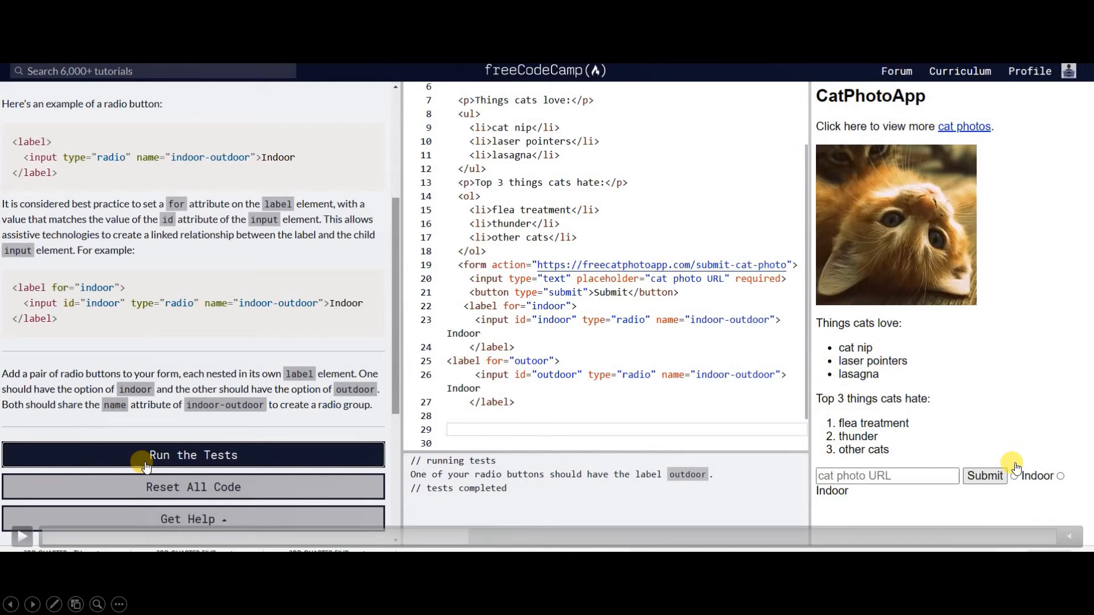
mouse_move(760, 517)
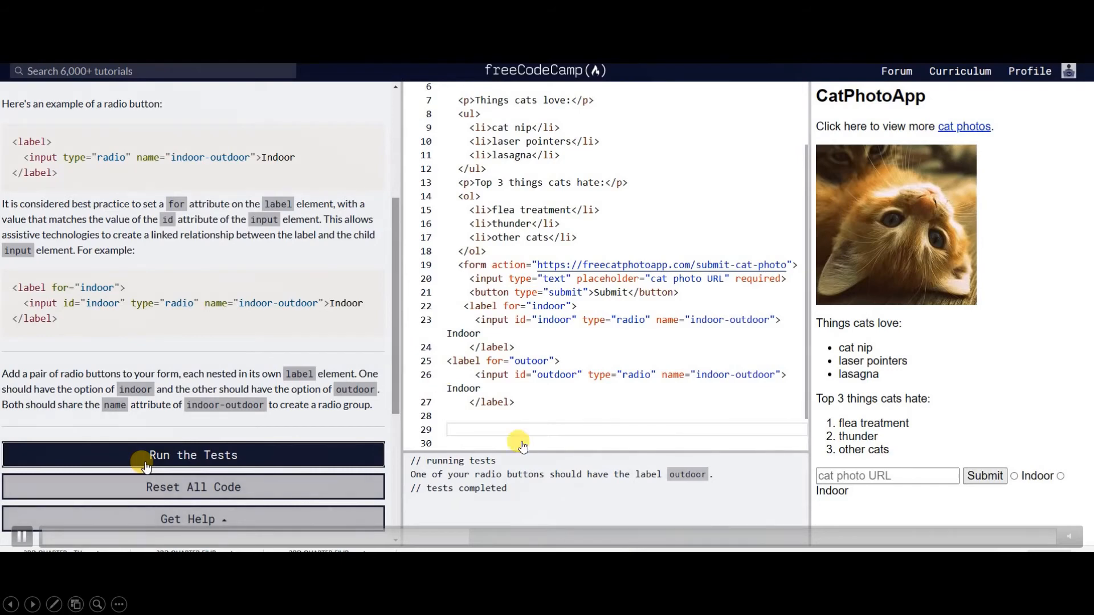
mouse_move(231, 277)
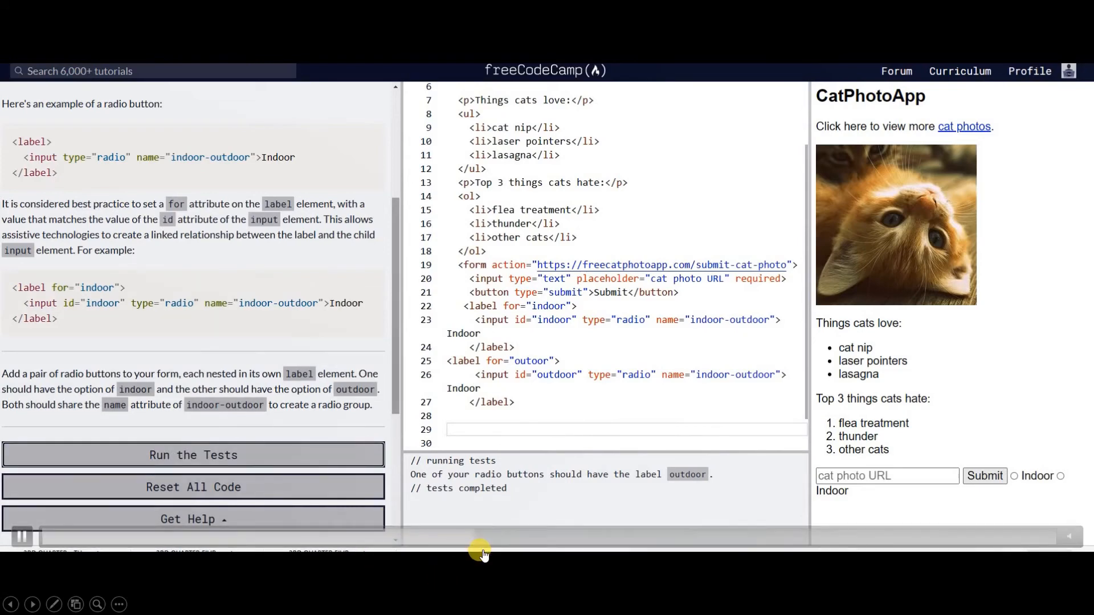
- Run the tests on the form's labelled Indoor and Outdoor radio buttons
click(194, 455)
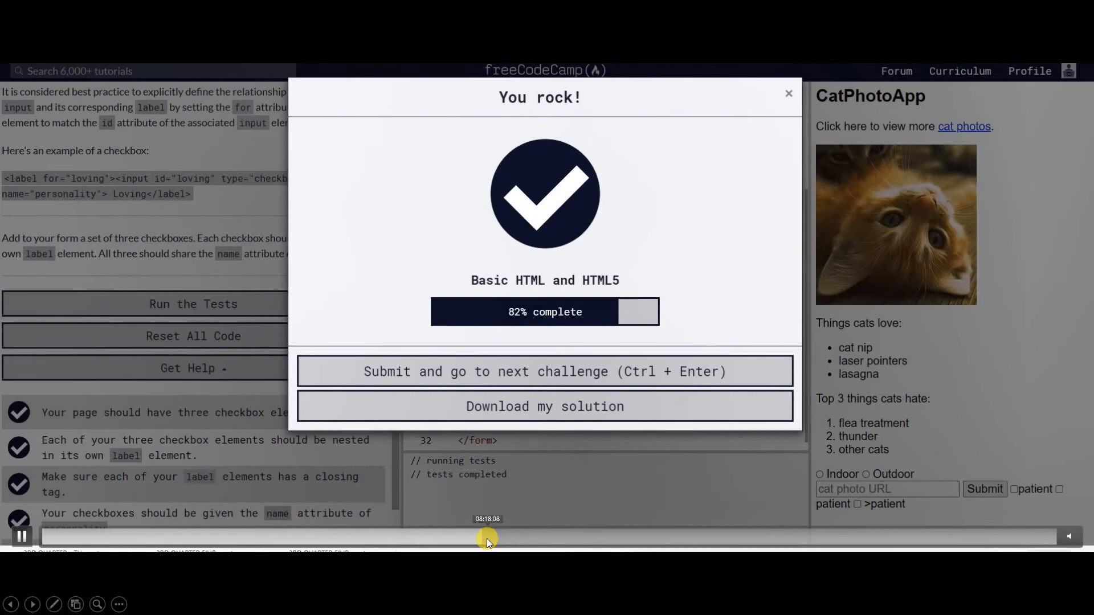
- Advance to the value-attribute challenge and run its tests on the unchanged form
click(545, 371)
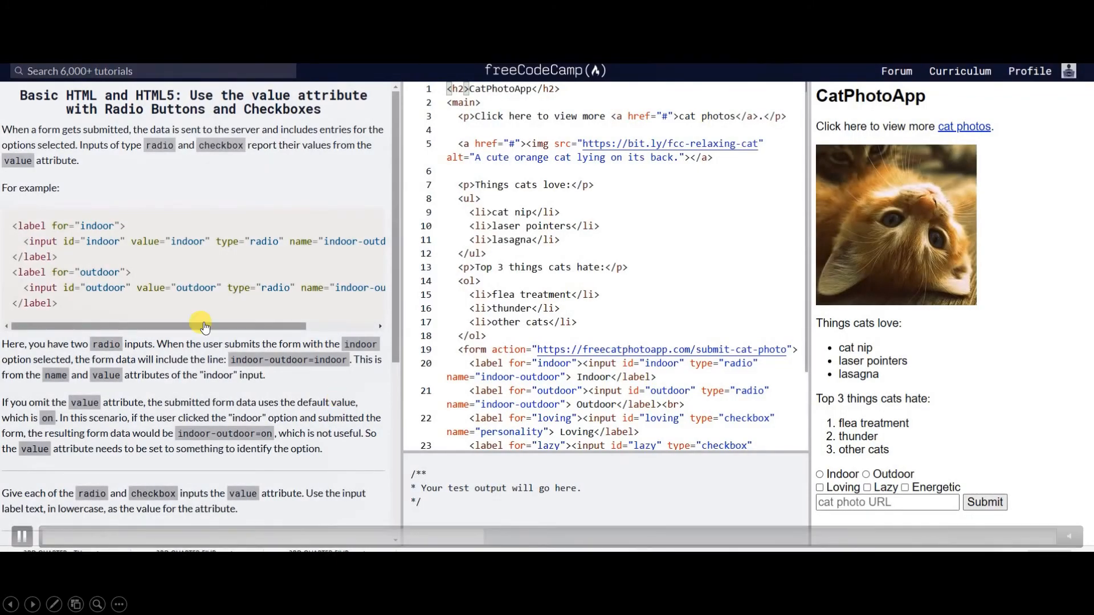
mouse_move(142, 250)
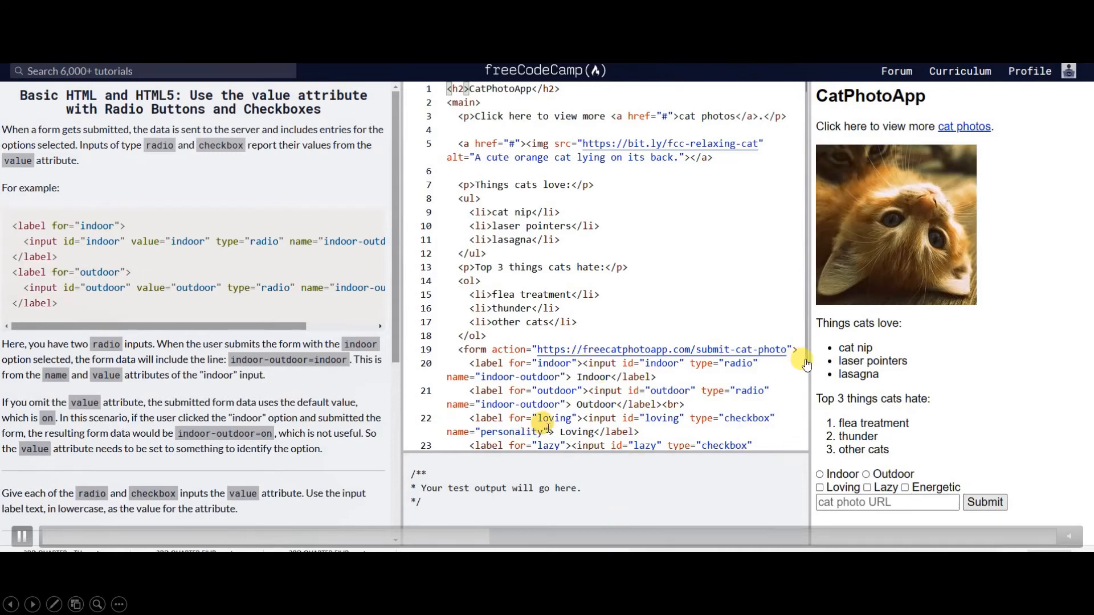
mouse_move(431, 519)
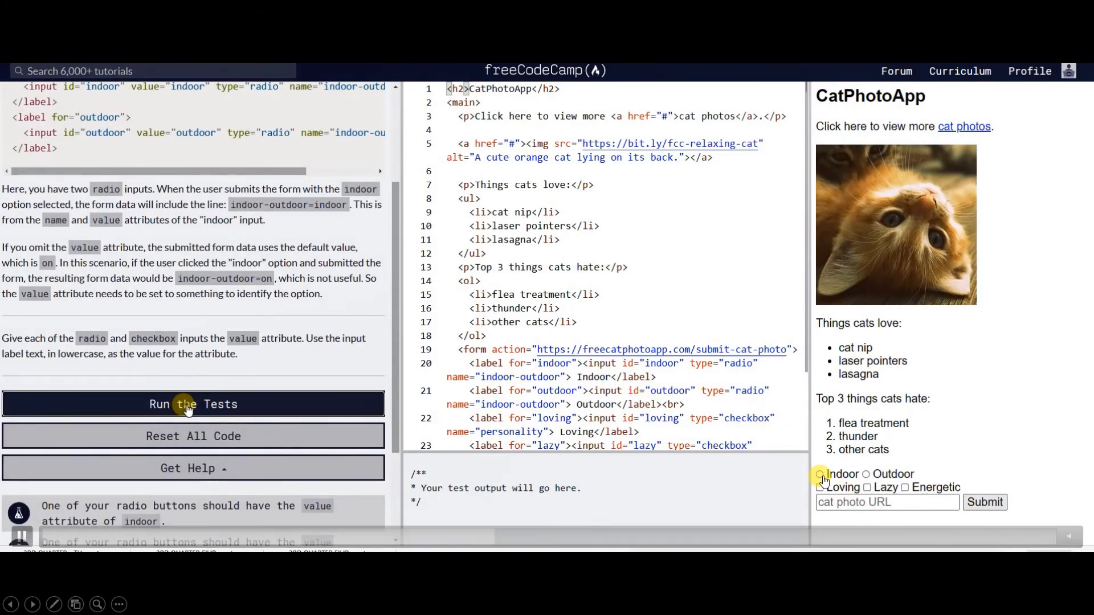
click(193, 403)
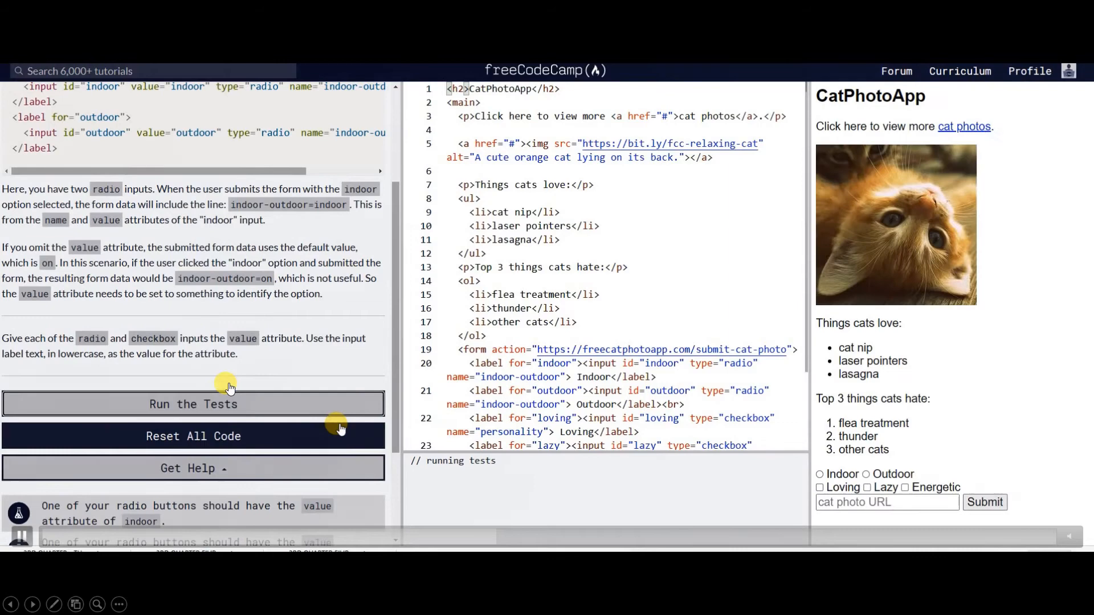
click(193, 404)
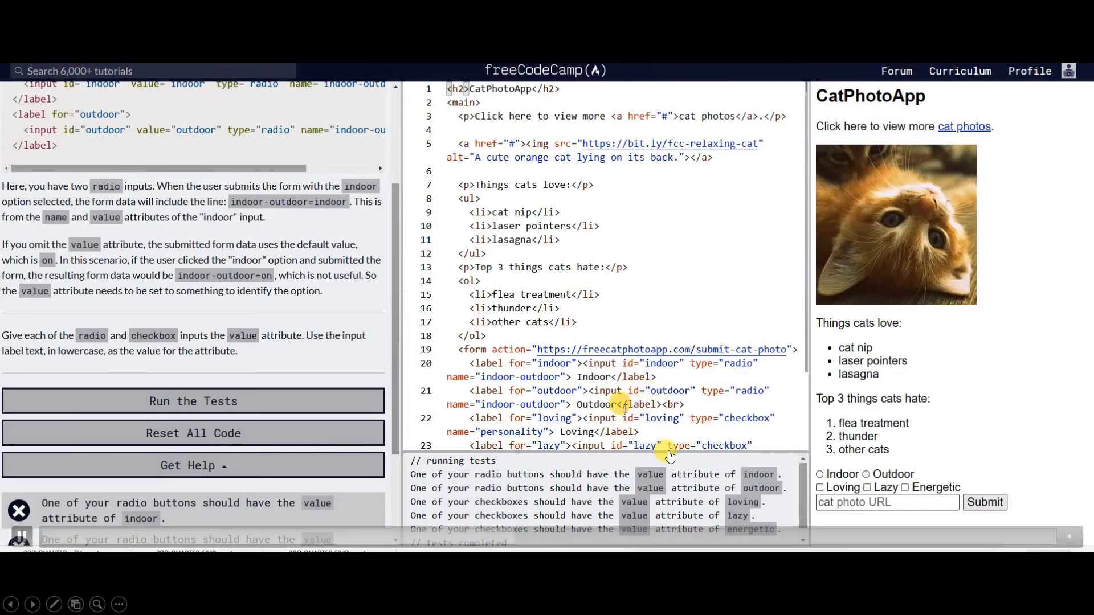
mouse_move(641, 477)
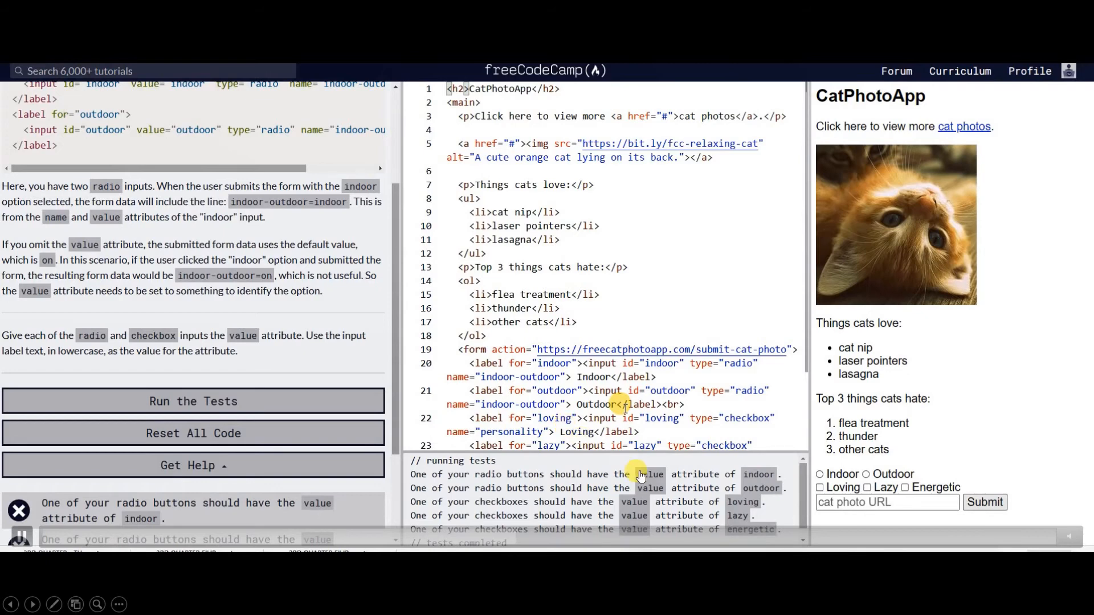
mouse_move(727, 442)
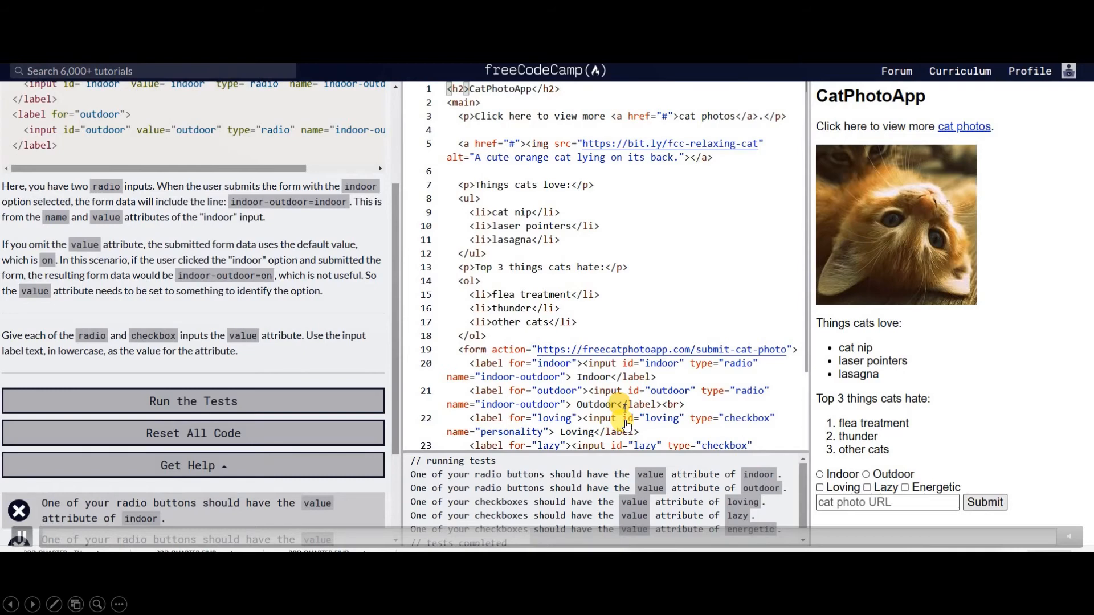
mouse_move(713, 425)
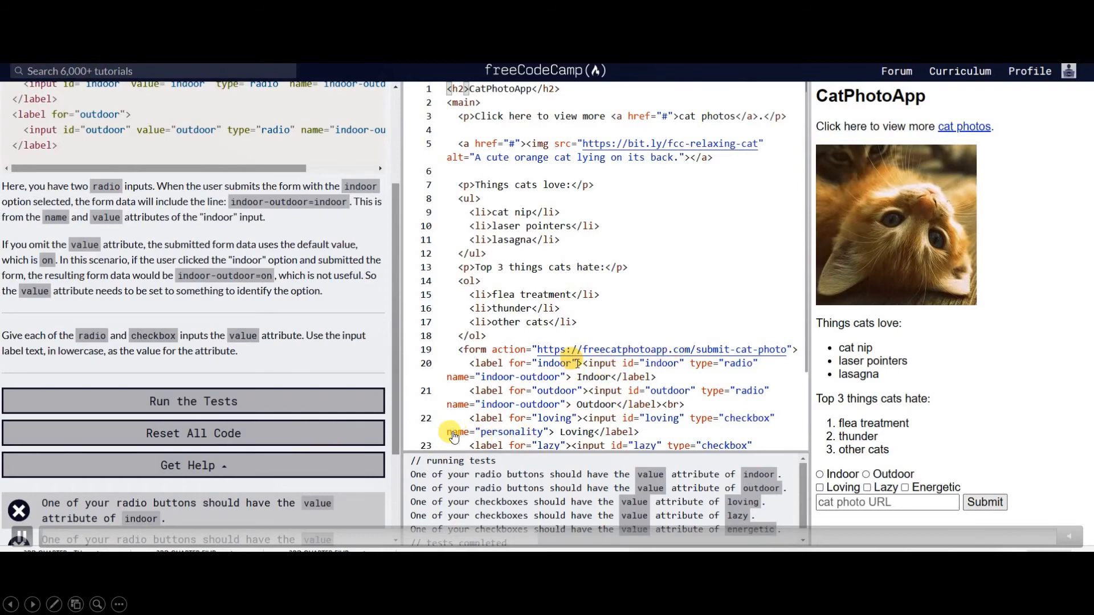
mouse_move(456, 437)
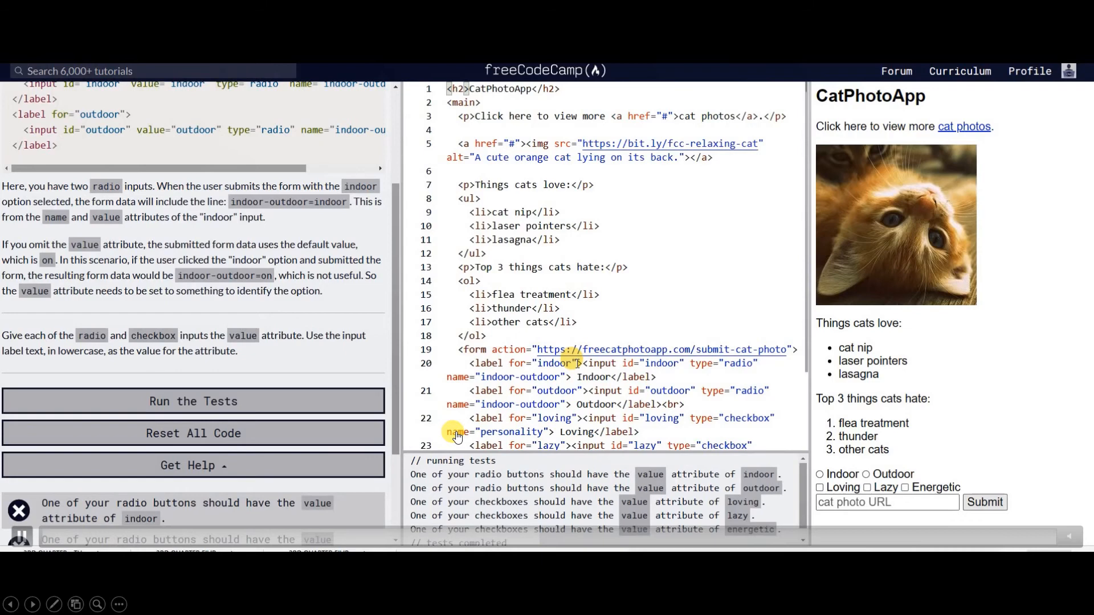
mouse_move(477, 435)
text( value)
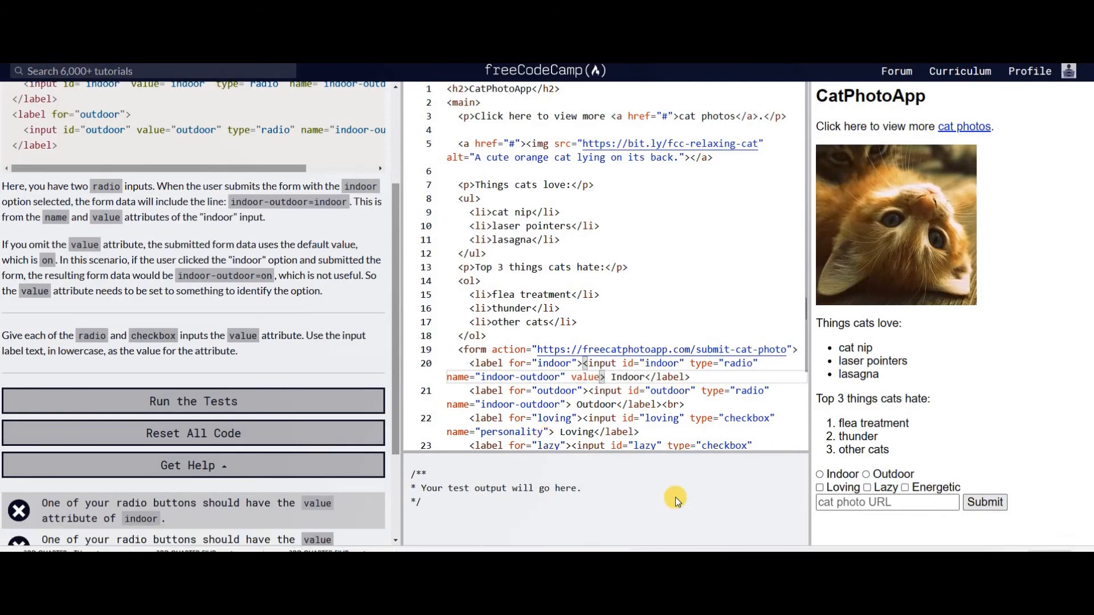
- Give the radio and checkbox inputs lowercase value attributes, starting with value="indoor"
text(in)
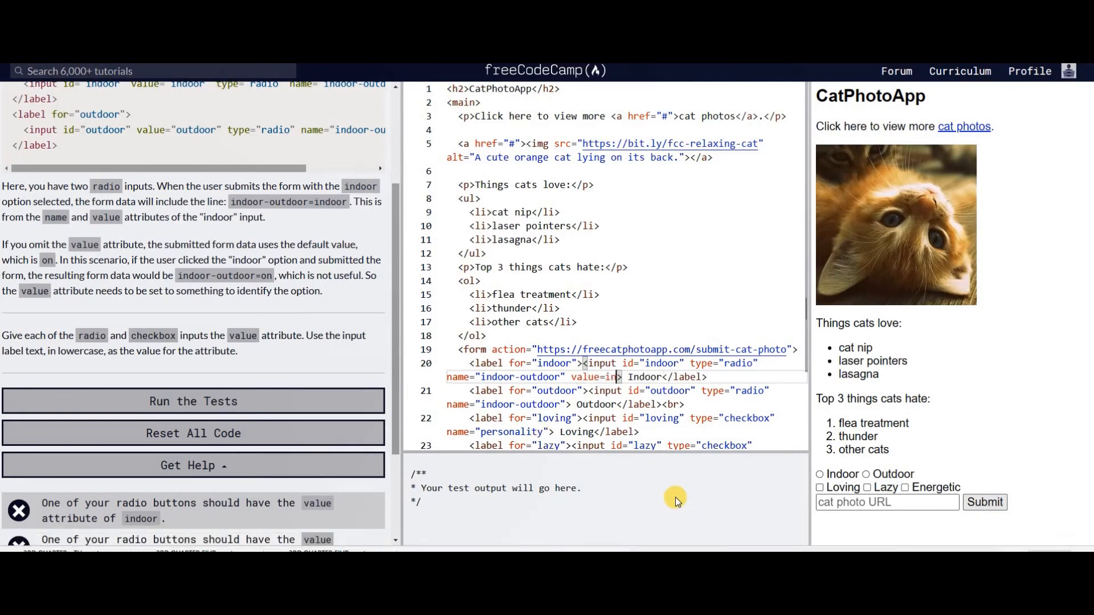
text(door")
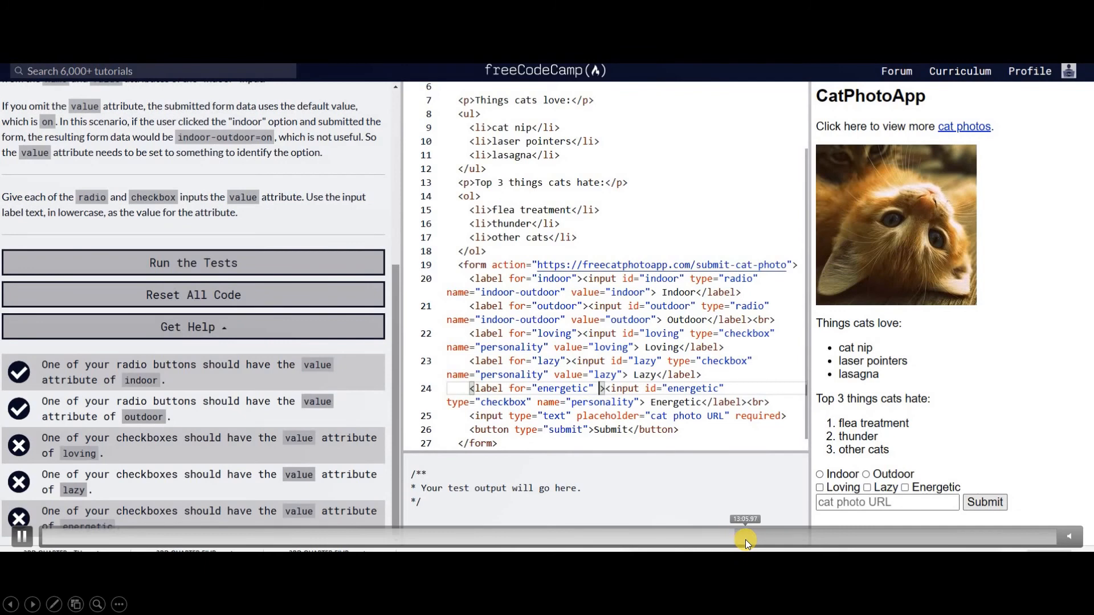
click(193, 262)
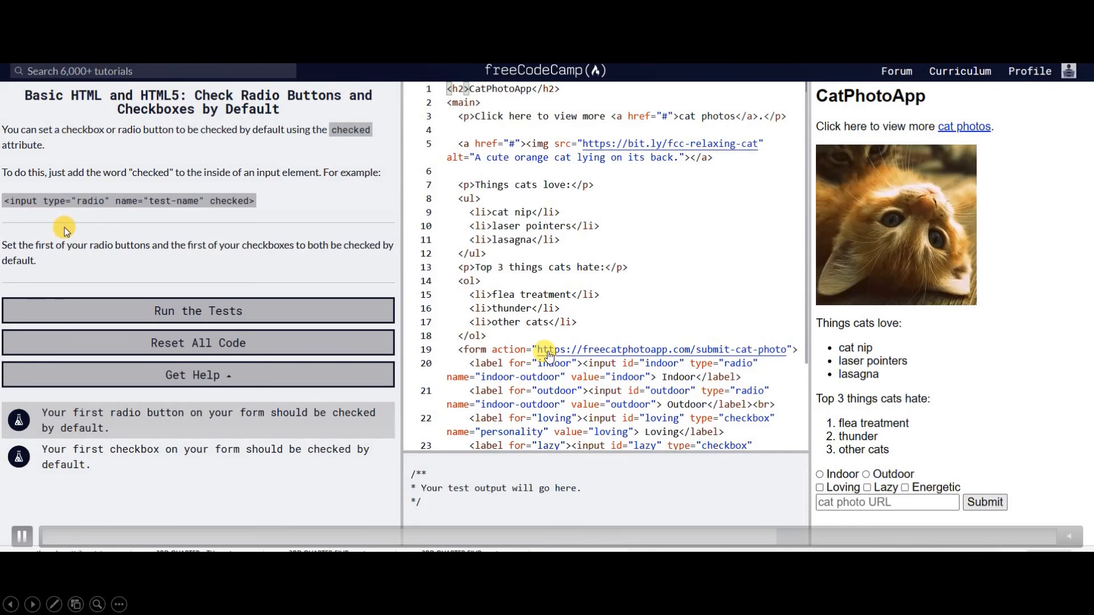
mouse_move(615, 524)
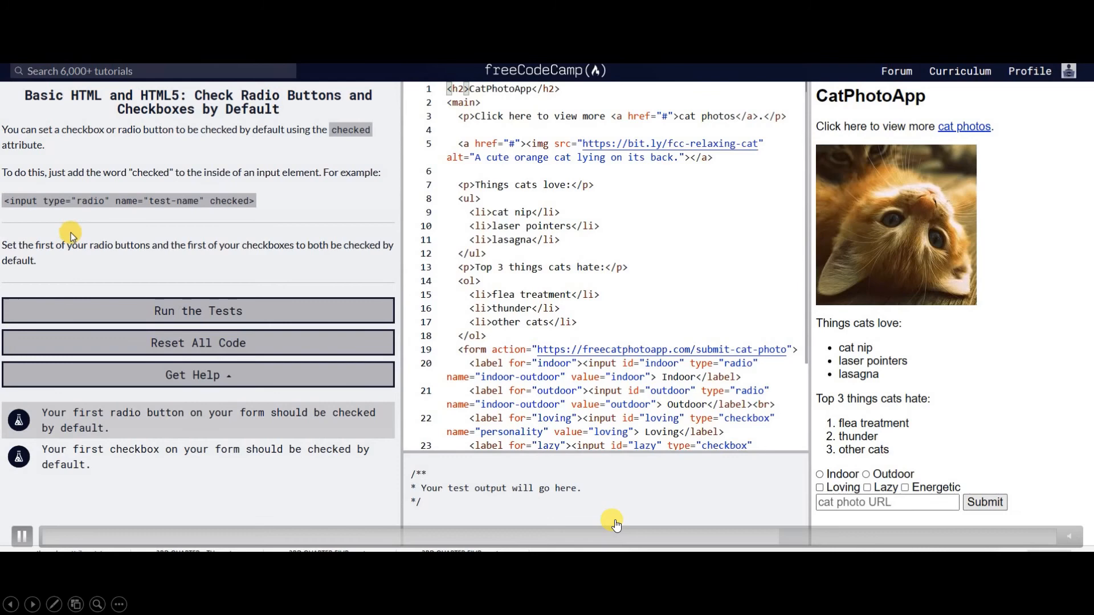
mouse_move(818, 487)
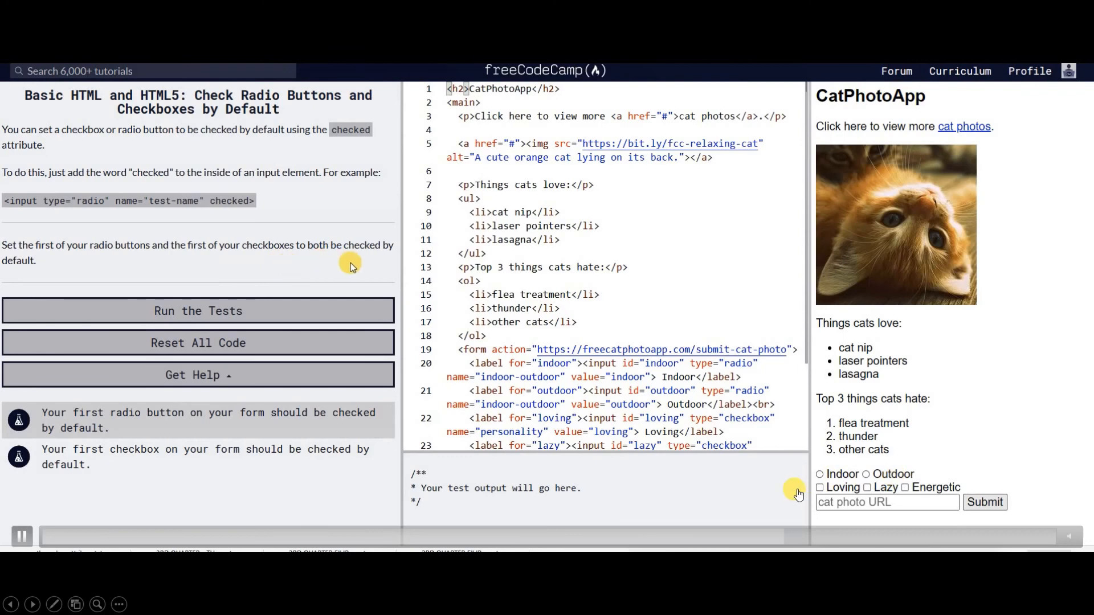
mouse_move(263, 279)
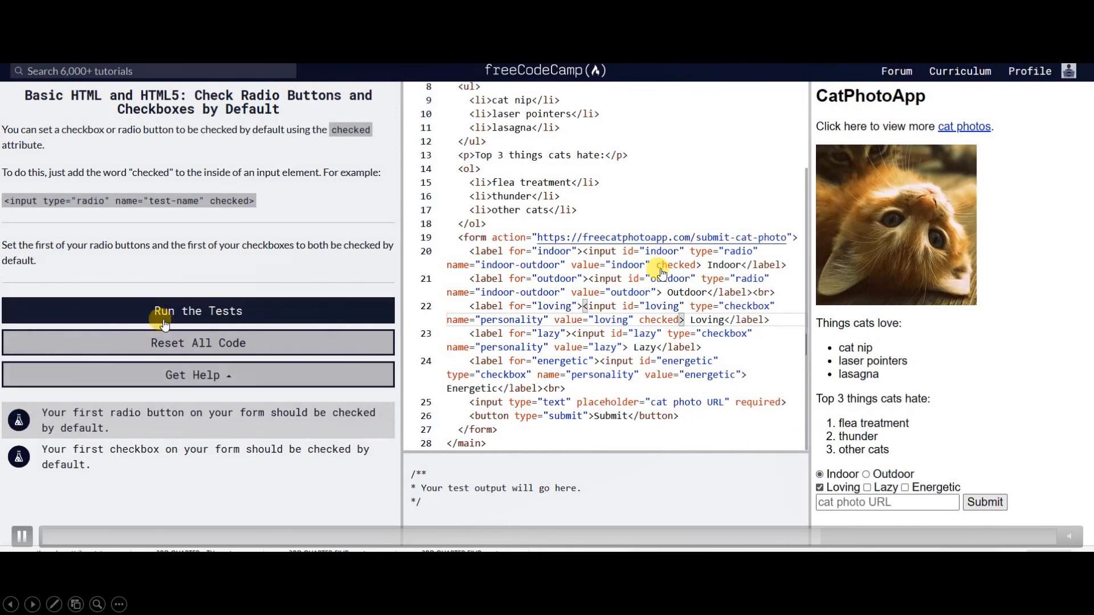
- Run tests on the default-checked Indoor radio and Loving checkbox, then advance to Declare the Doctype
click(198, 311)
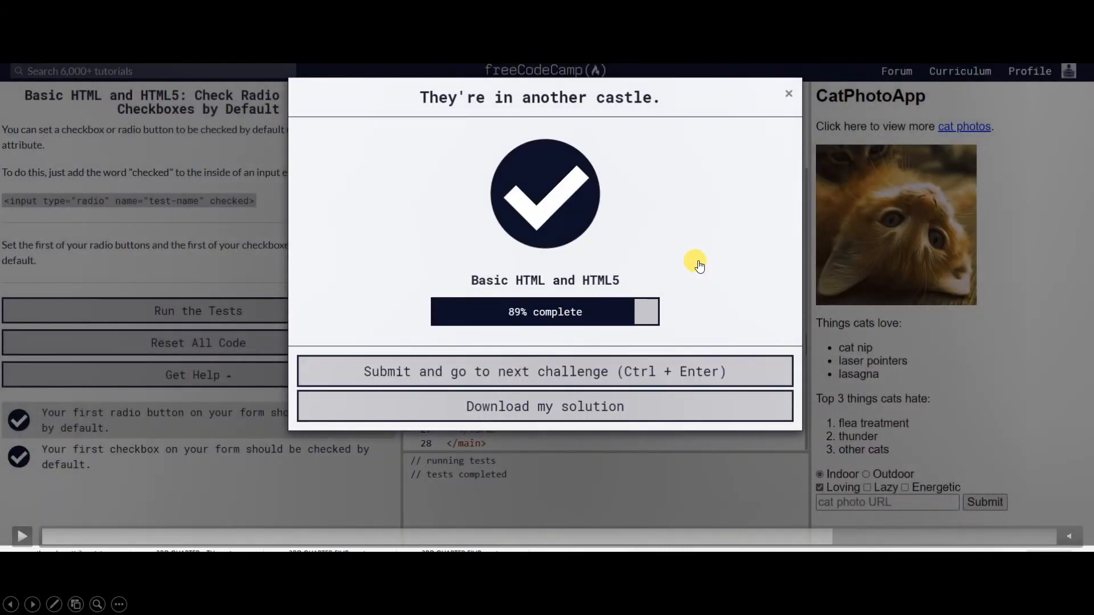
click(545, 372)
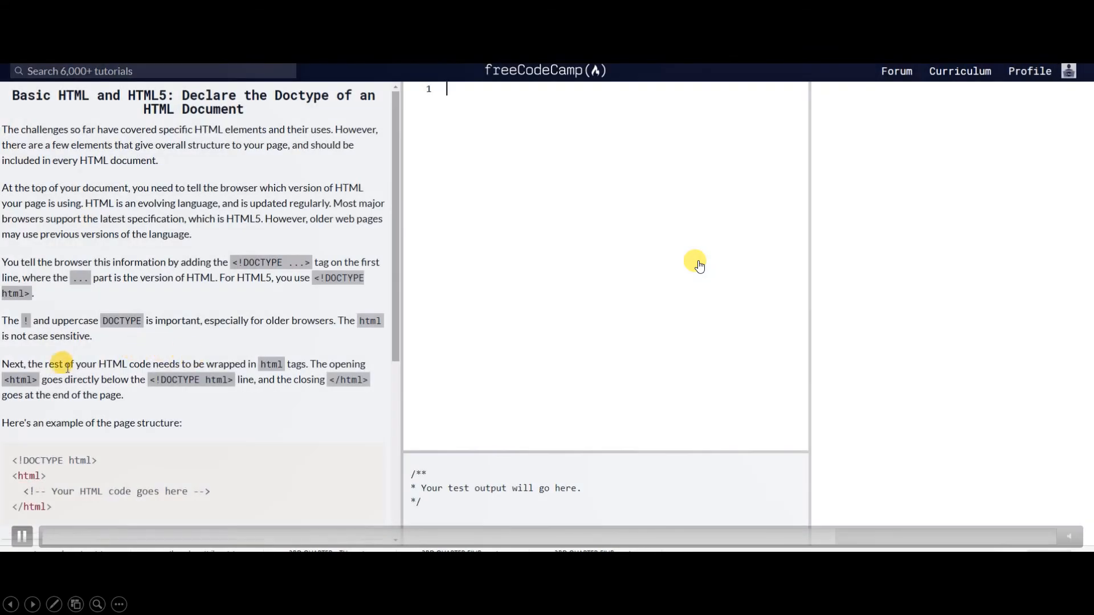
- Start the document with <!DOCTYPE html> and run the head-and-body tests
scroll(down, 3)
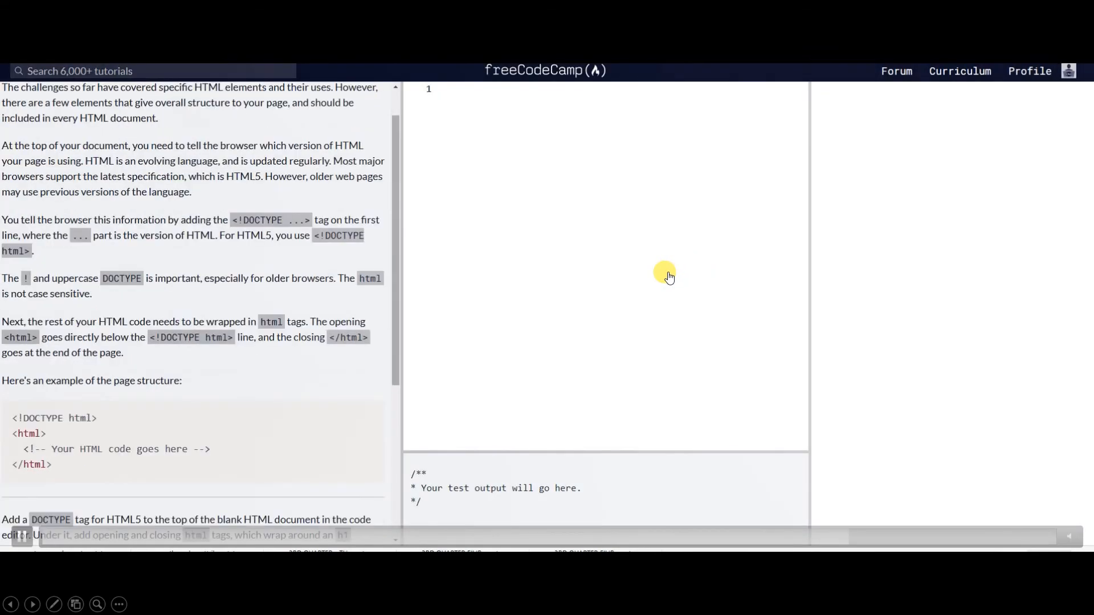
click(464, 97)
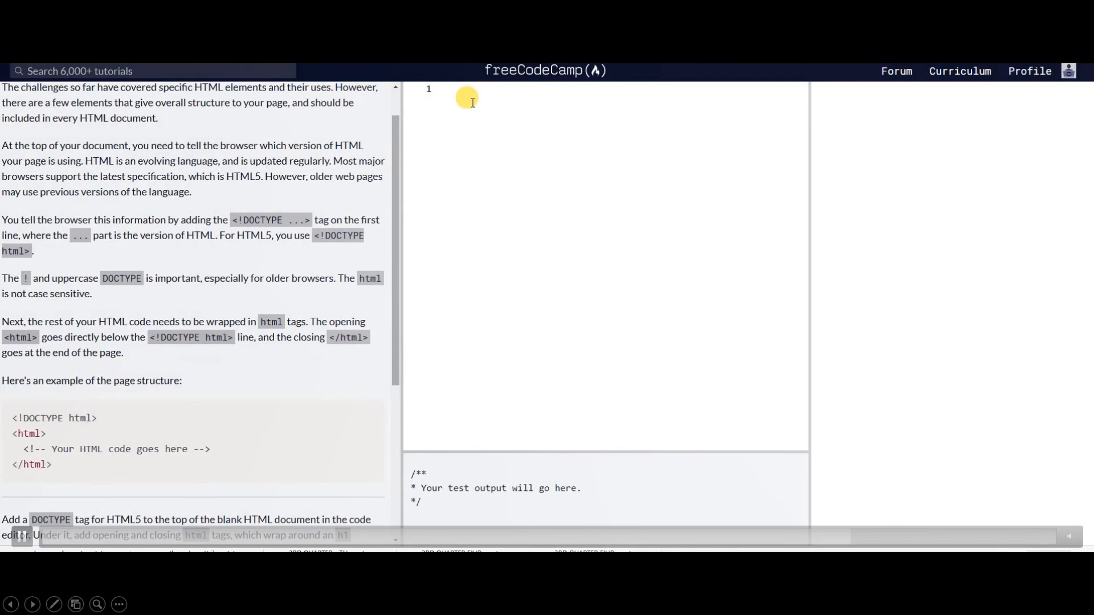
text(<!DOCTYPE html>)
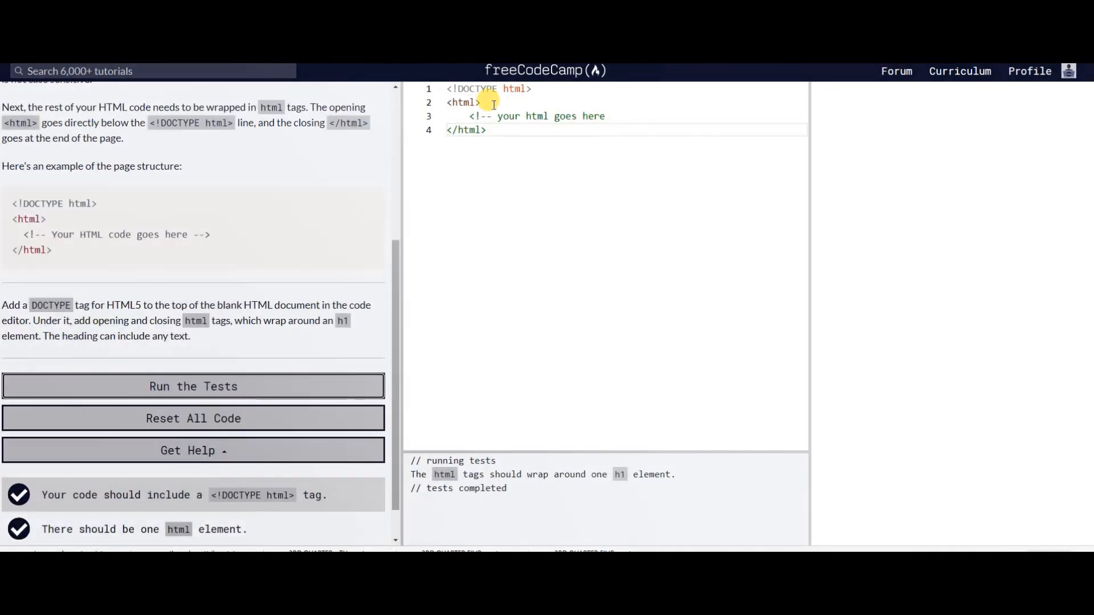
mouse_move(624, 112)
text(<h1> Document Type </h1>)
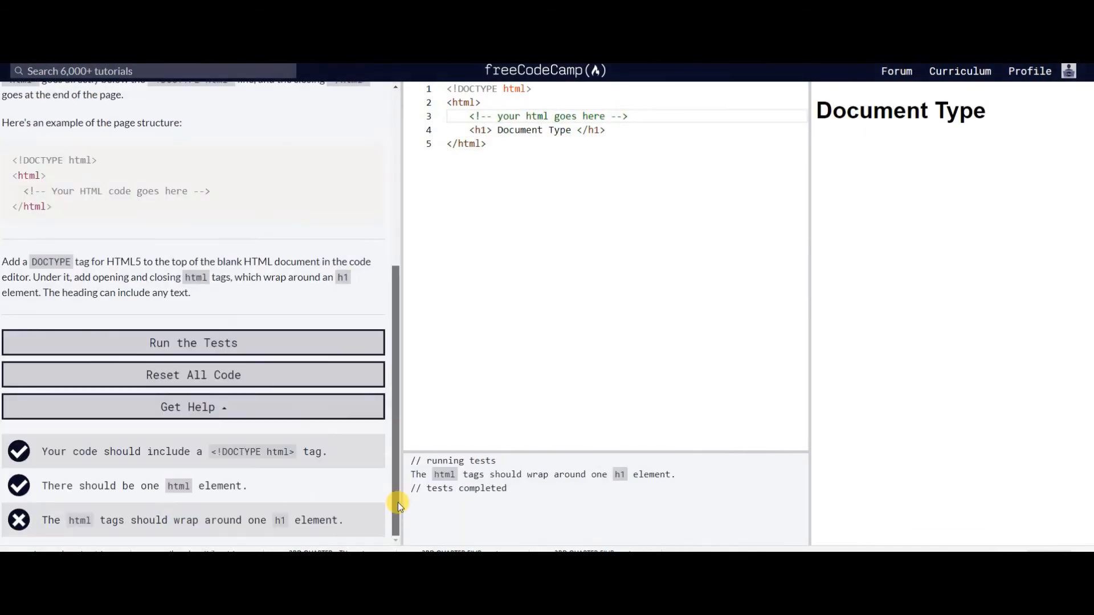
click(629, 116)
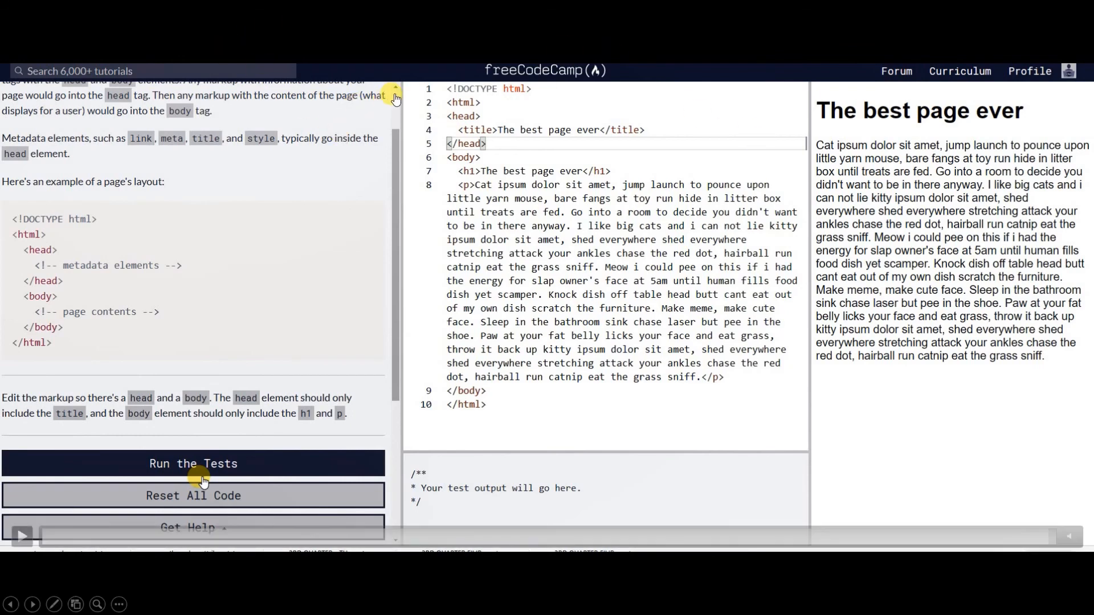
click(202, 464)
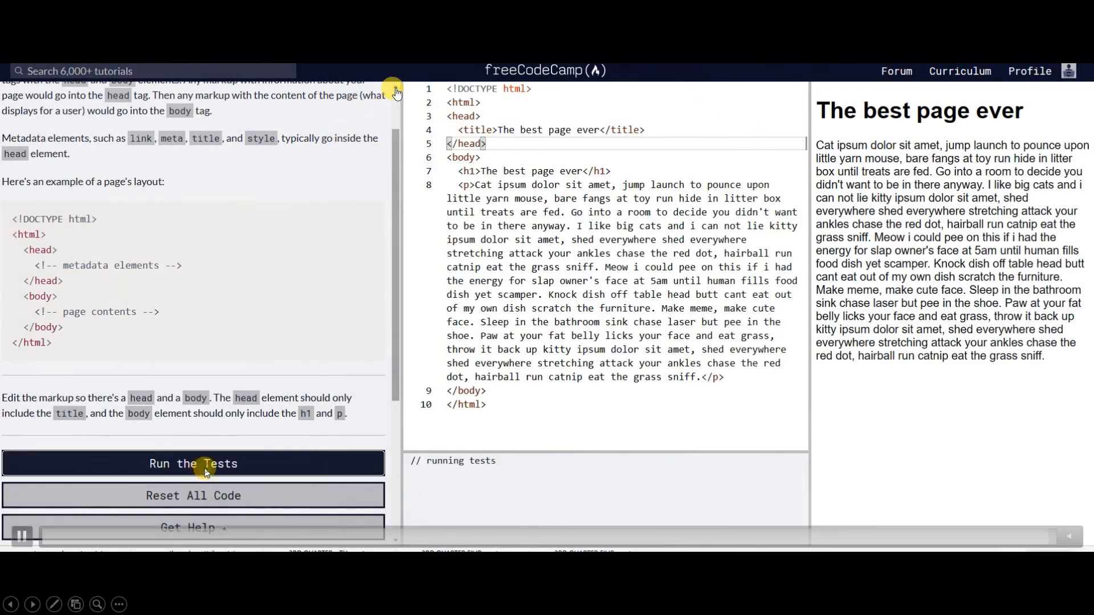